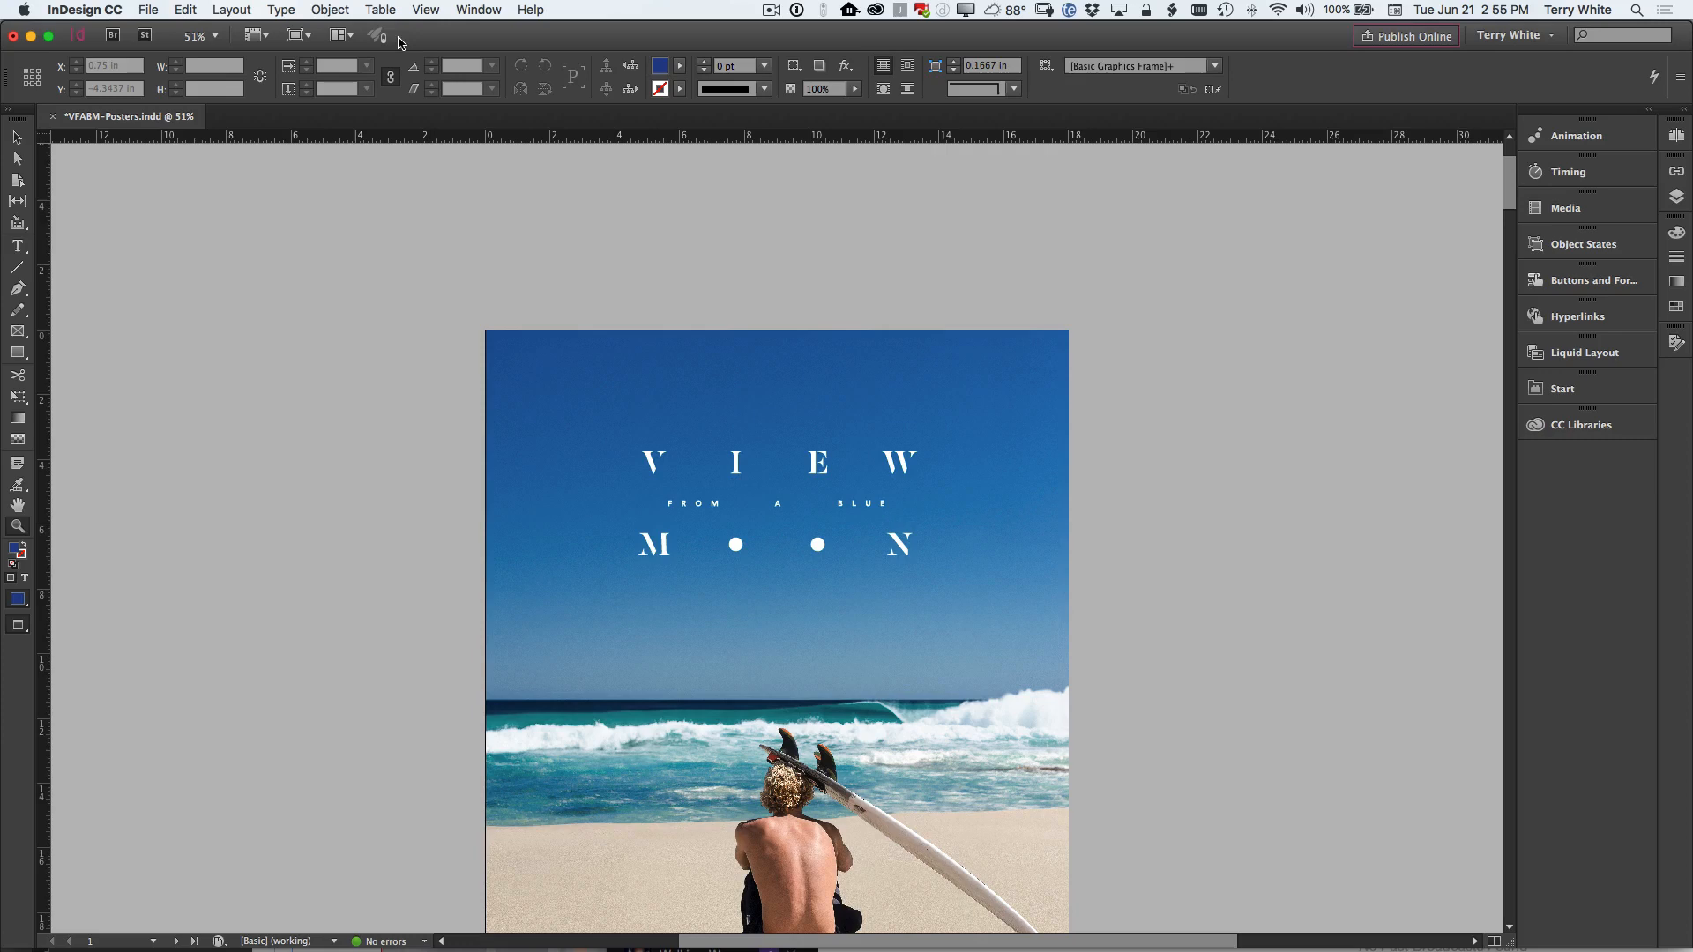
Step: Turn on GPU Performance in Preferences so Animated Zoom is available, and confirm
left_click(371, 35)
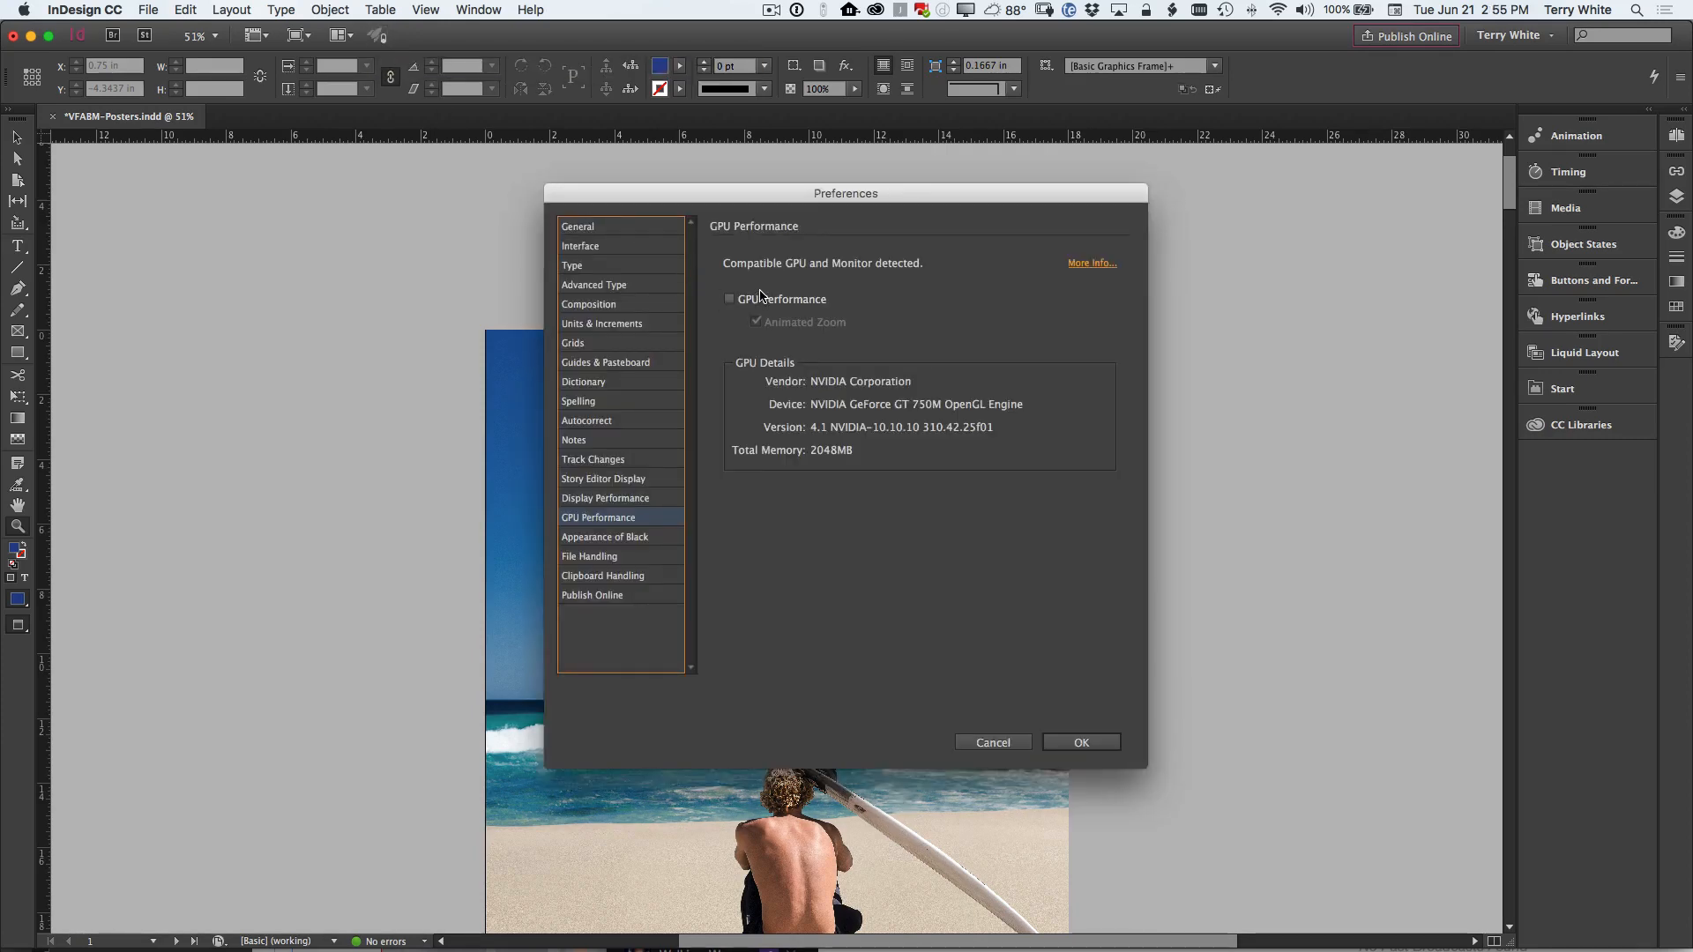
left_click(729, 298)
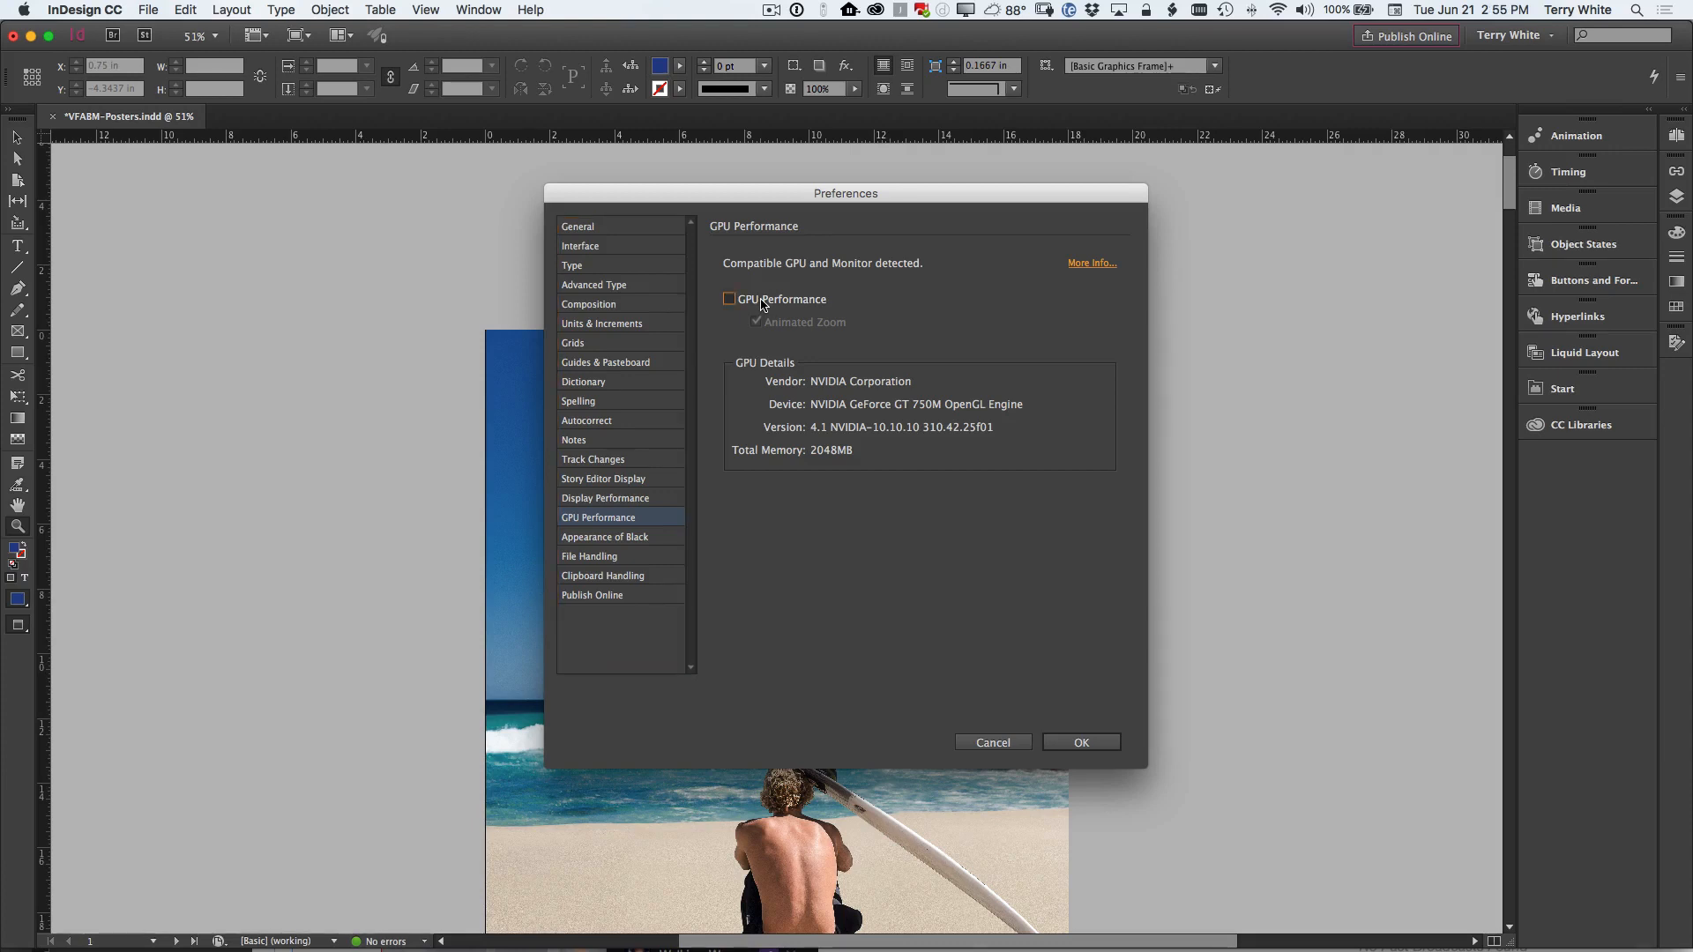
left_click(729, 299)
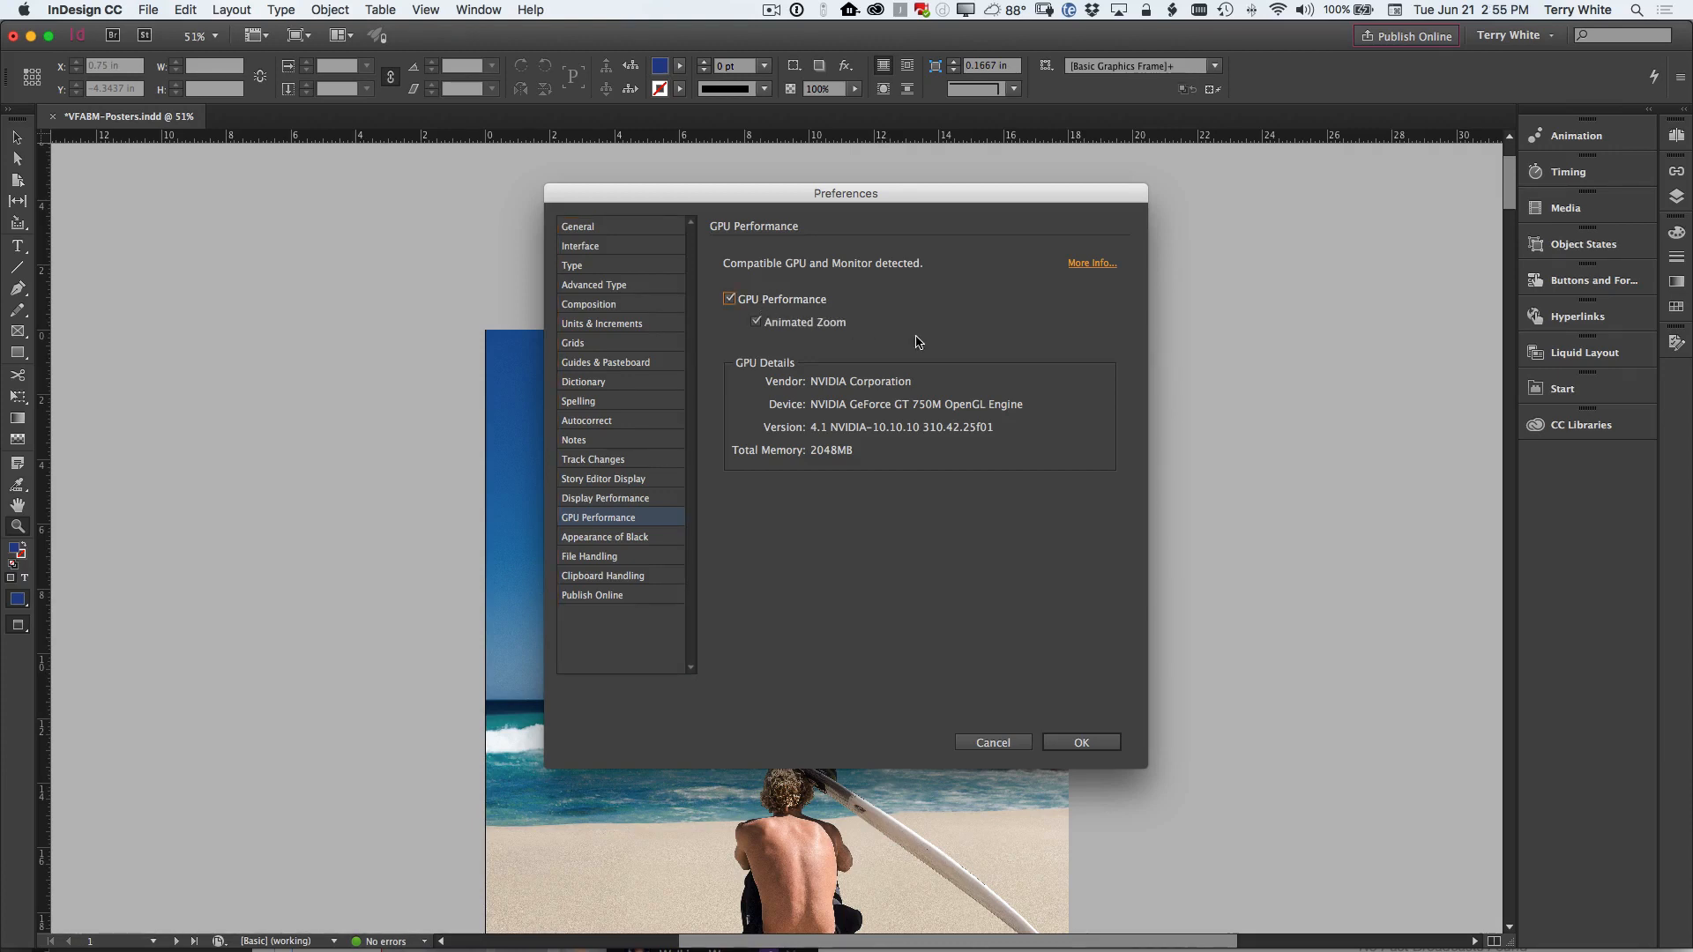
mouse_move(1142, 744)
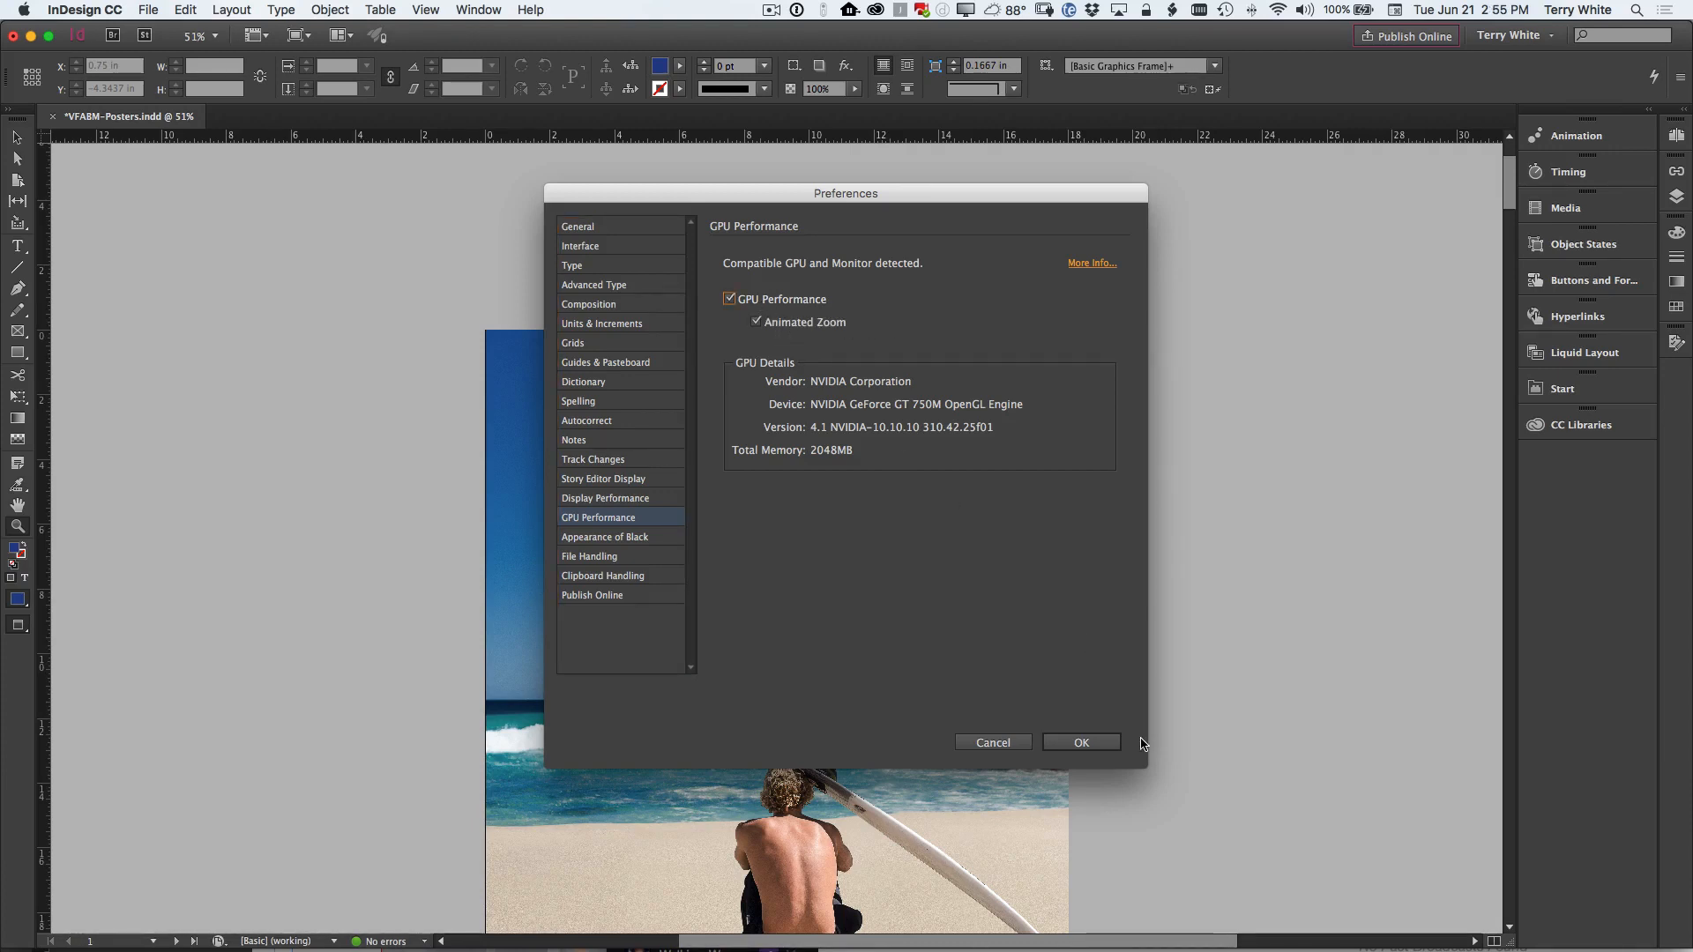
left_click(1080, 742)
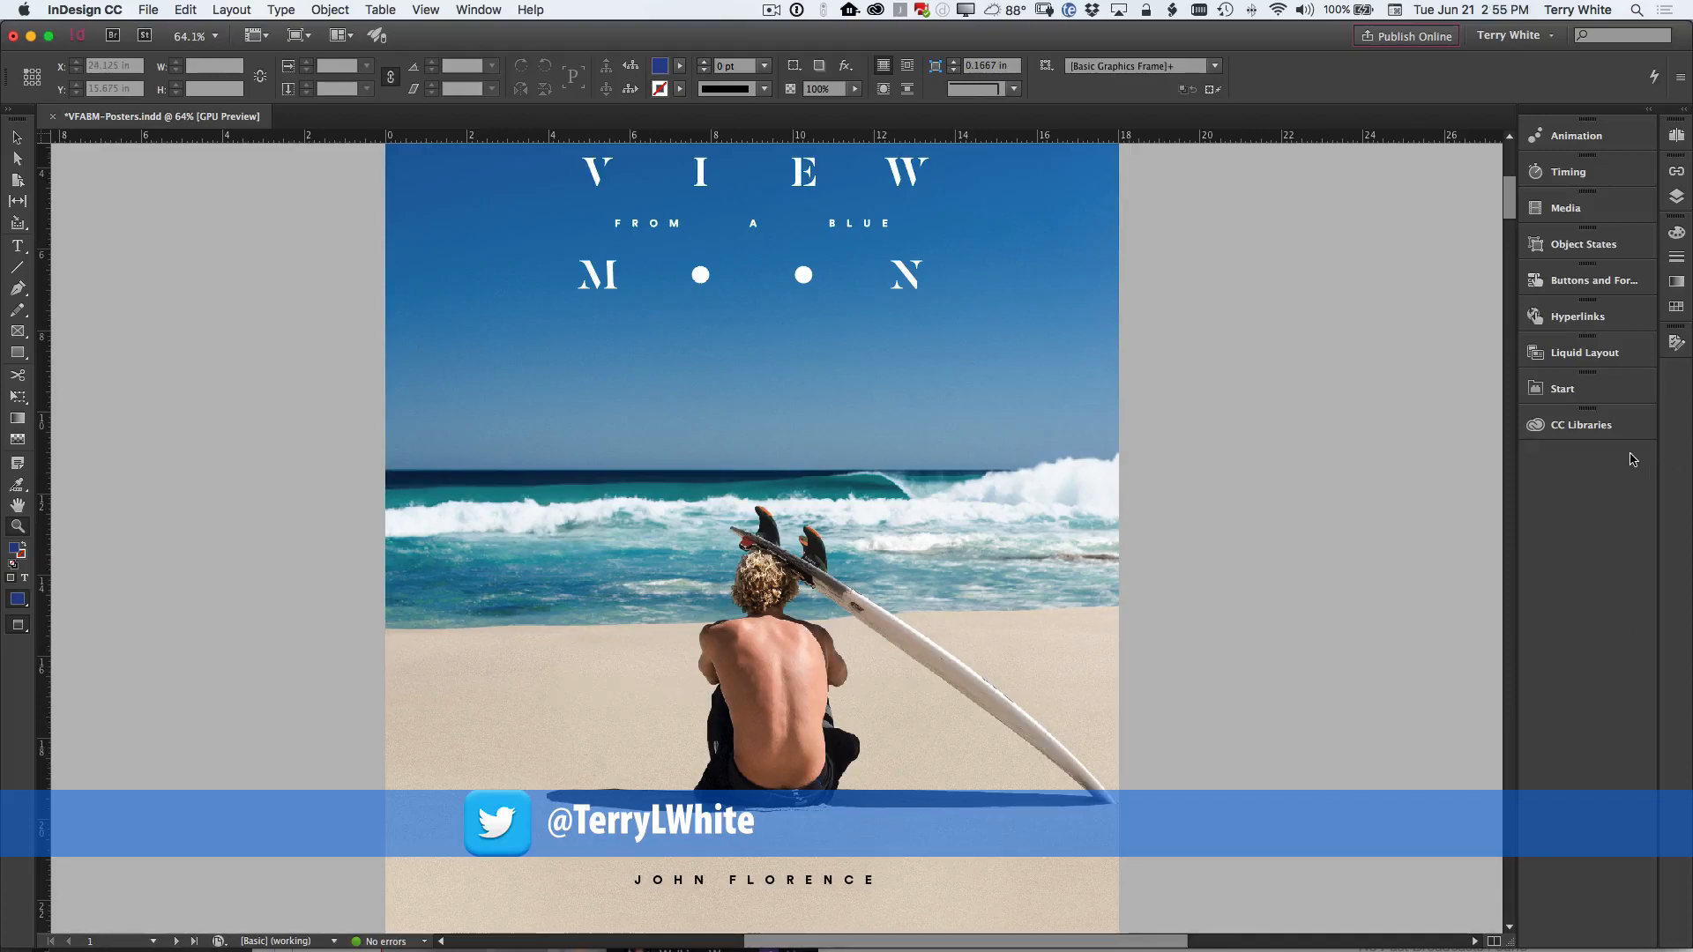
mouse_move(1615, 458)
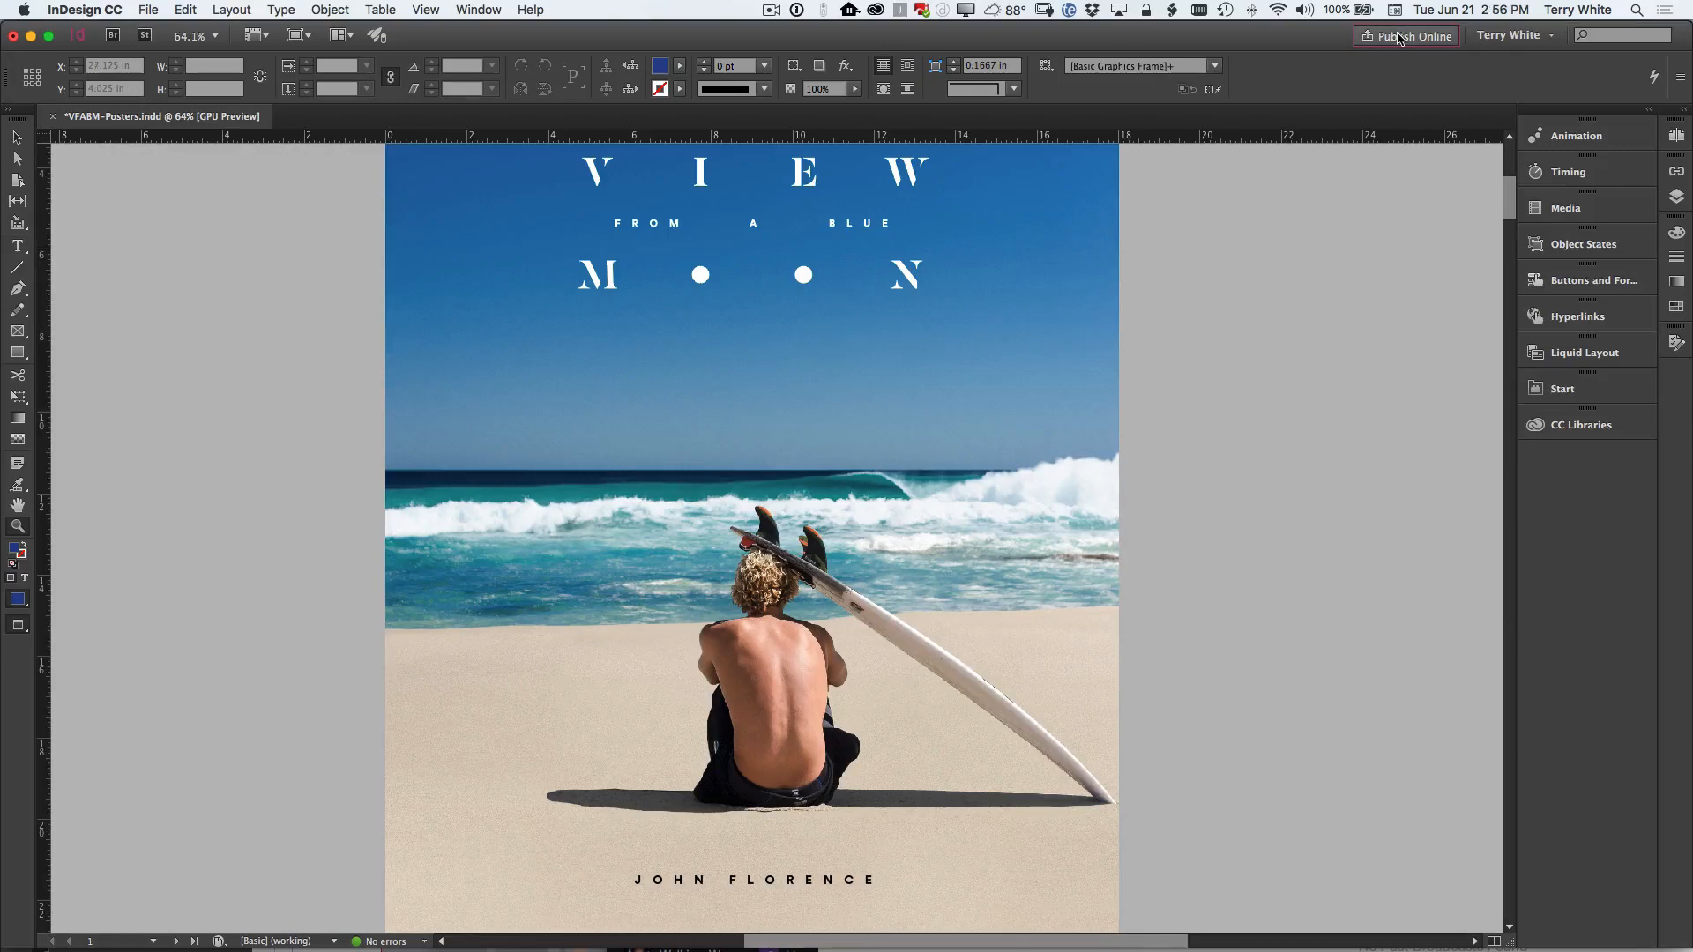
mouse_move(1410, 51)
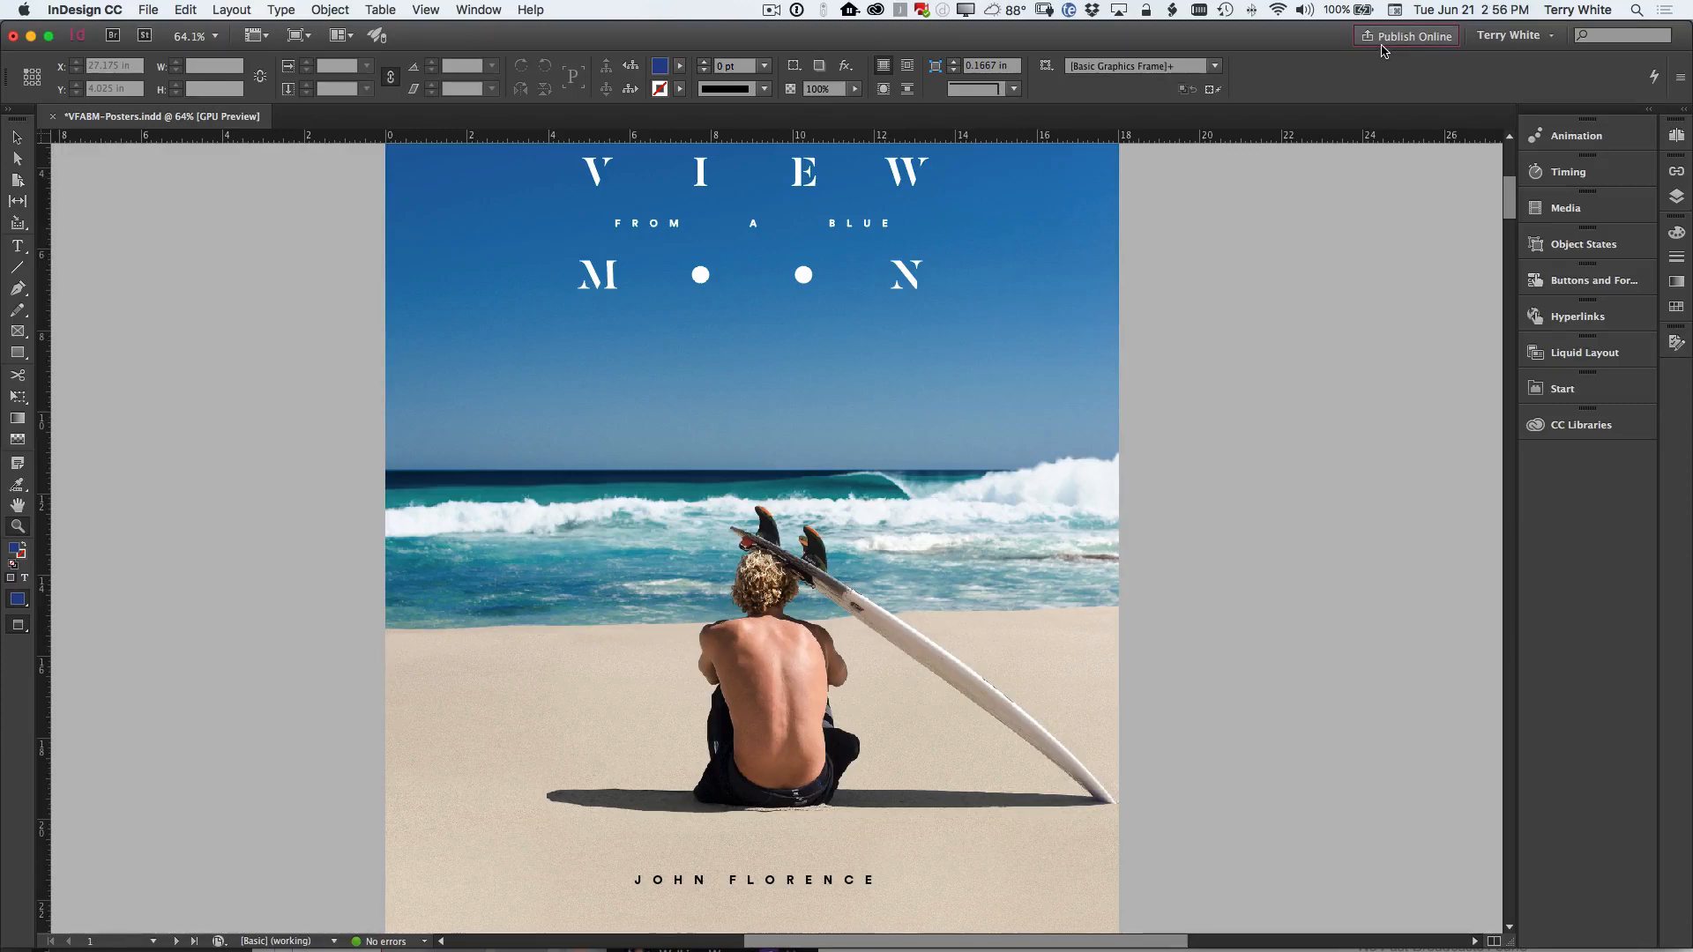
mouse_move(1438, 52)
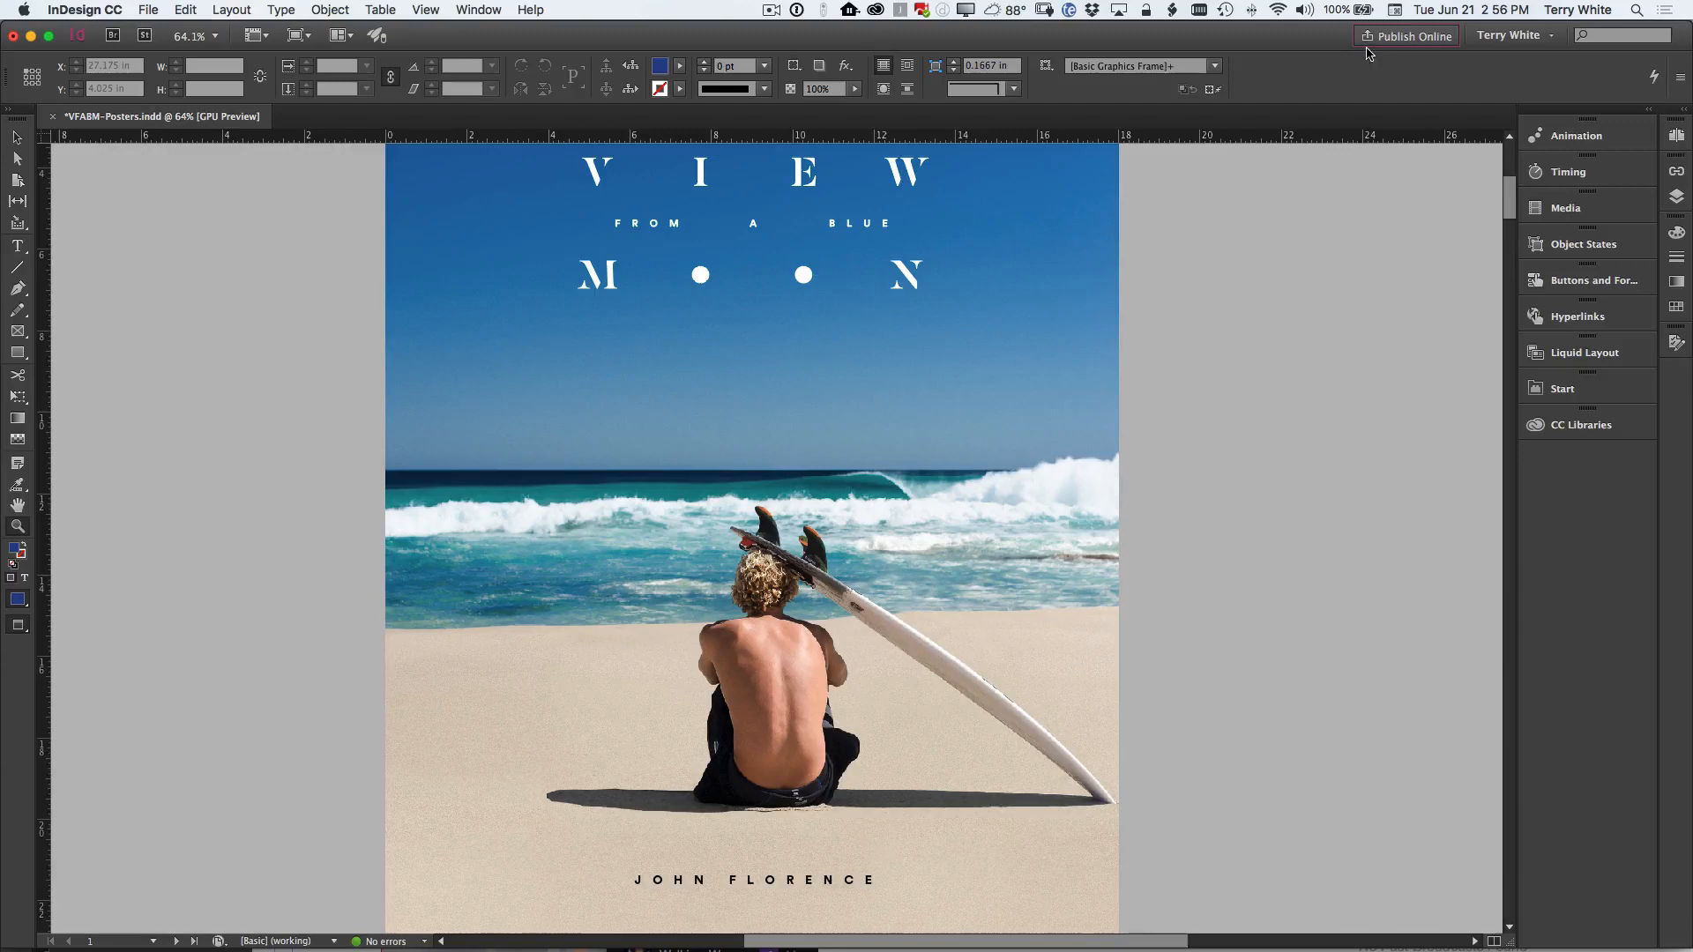
mouse_move(1417, 54)
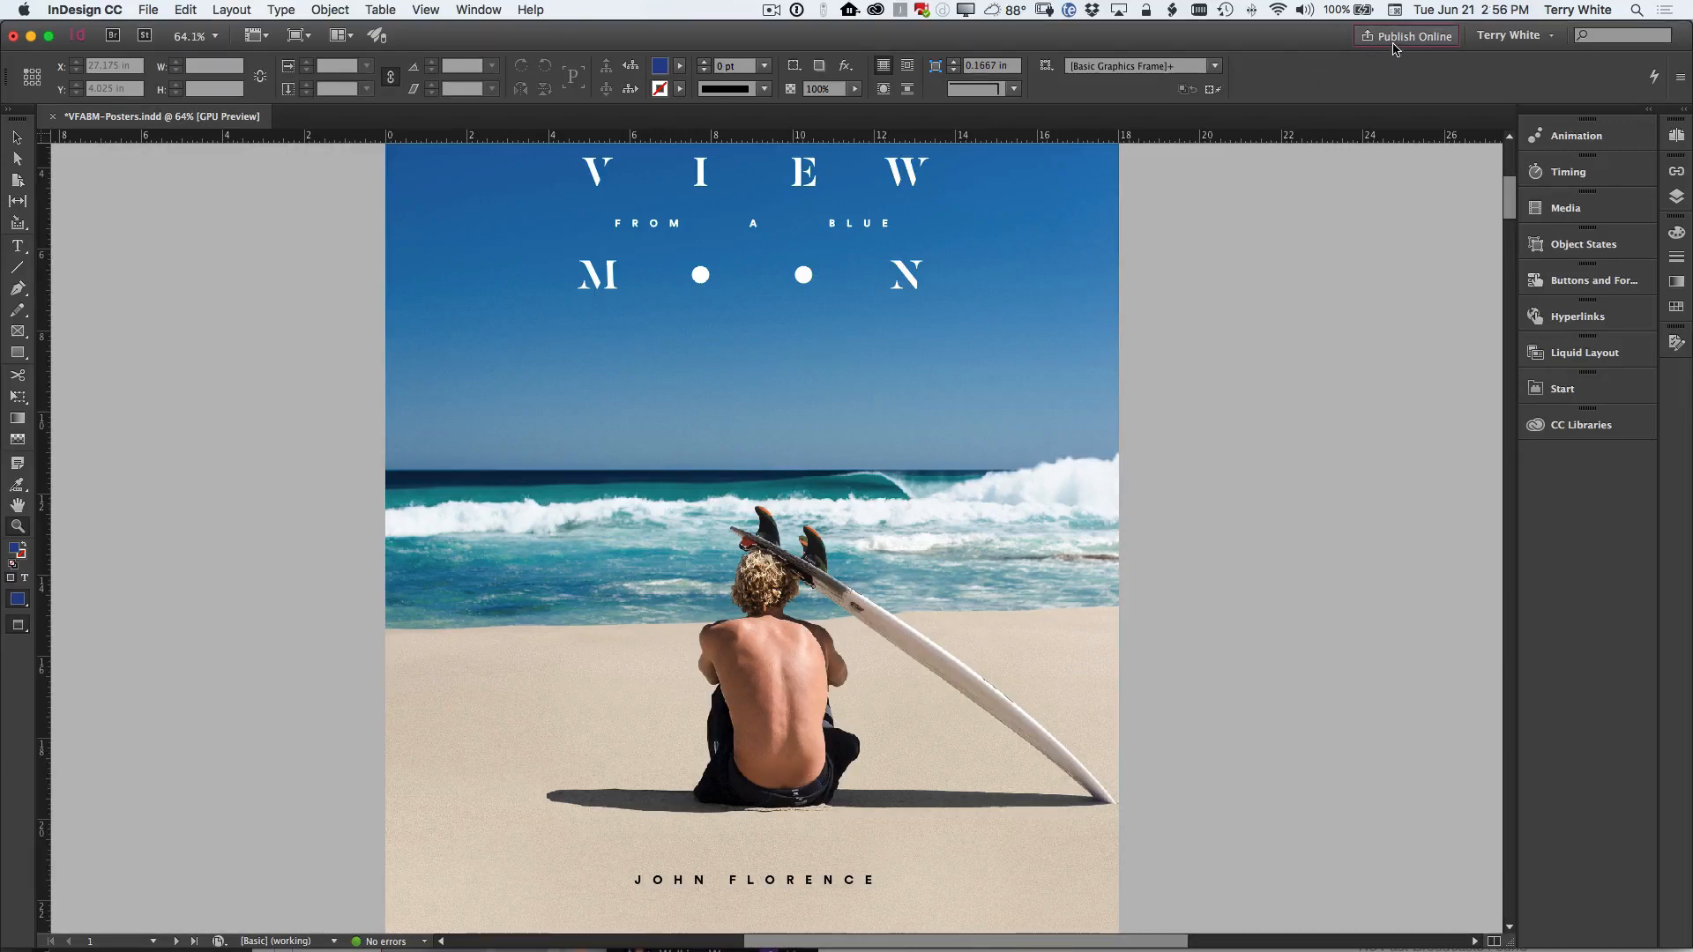
mouse_move(1427, 163)
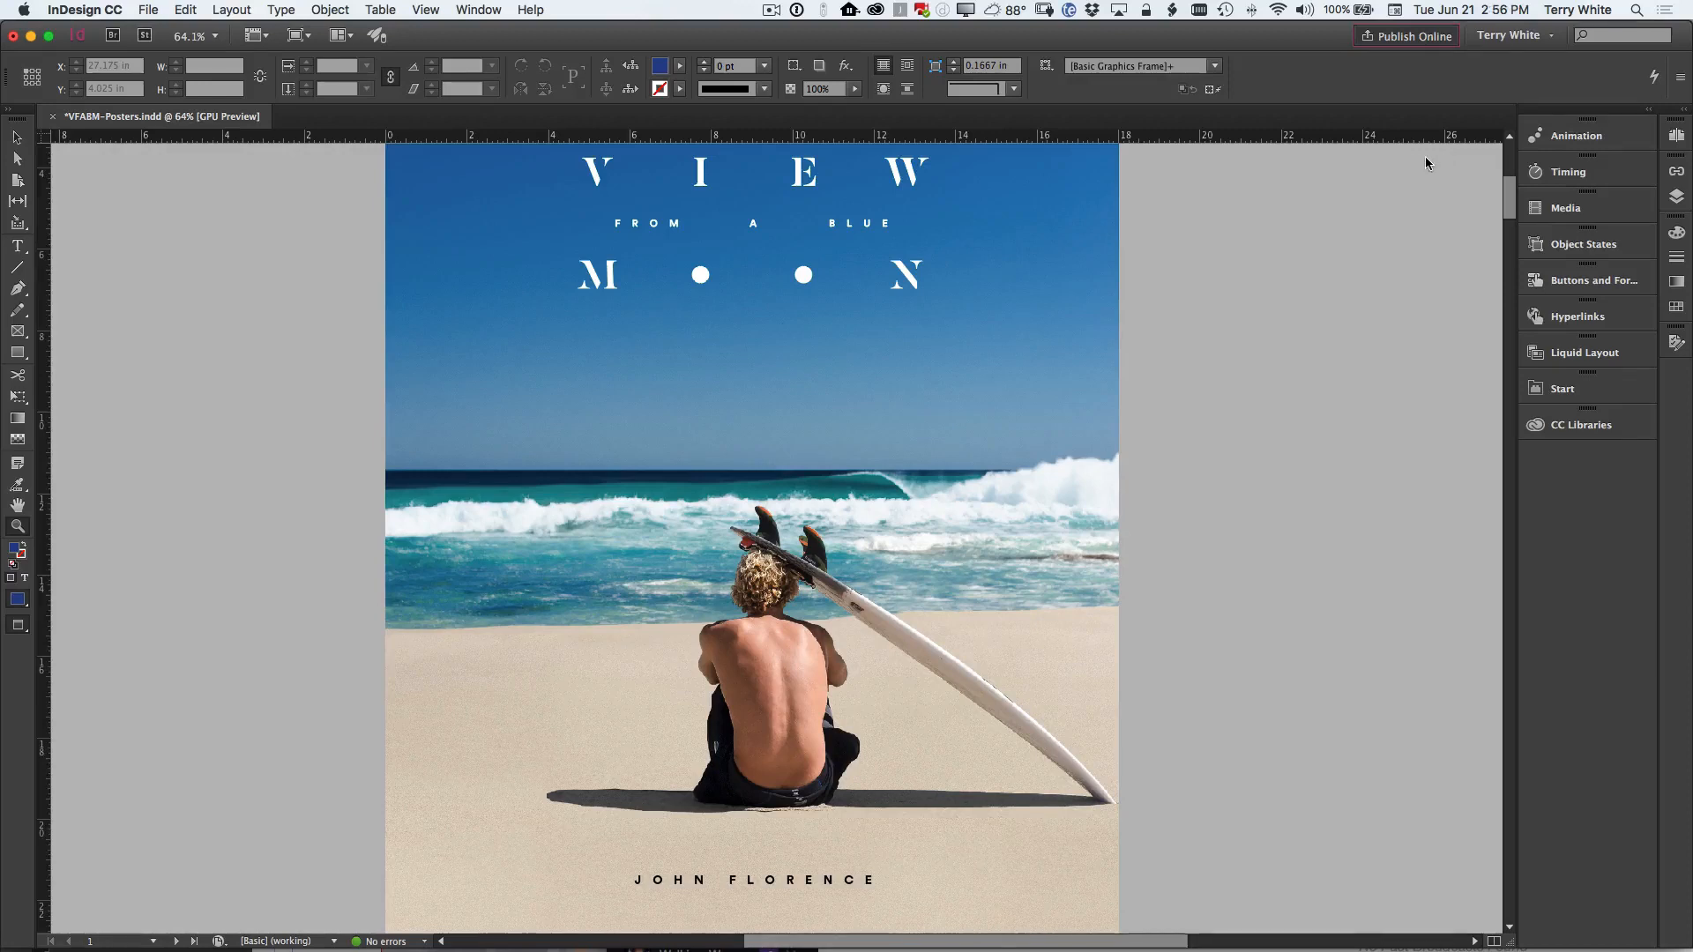
Step: Open the Publish Online dialog to review the VFABM-Posters general settings
left_click(1405, 35)
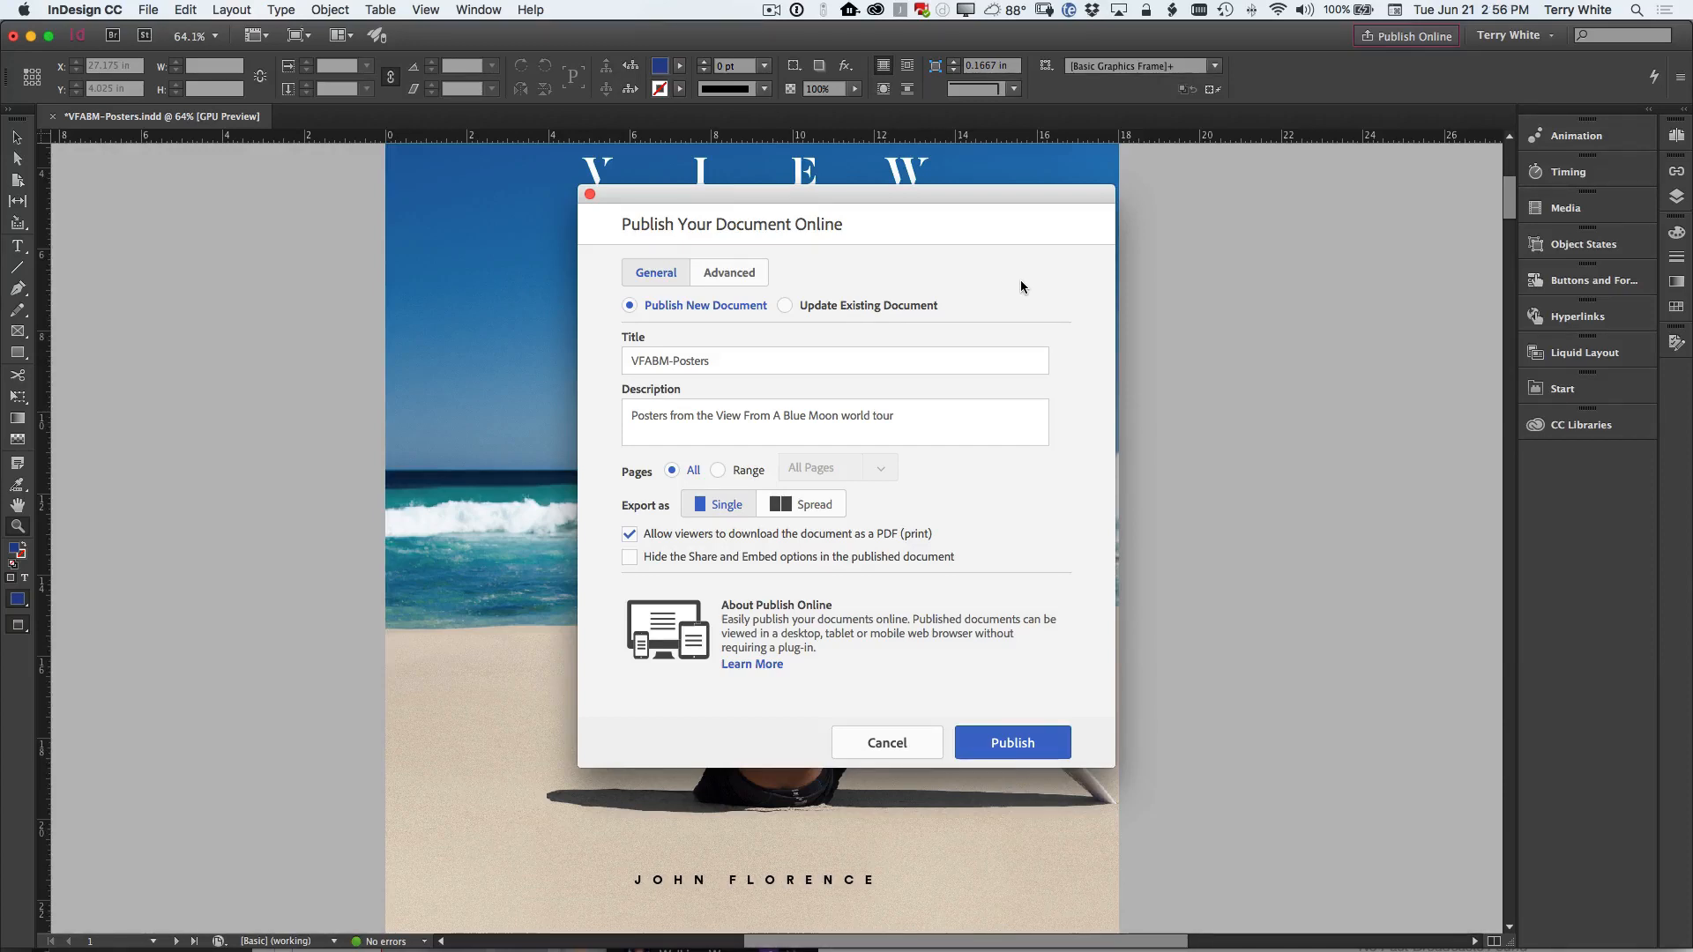
mouse_move(1014, 285)
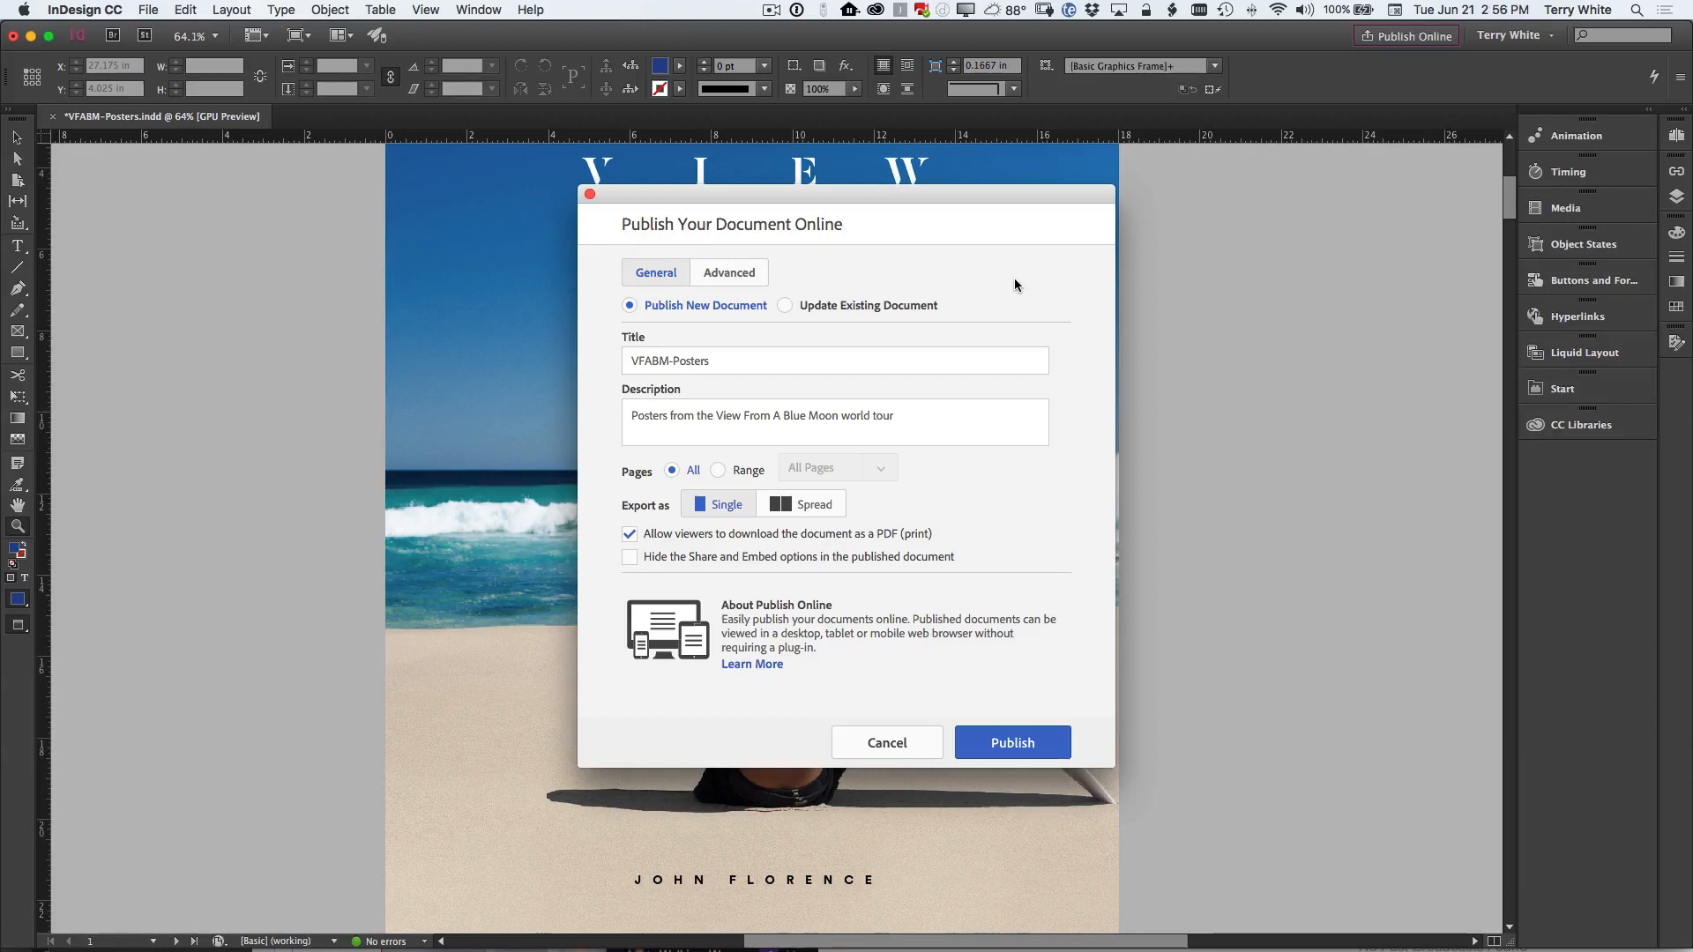
mouse_move(1013, 285)
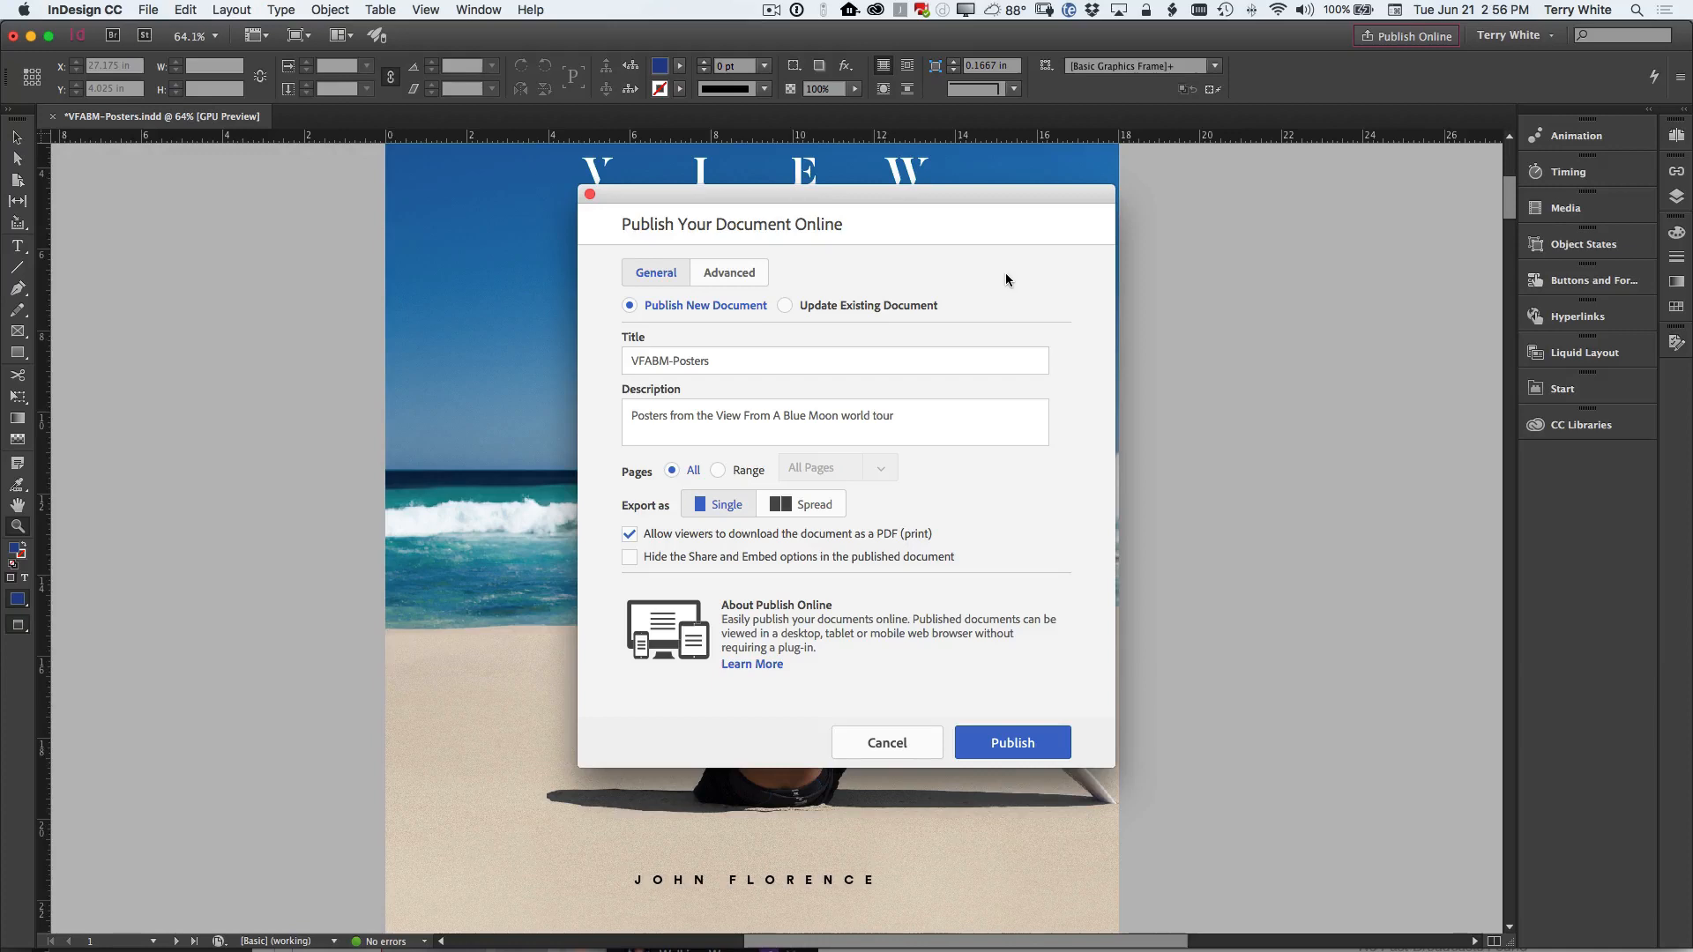
mouse_move(996, 275)
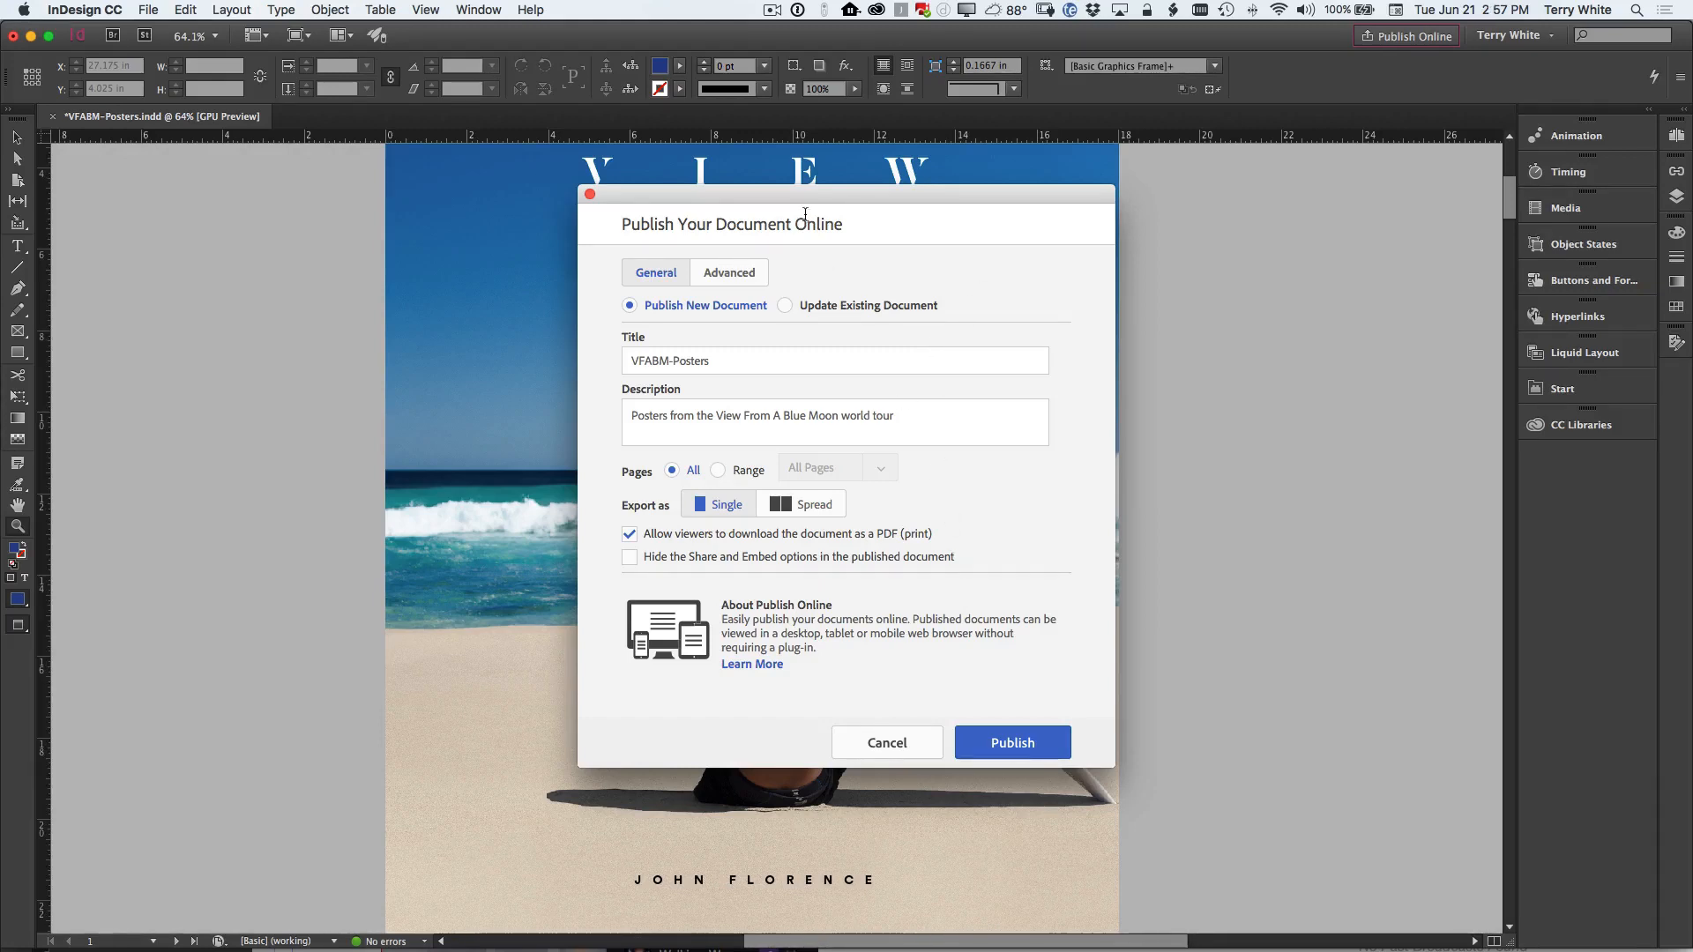
mouse_move(991, 819)
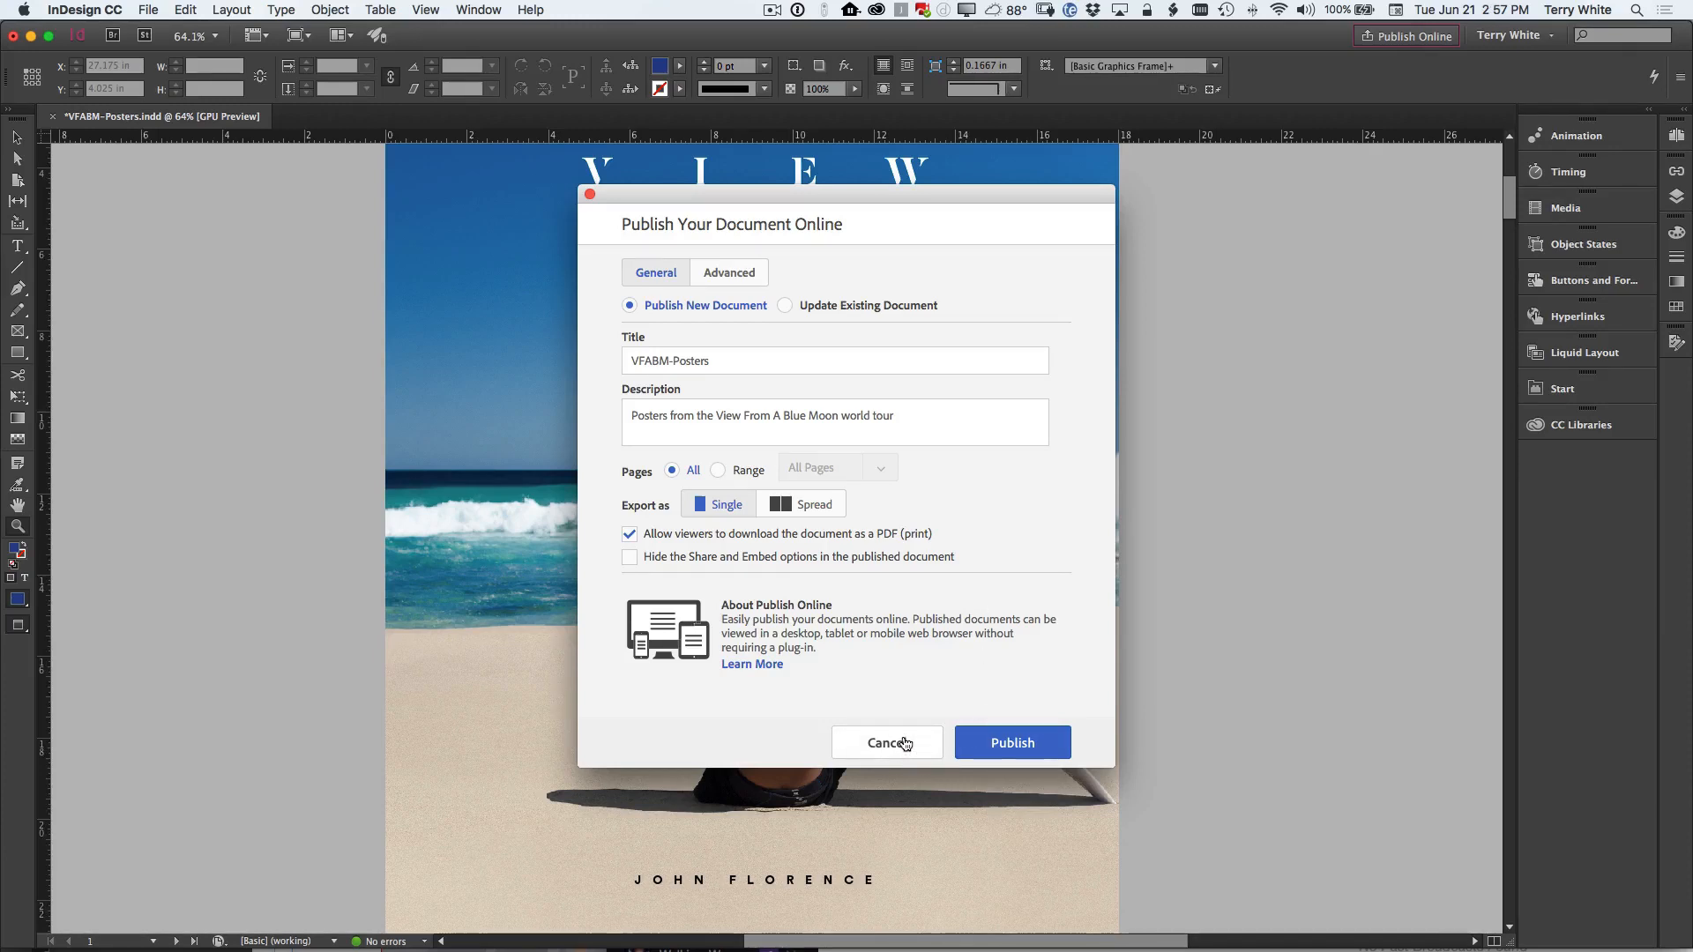
Step: Cancel publishing and scroll down to the page-4 surfer poster
left_click(885, 743)
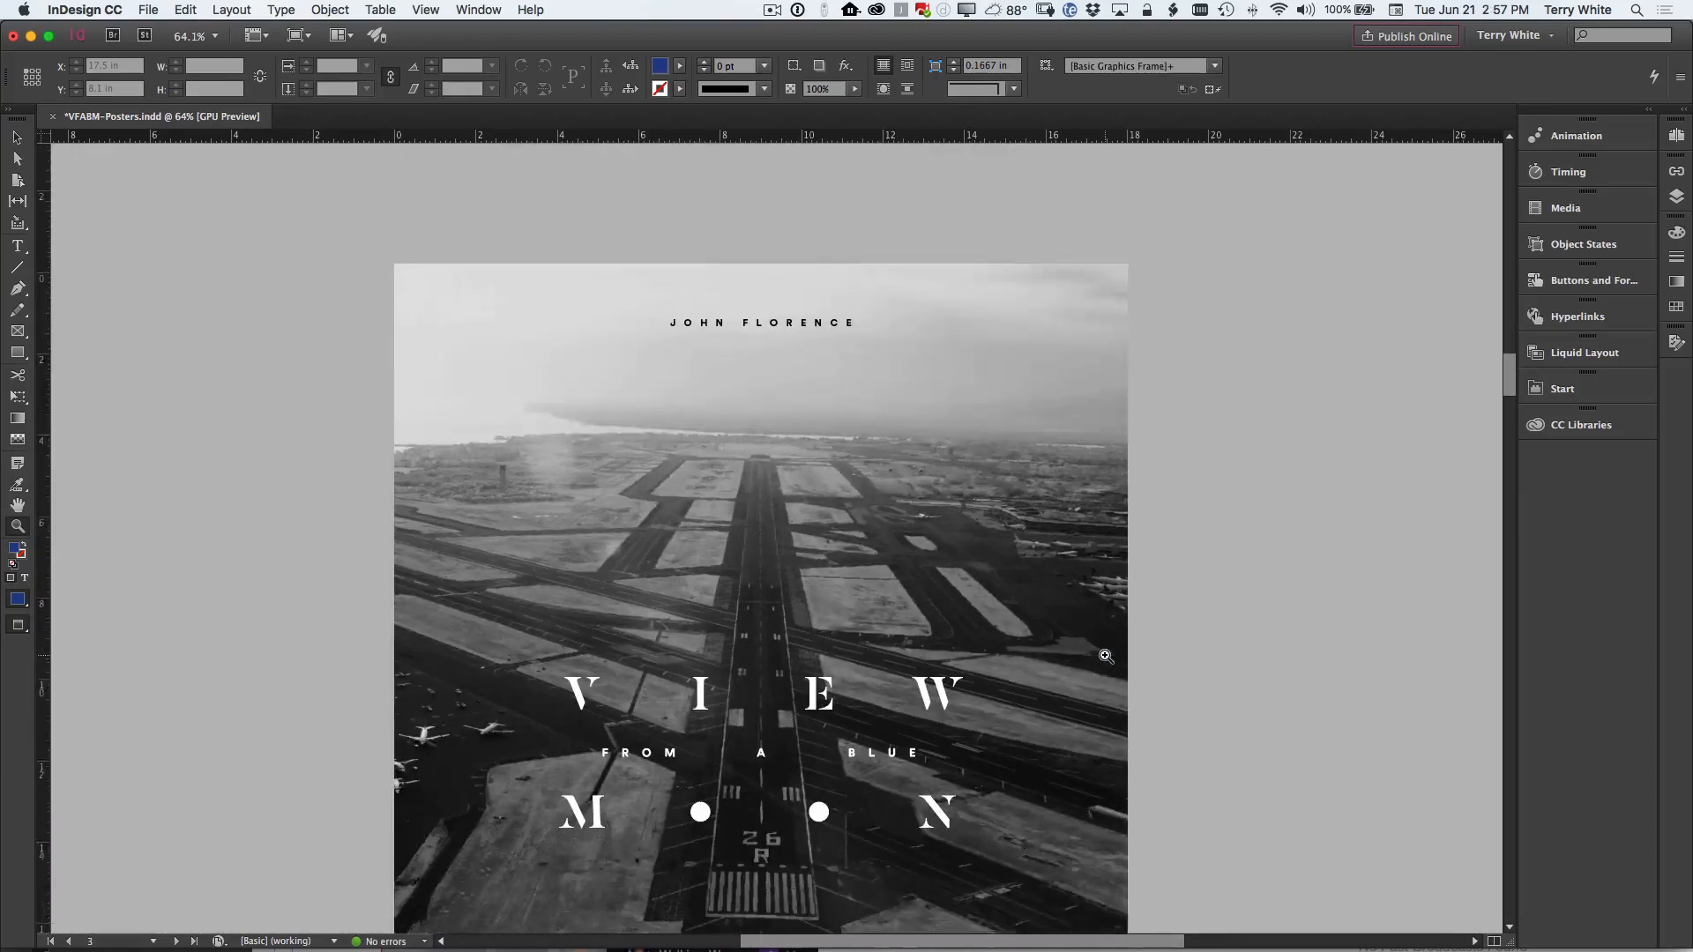
scroll("down", 3)
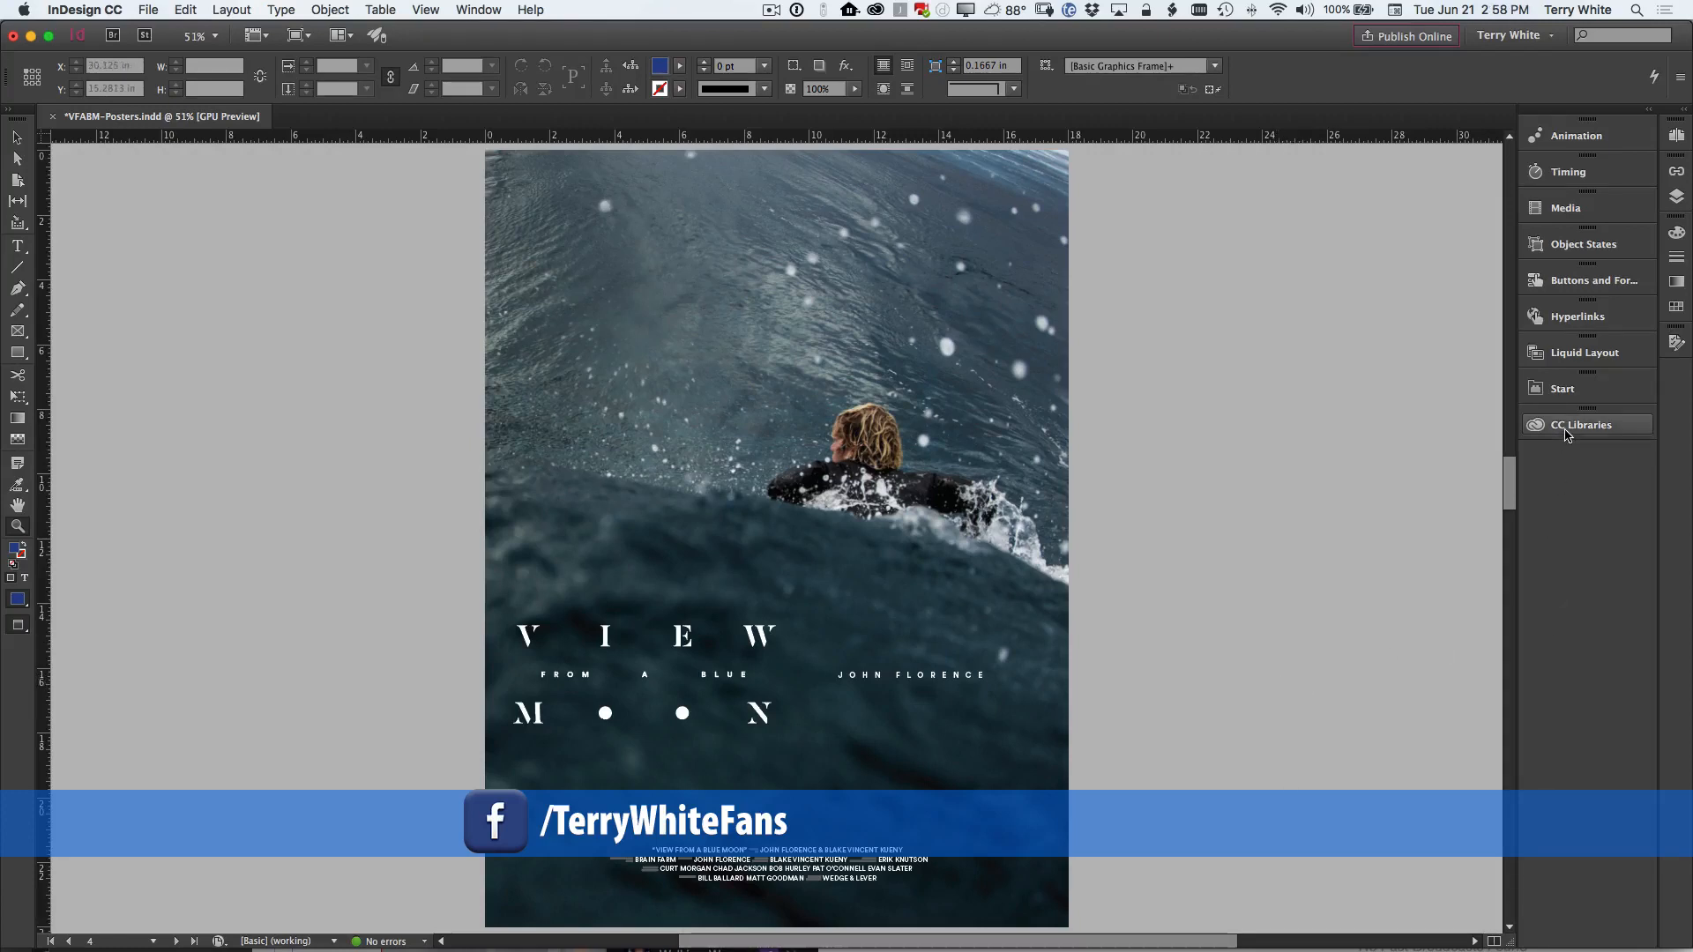
Step: Search Adobe Stock for 'surf' from the CC Libraries panel
left_click(1579, 424)
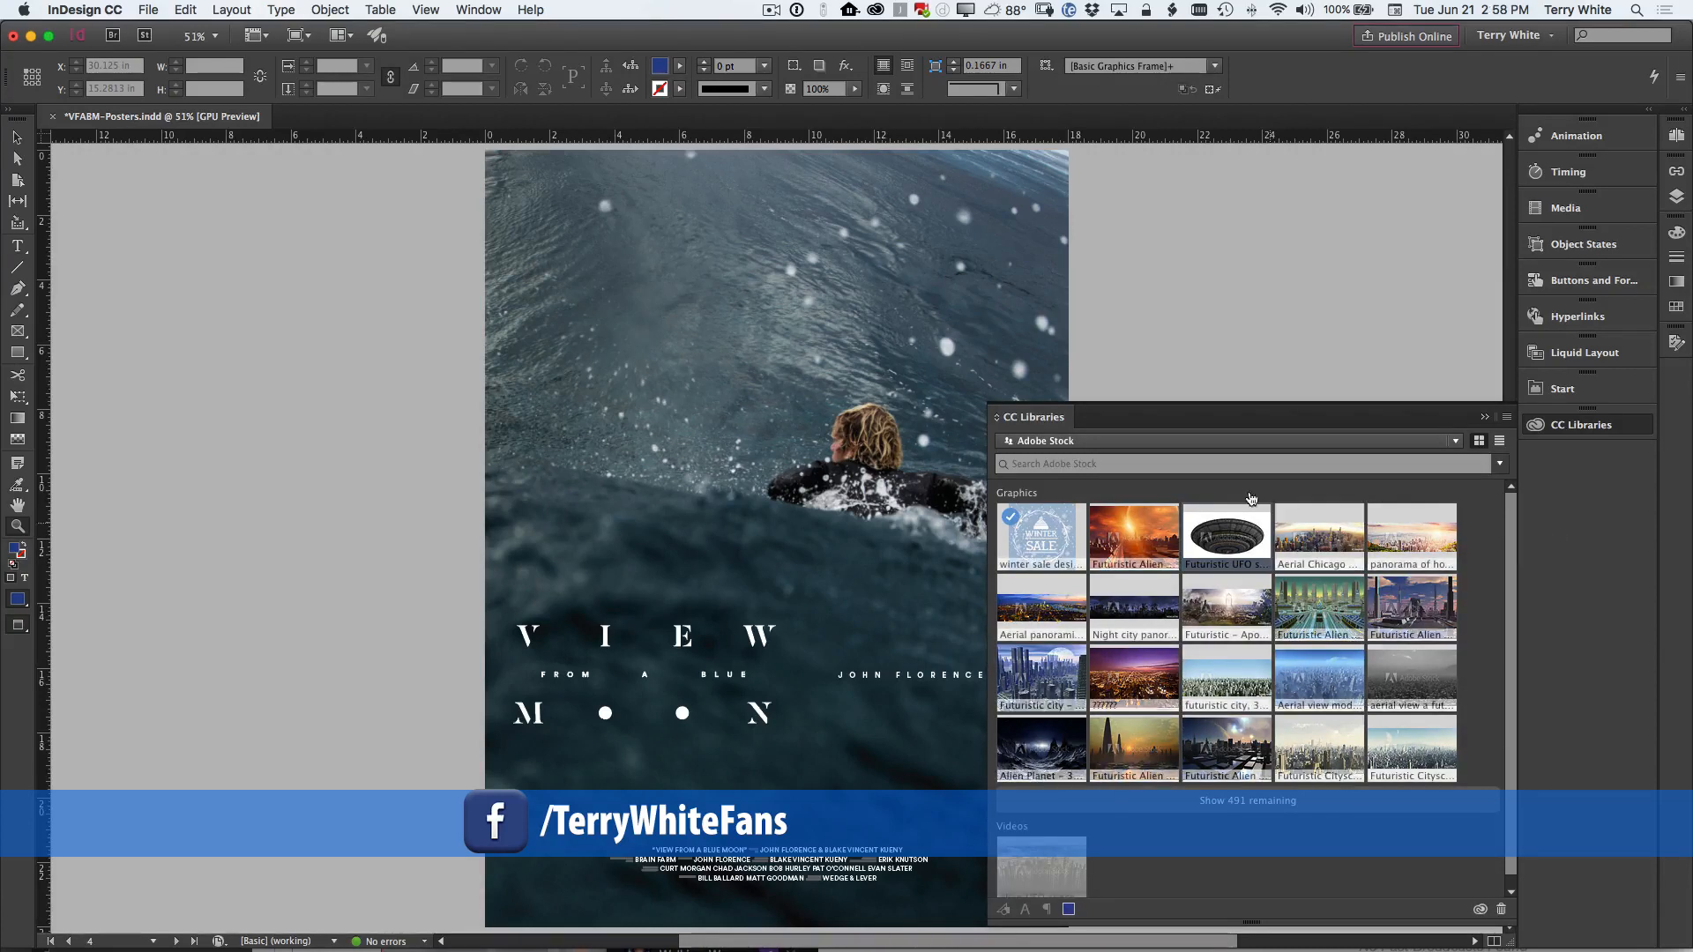
mouse_move(1317, 648)
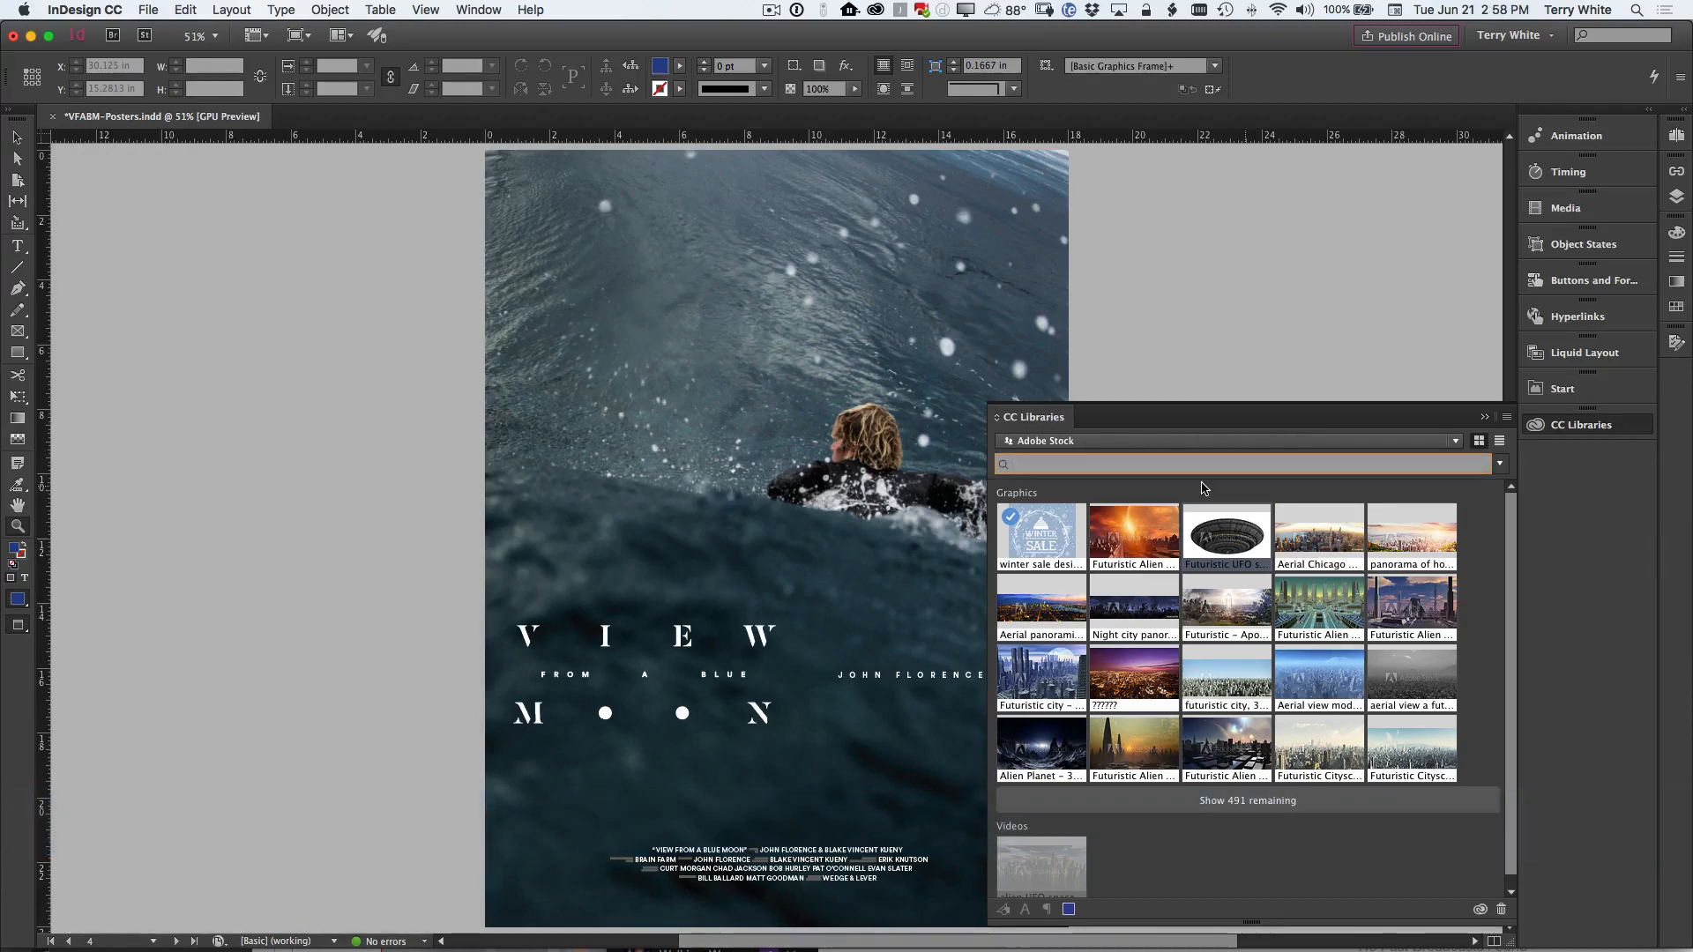
type("surfing")
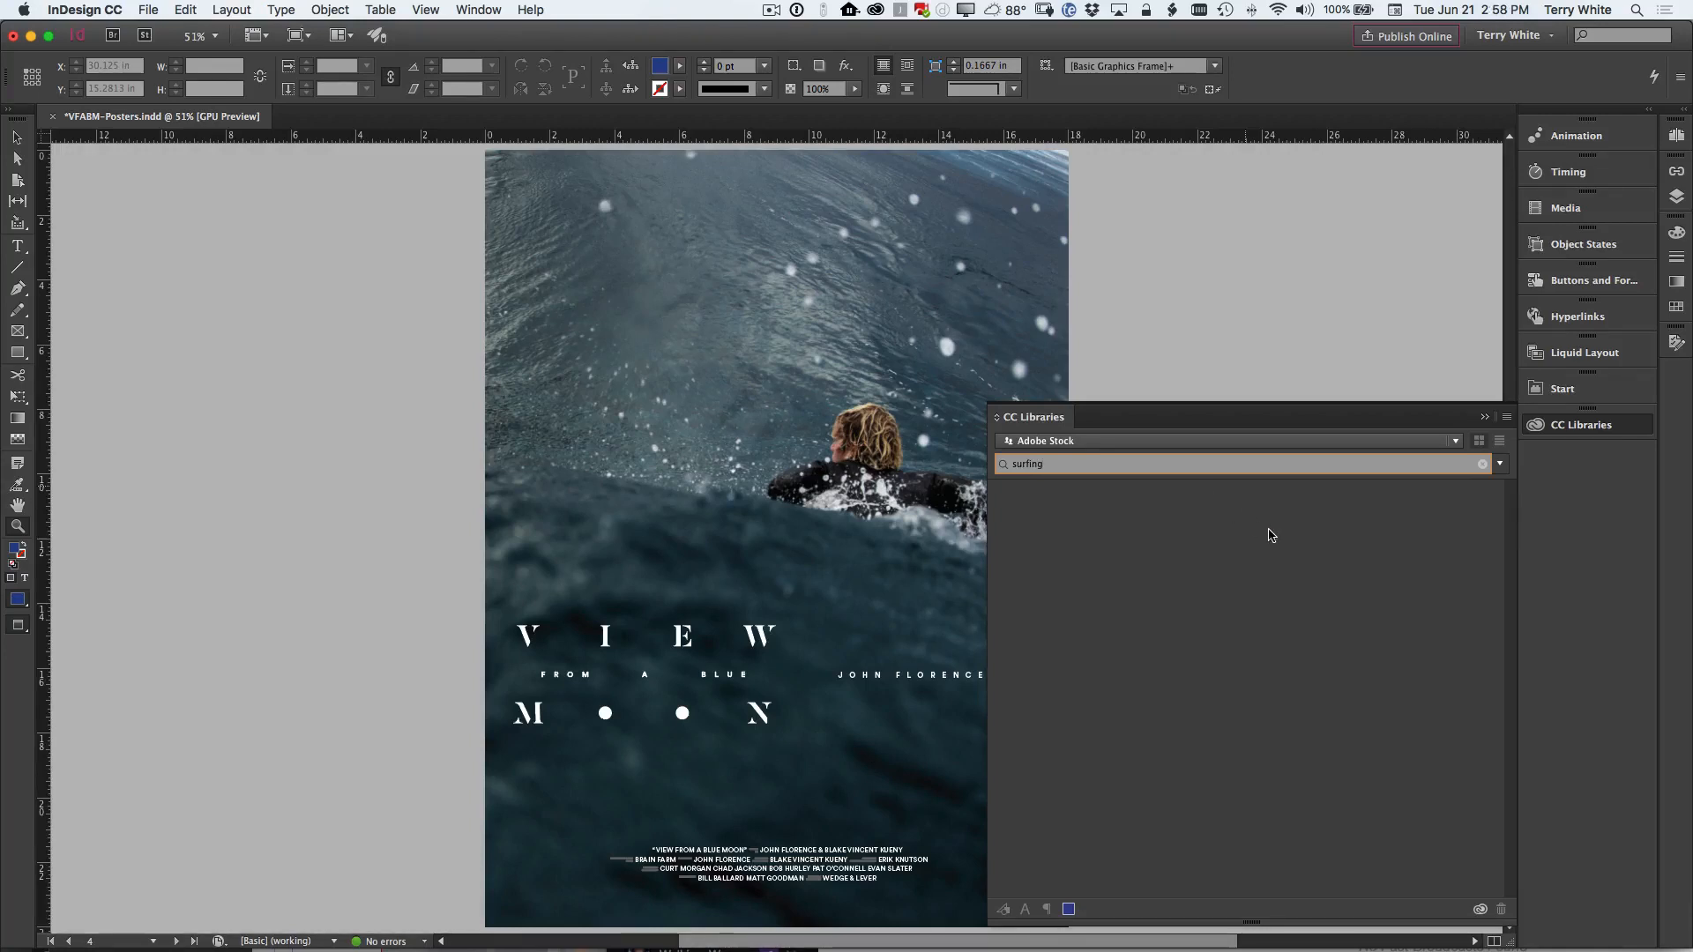
key("Return")
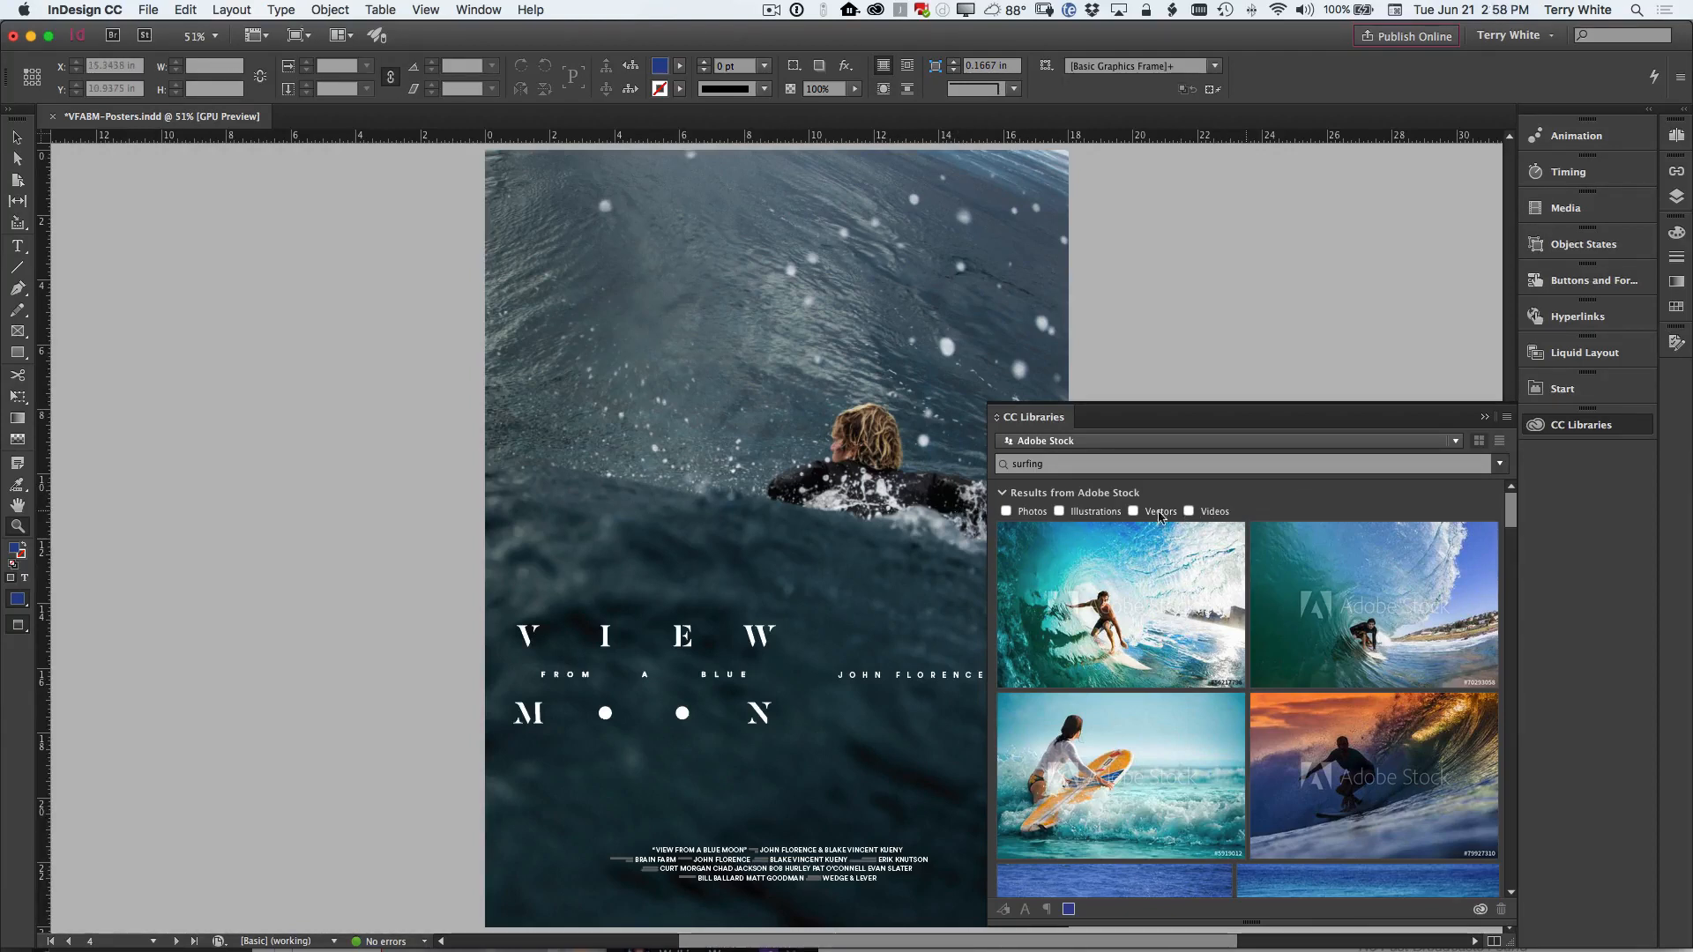
Step: Filter the surfing Stock results to photos and scroll through more surf images
left_click(1005, 510)
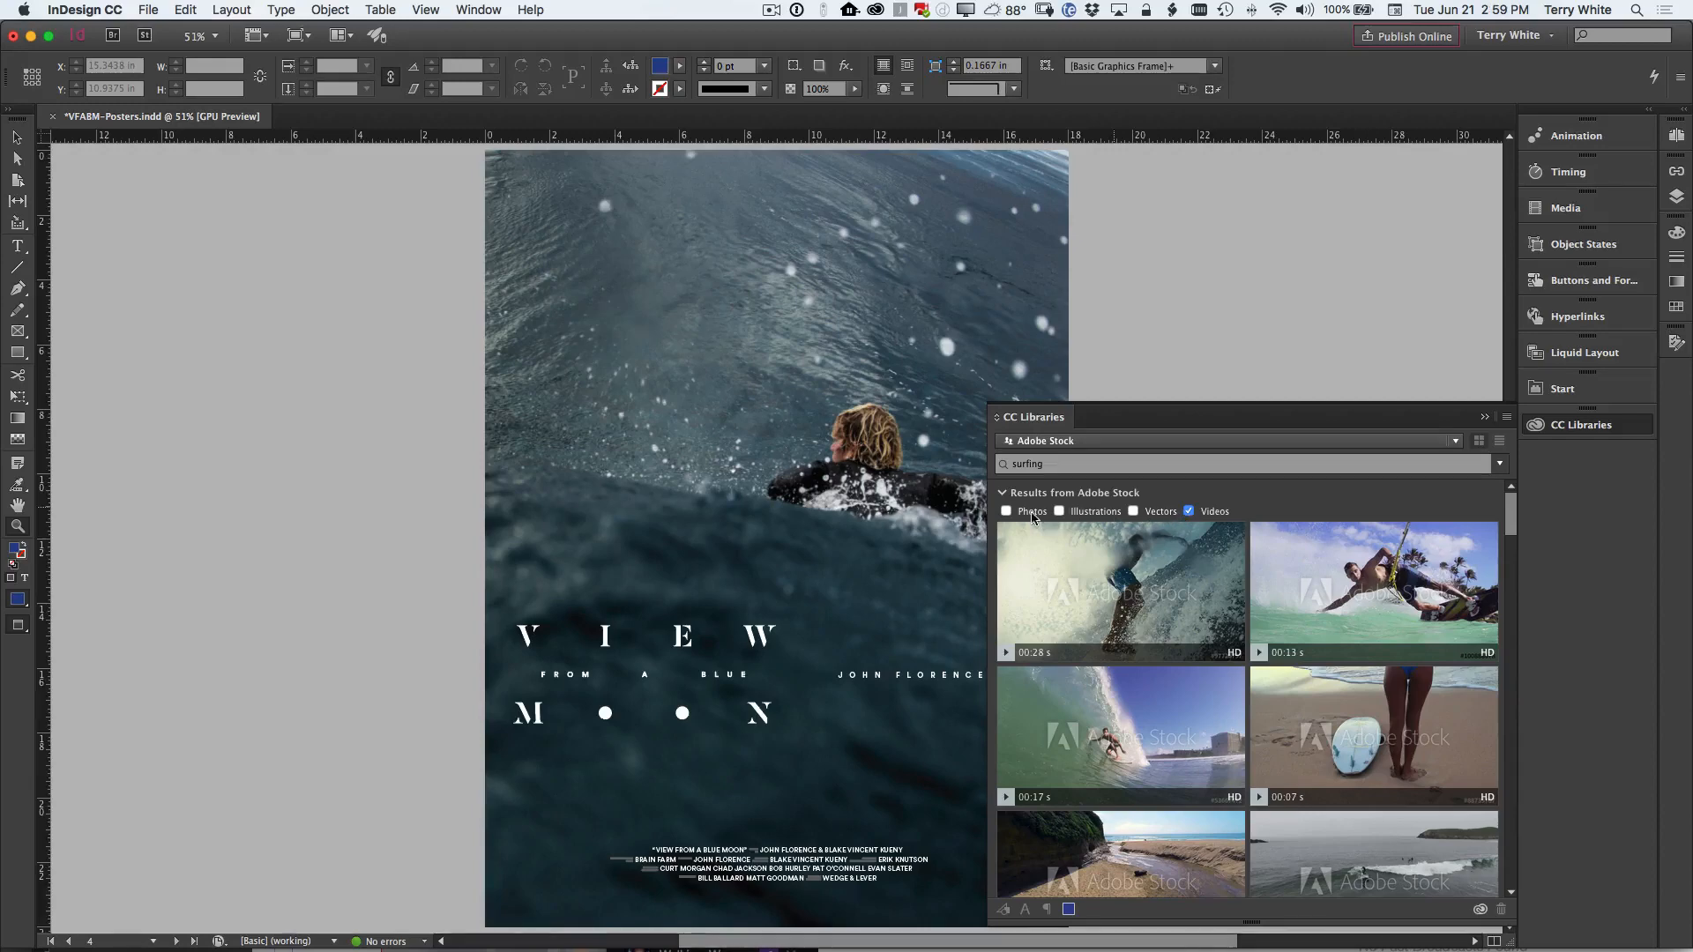
left_click(1005, 510)
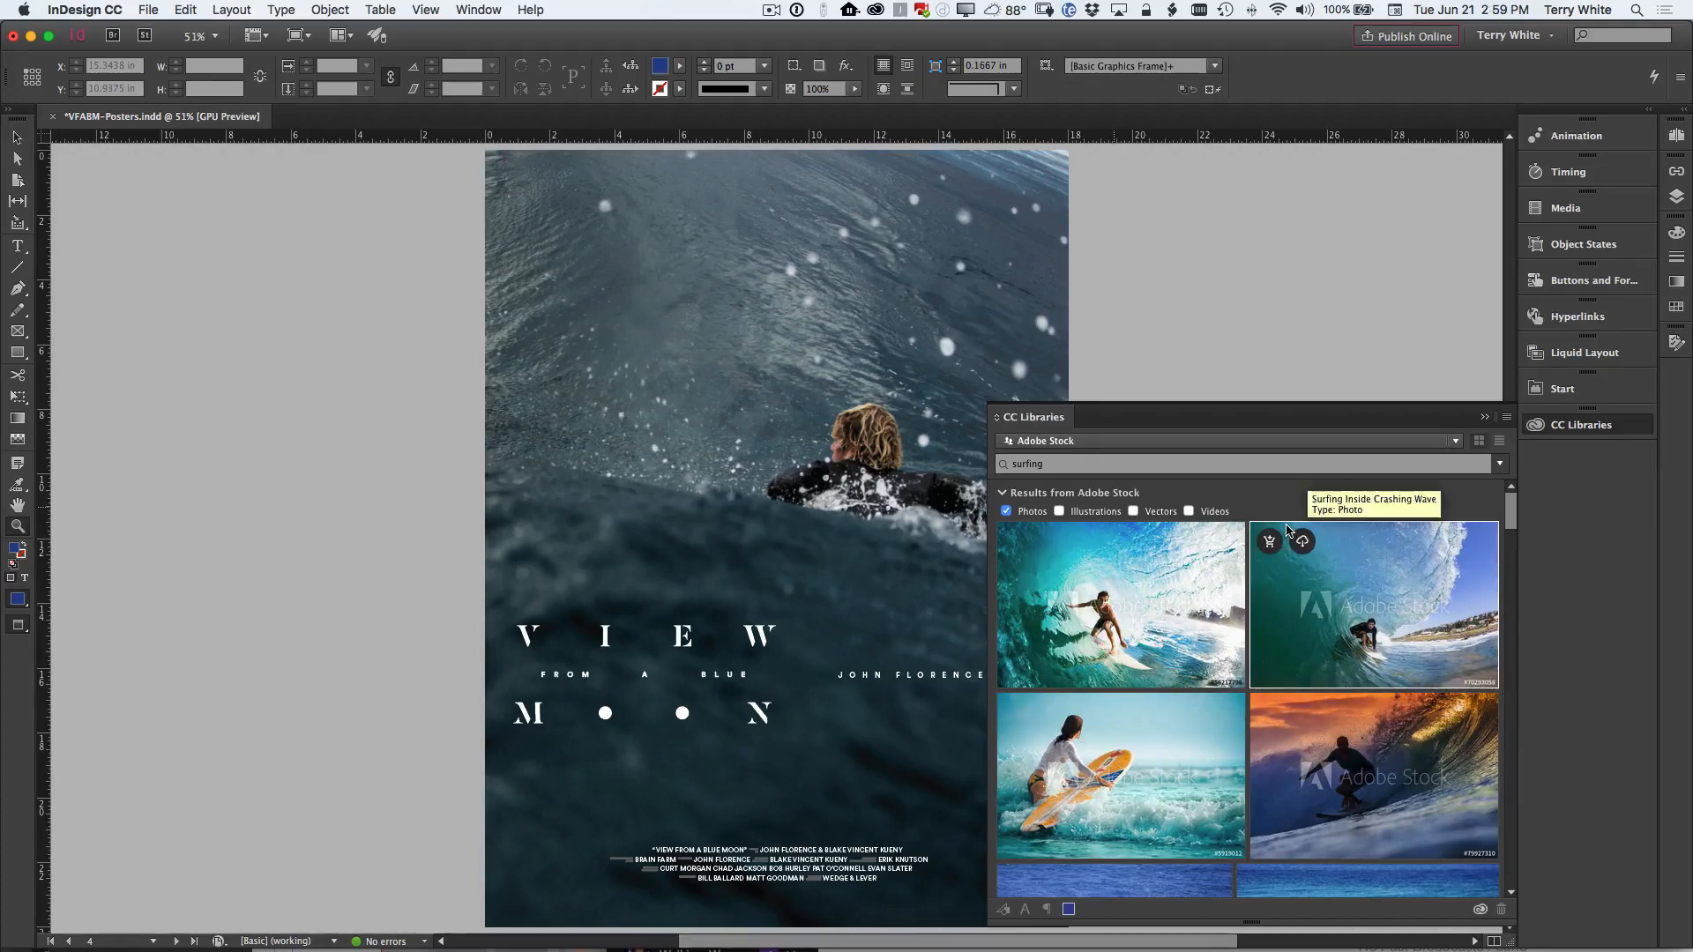
scroll("down", 3)
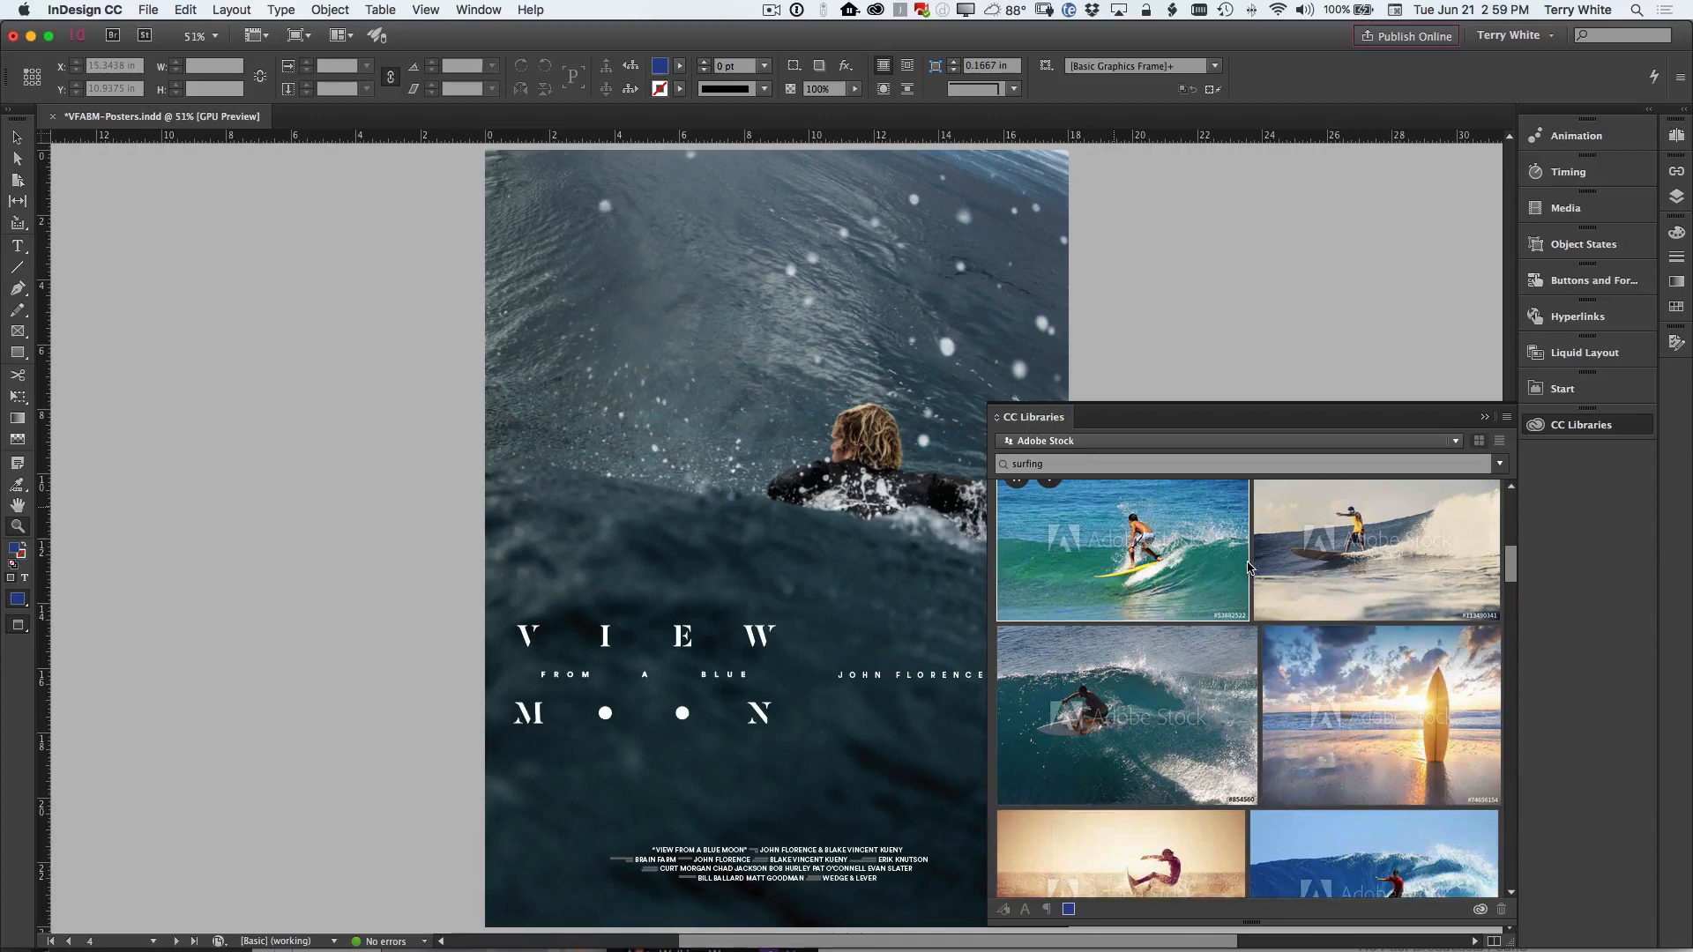
scroll("down", 3)
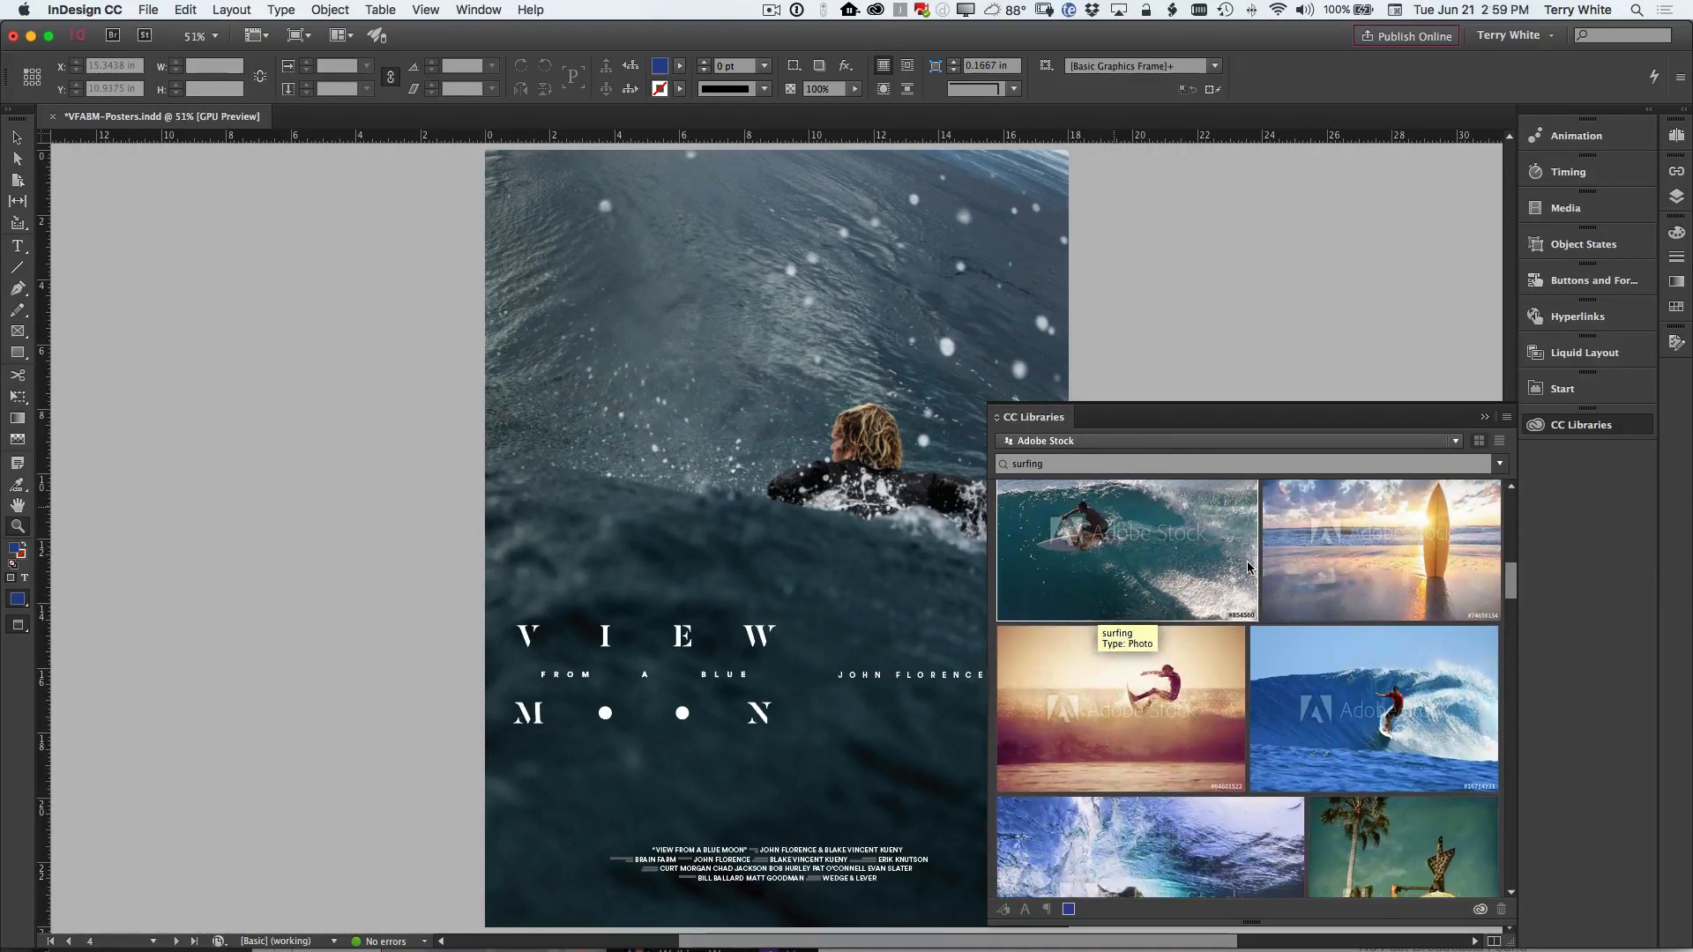
scroll("down", 3)
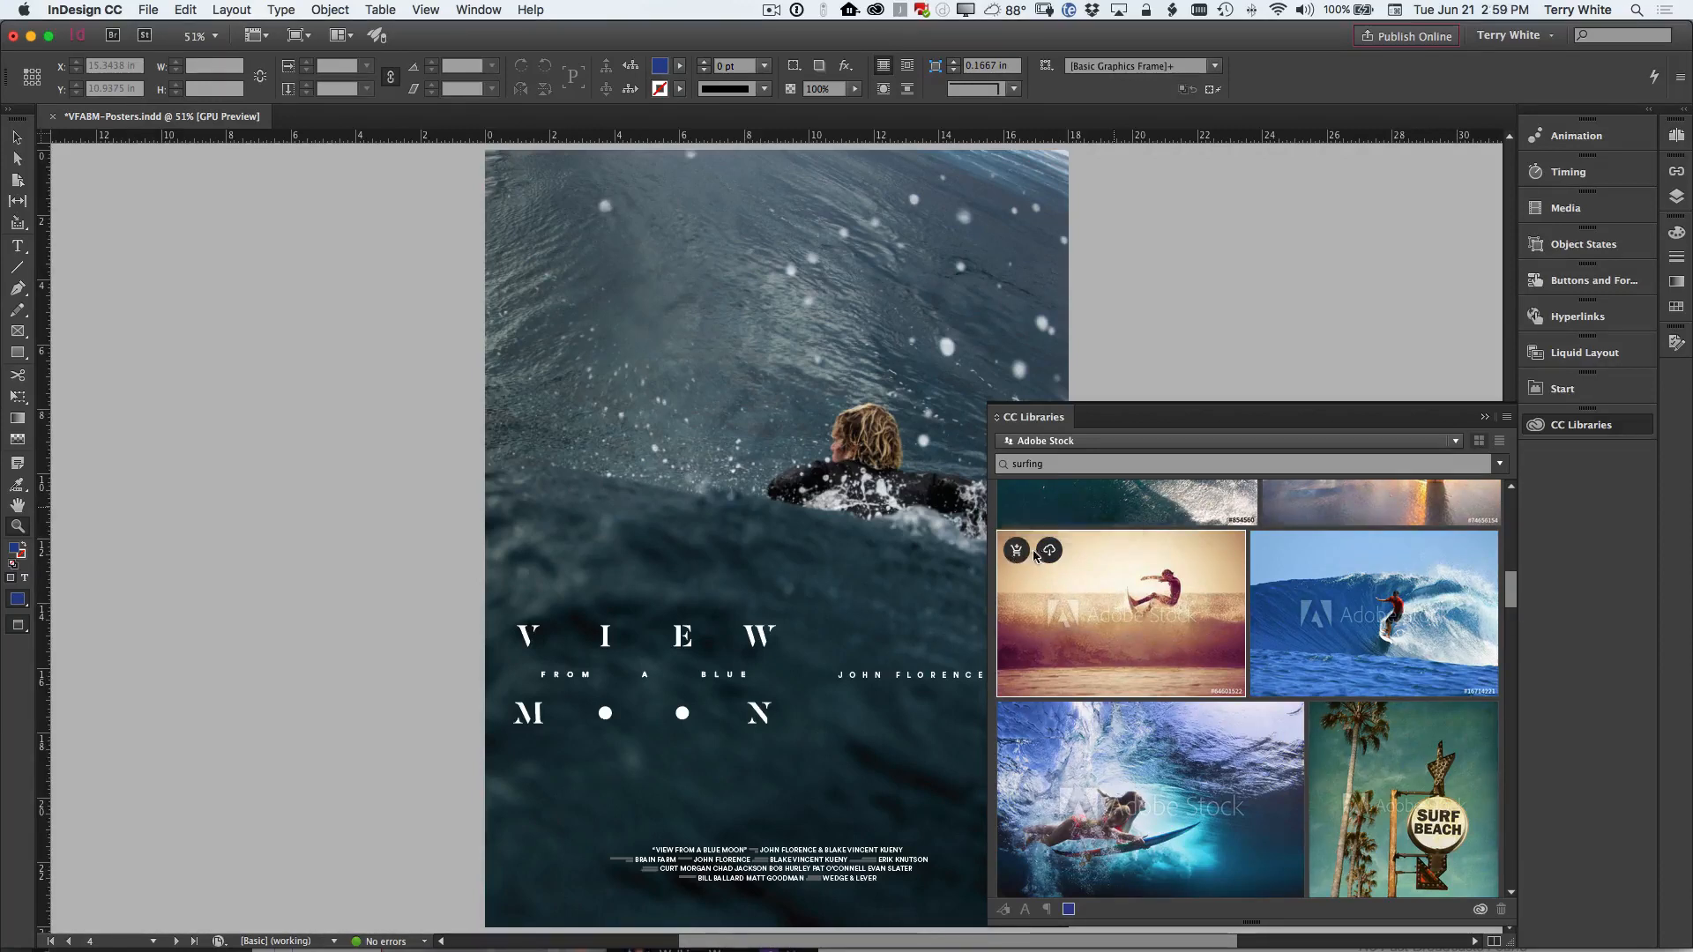
mouse_move(1187, 583)
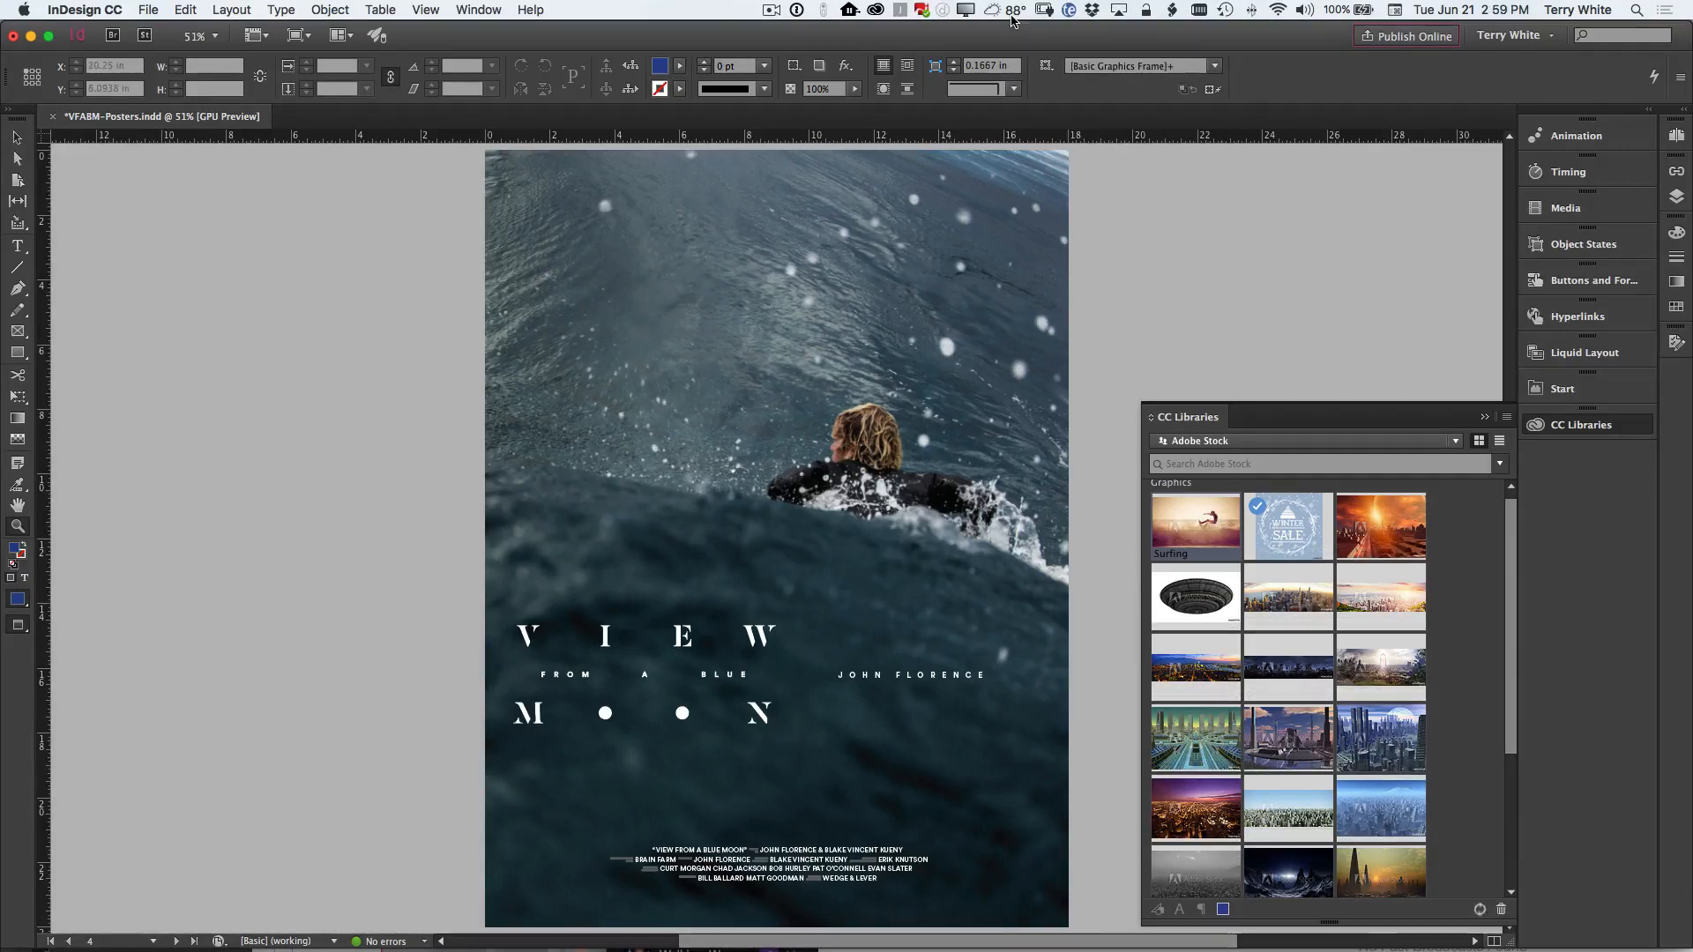
left_click(770, 9)
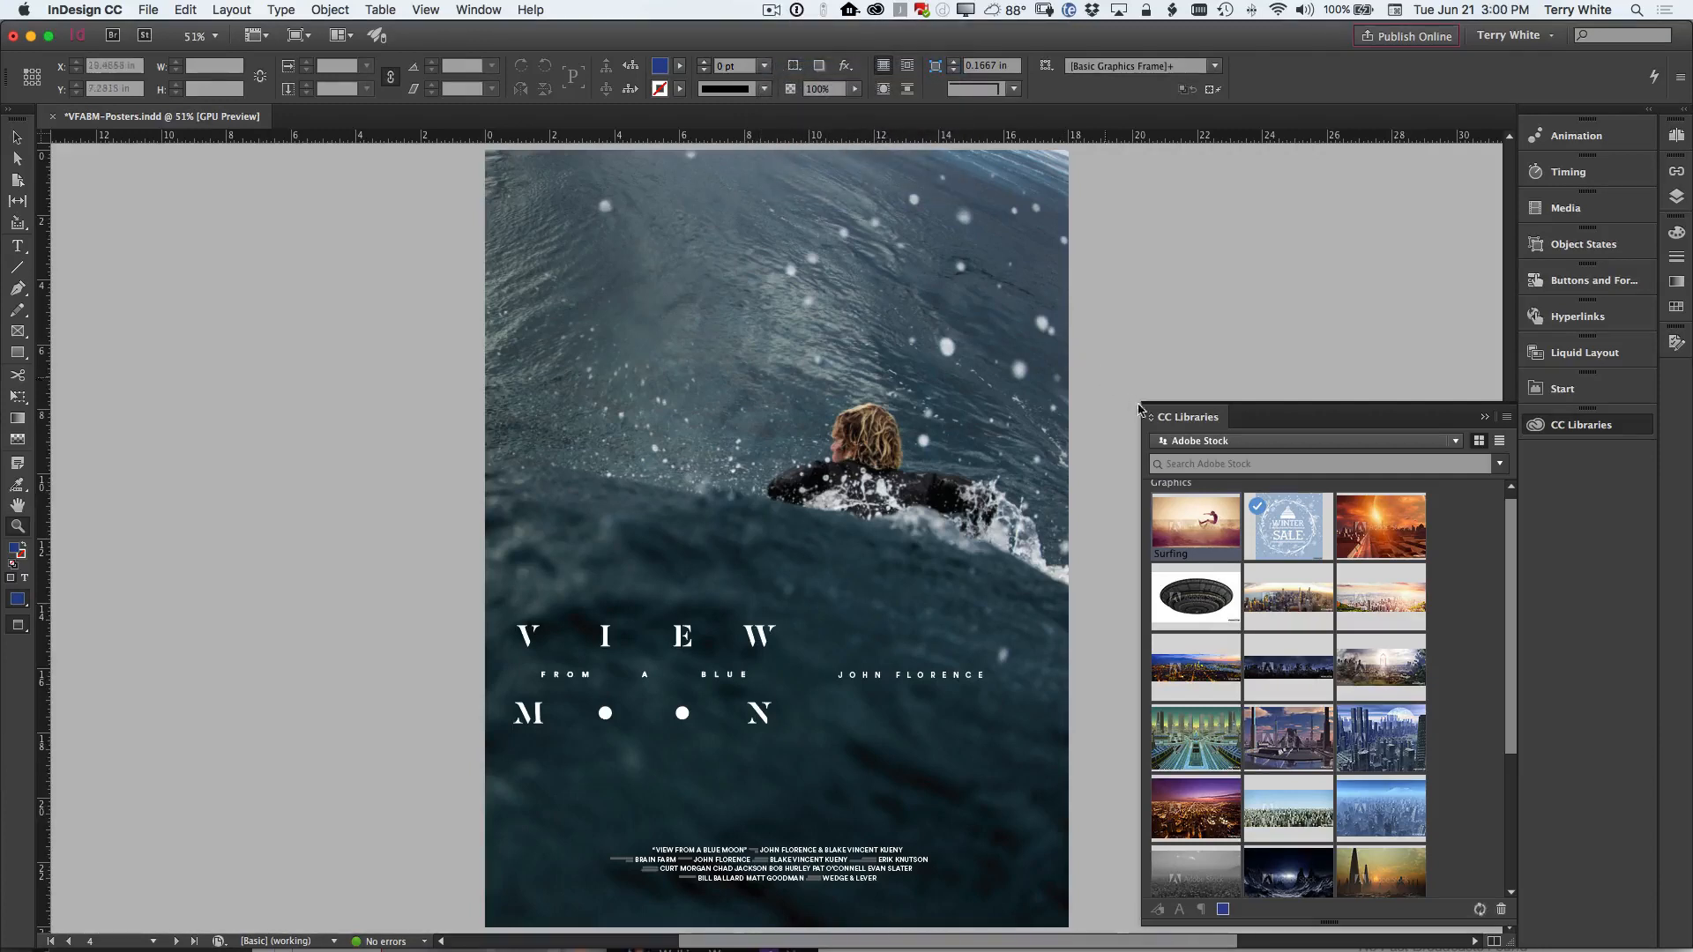
mouse_move(1220, 529)
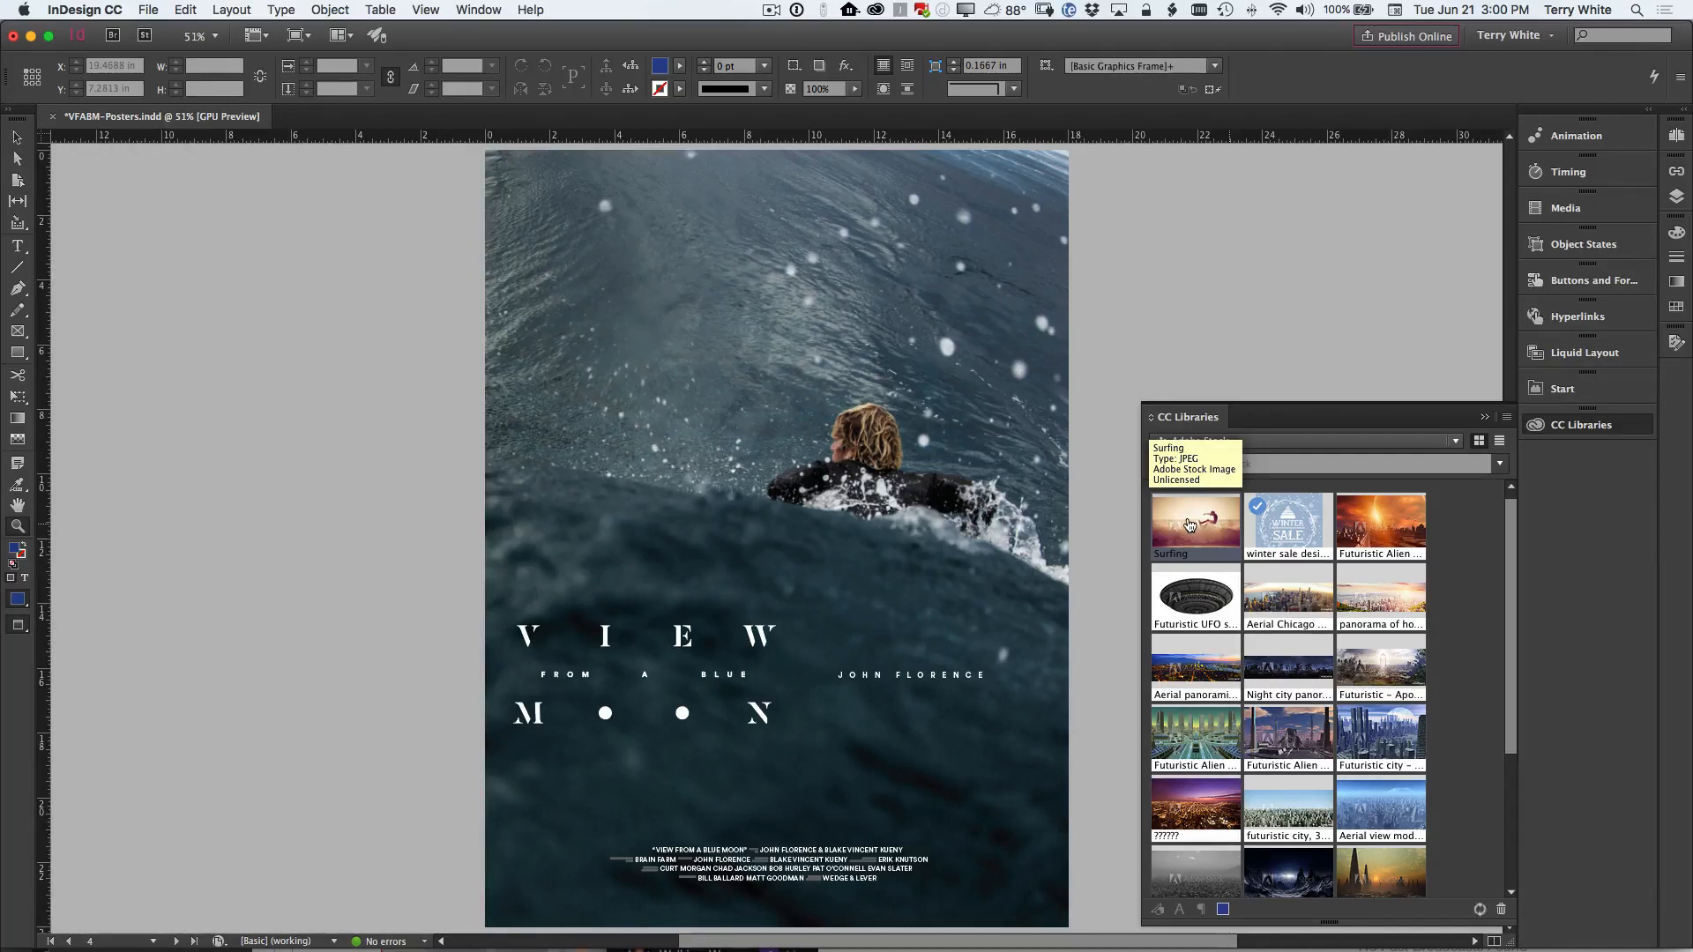
Step: Place the Surfing preview as a large frame and move it to the poster's top-left
left_click_drag(1194, 524, 831, 419)
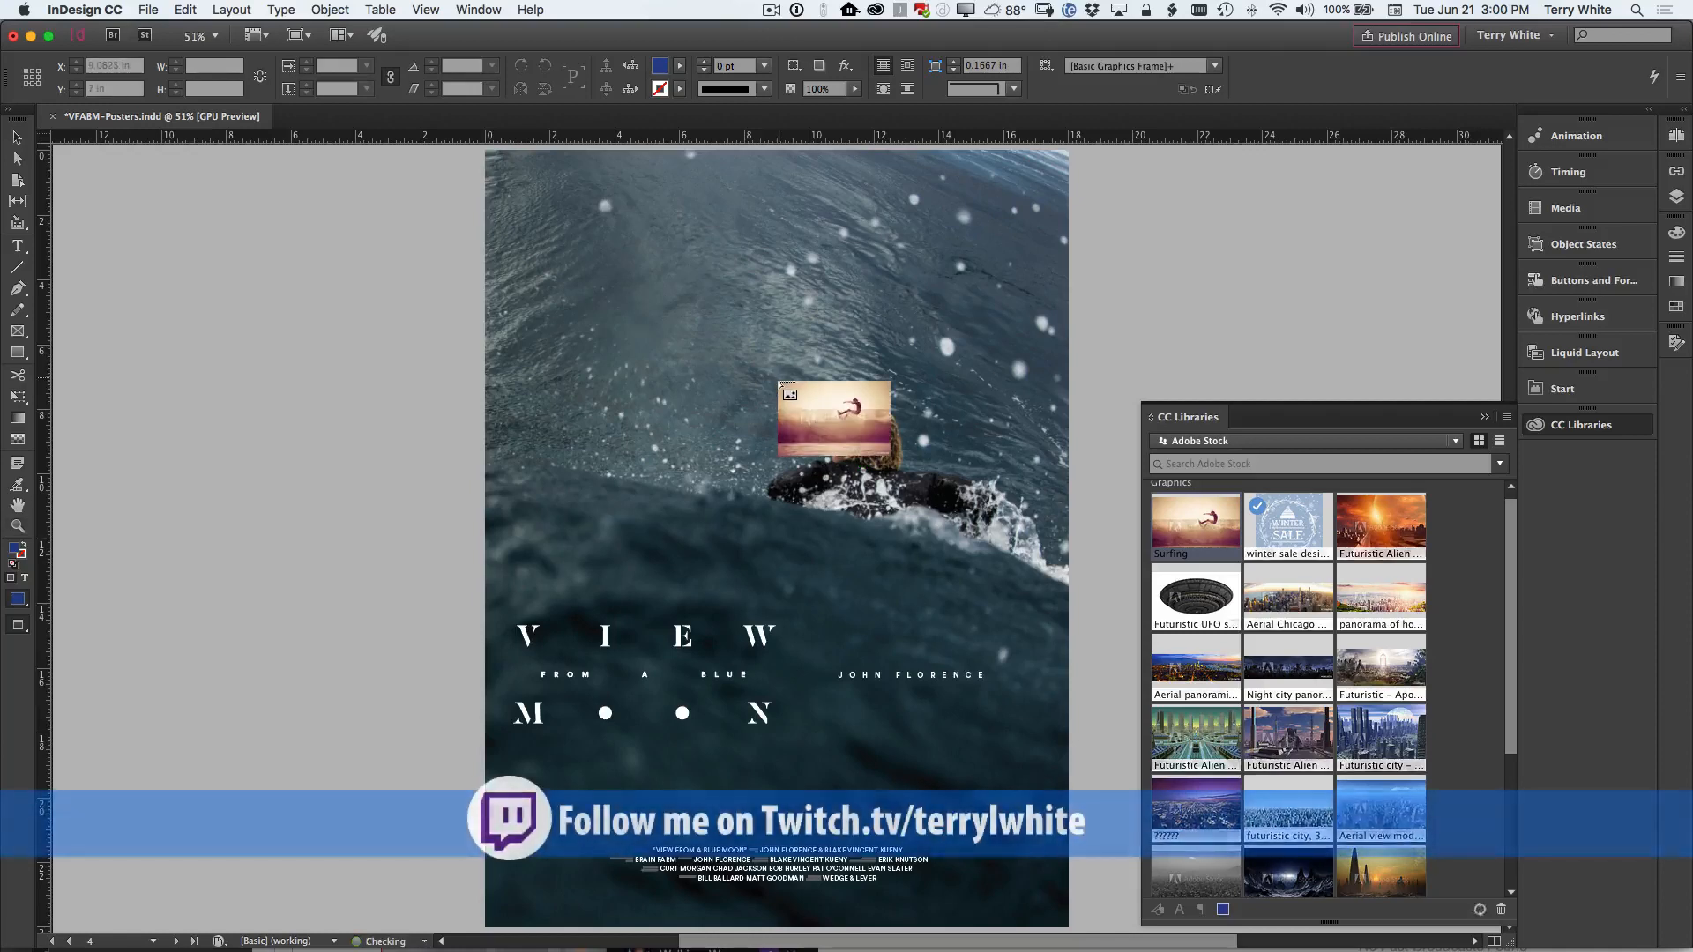
left_click_drag(832, 422, 655, 313)
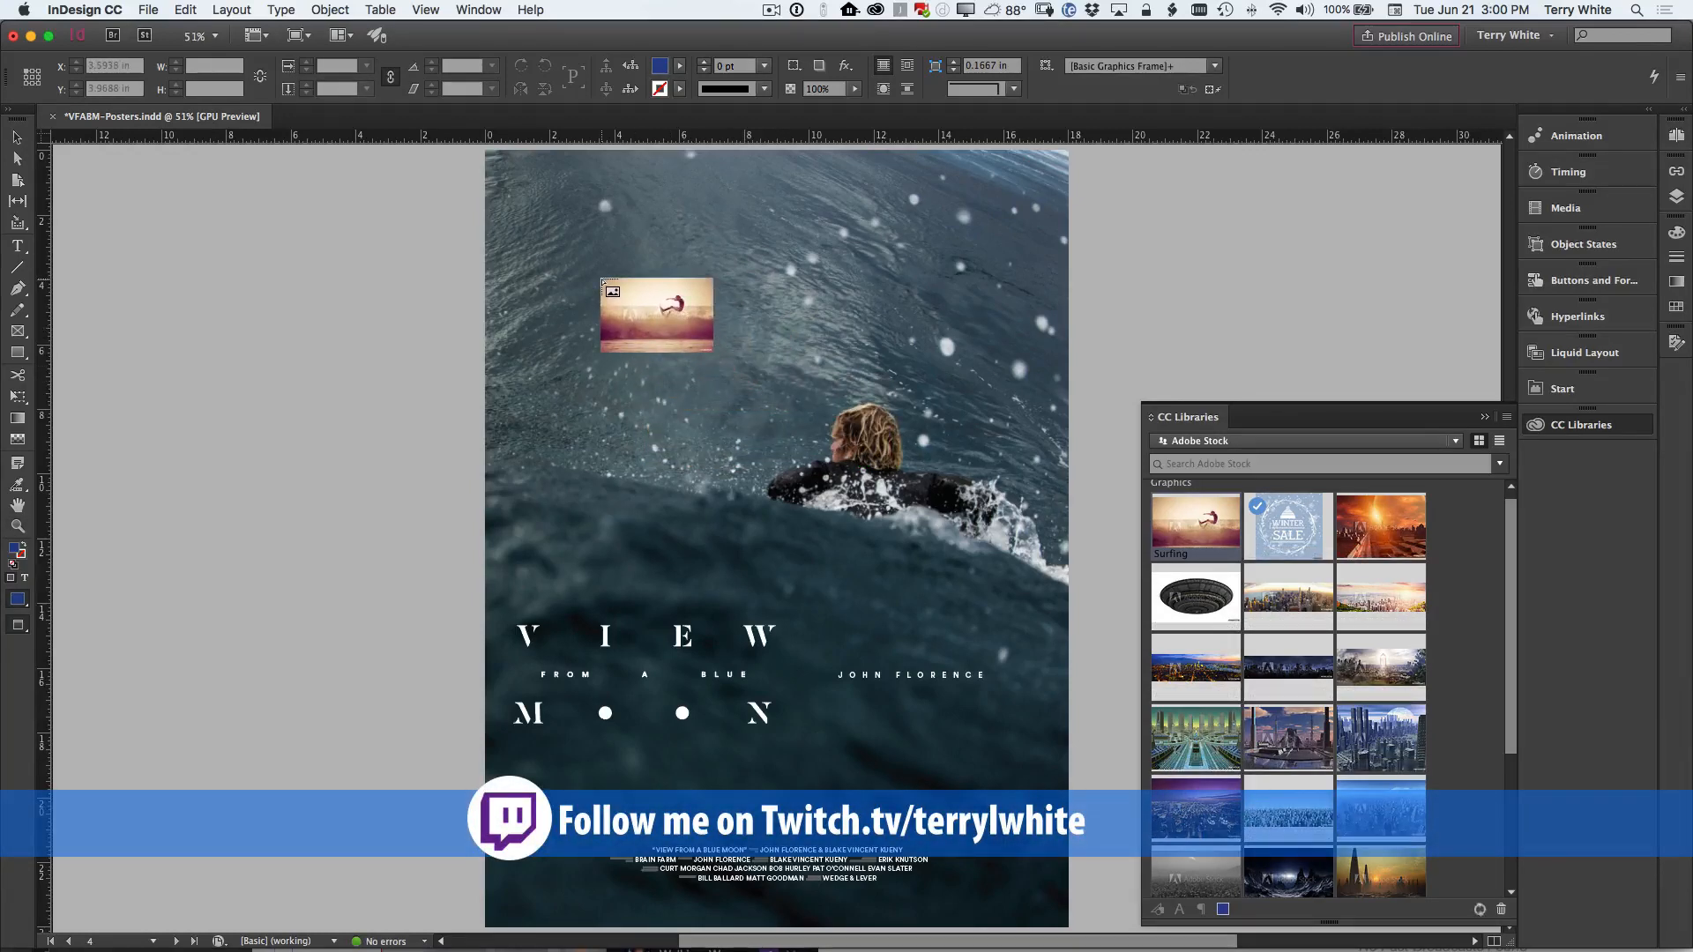
left_click_drag(655, 314, 521, 249)
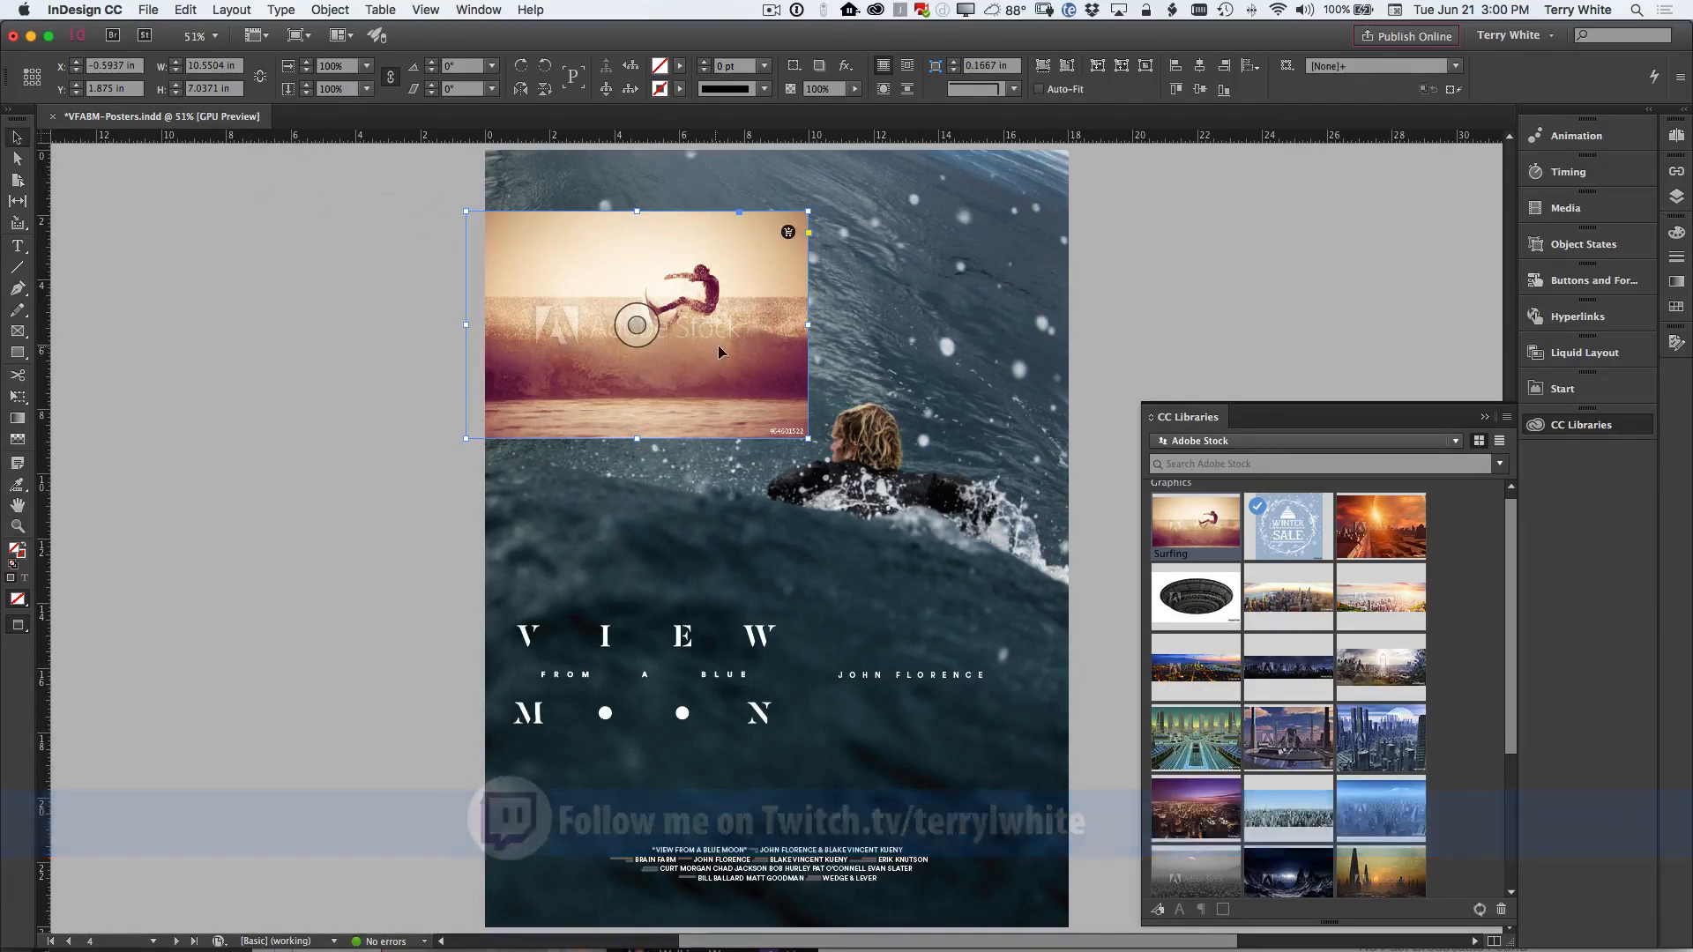
left_click_drag(637, 324, 869, 286)
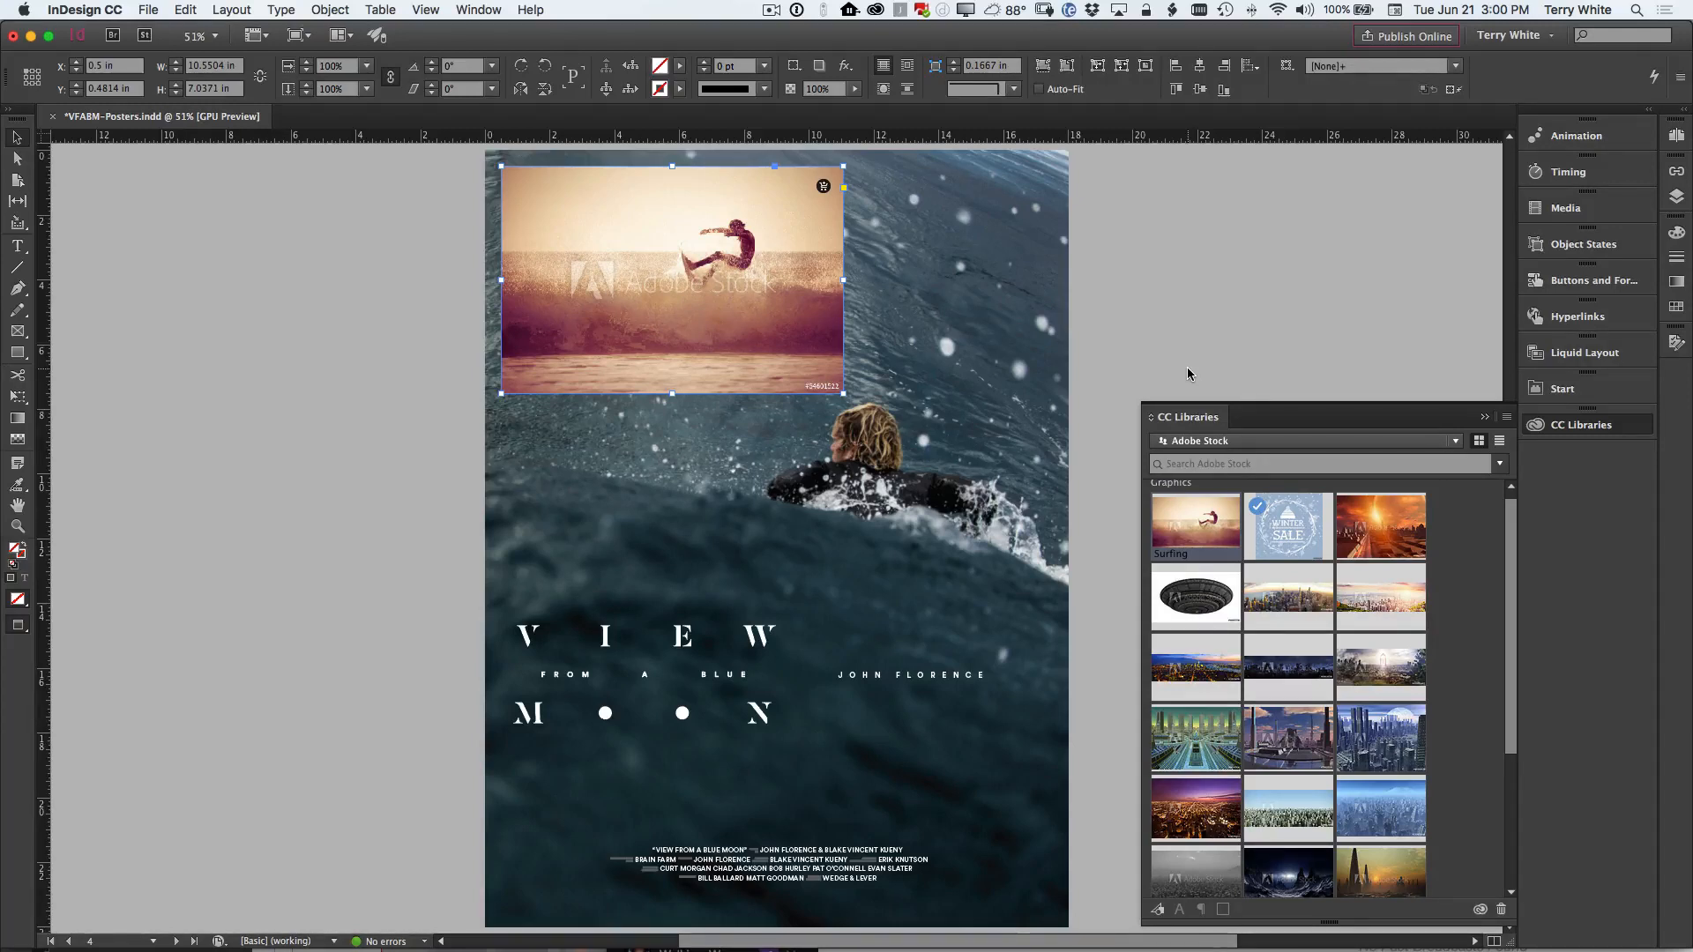
mouse_move(824, 200)
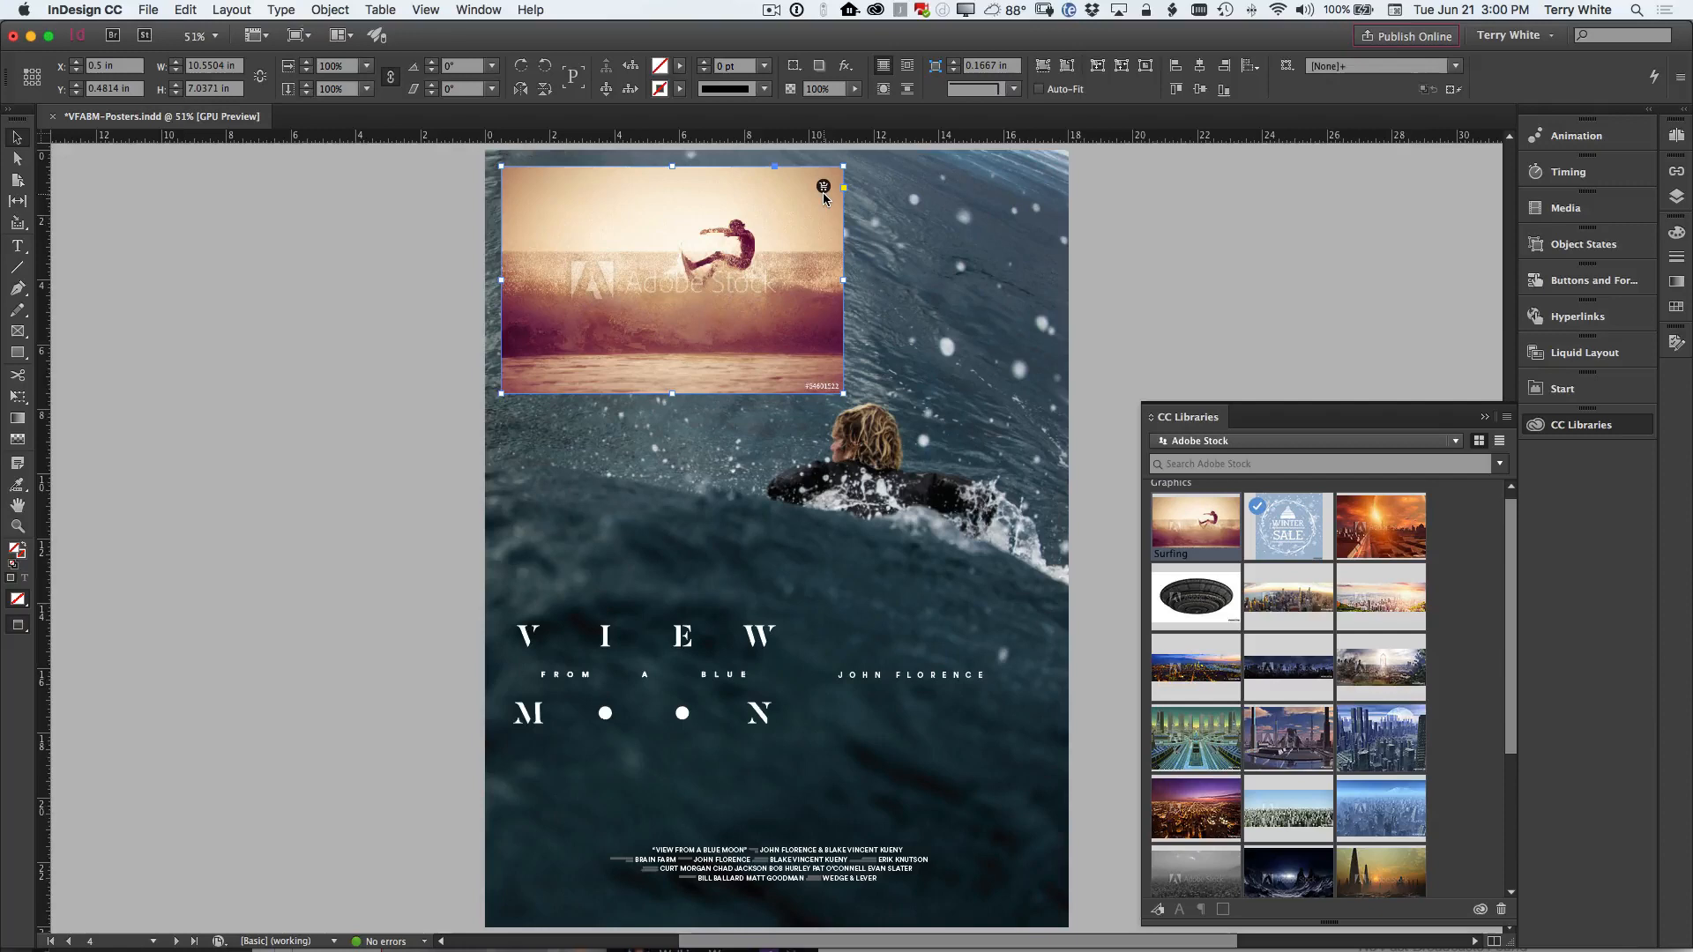
mouse_move(823, 187)
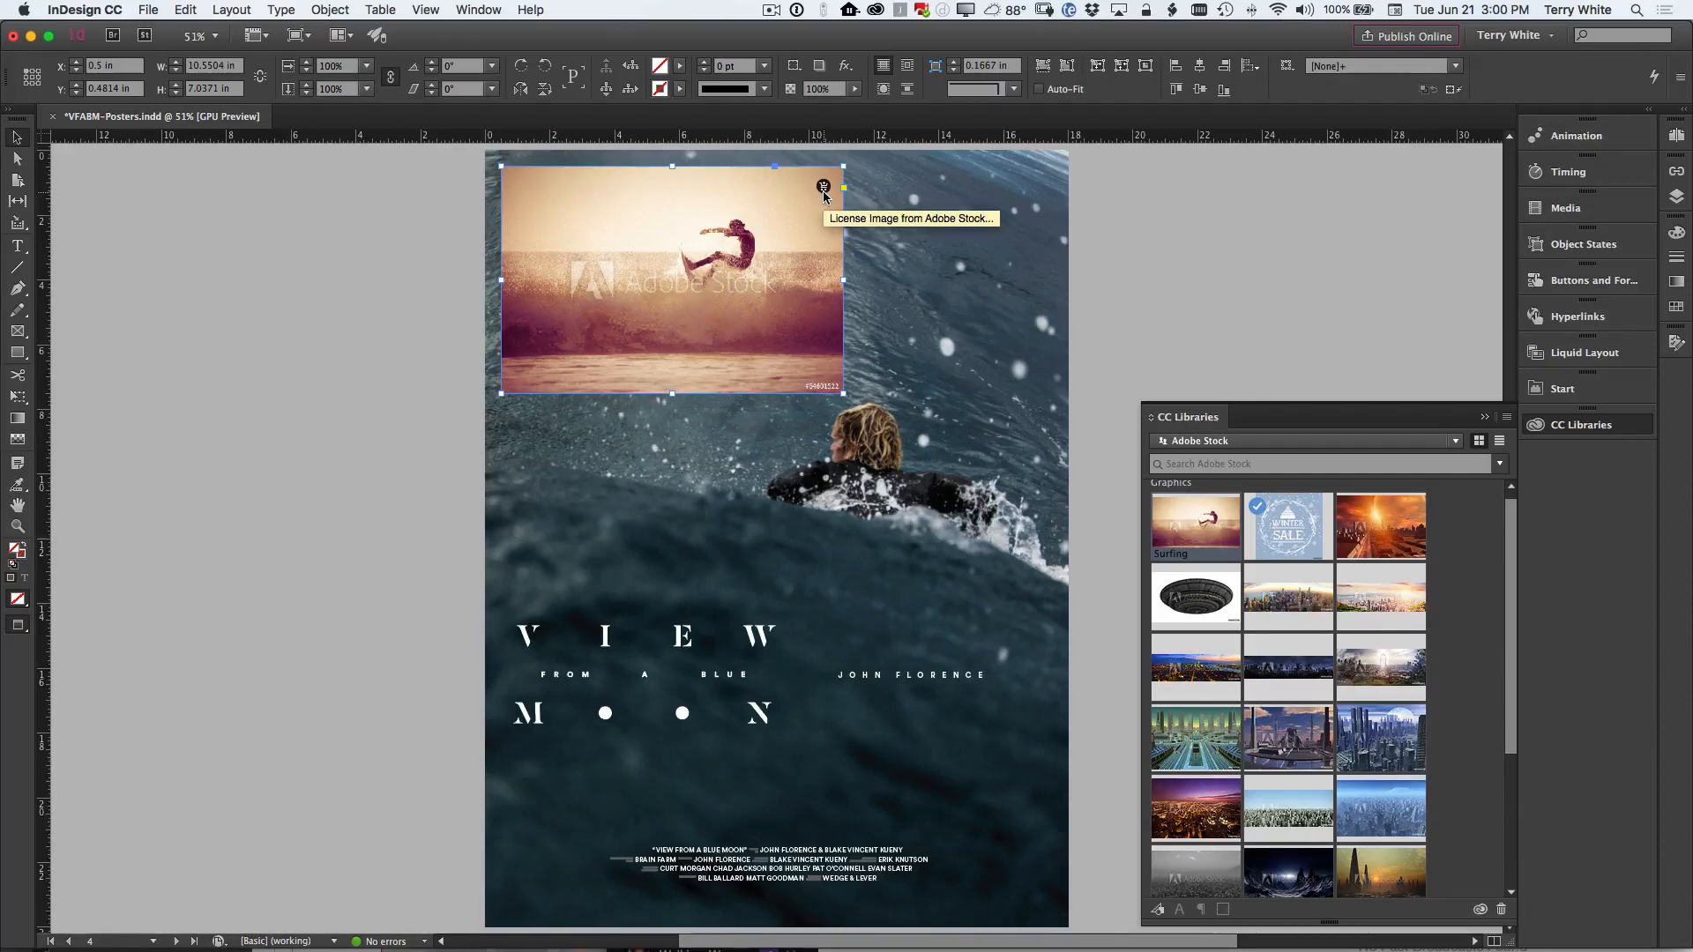
mouse_move(853, 292)
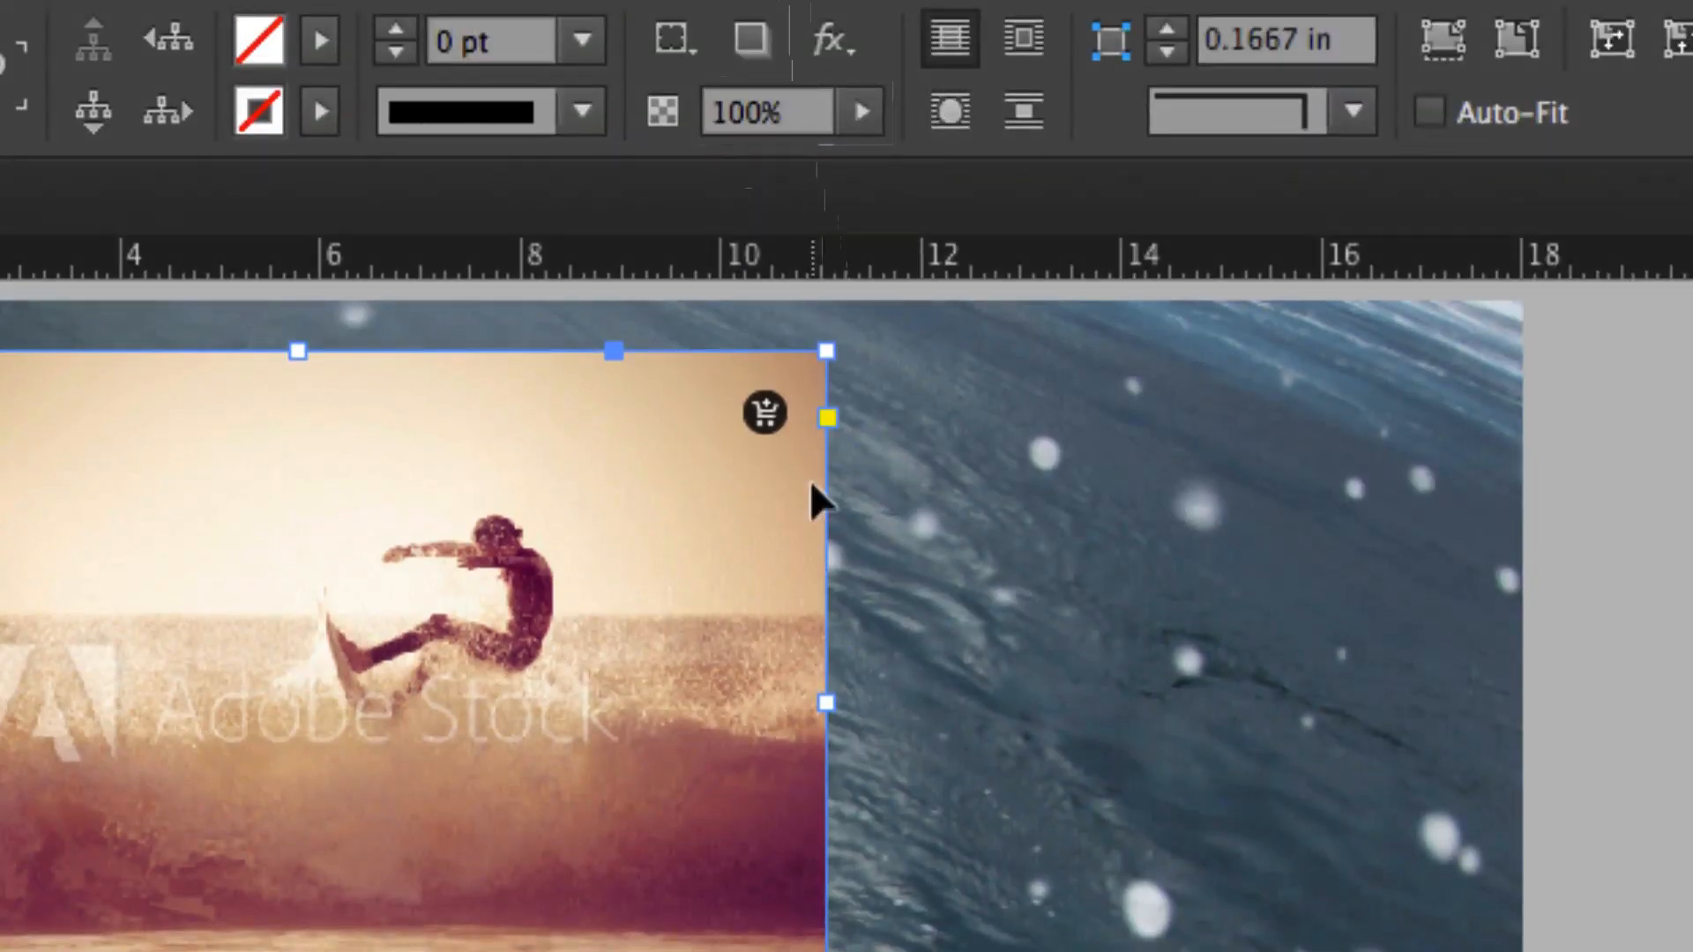
mouse_move(764, 415)
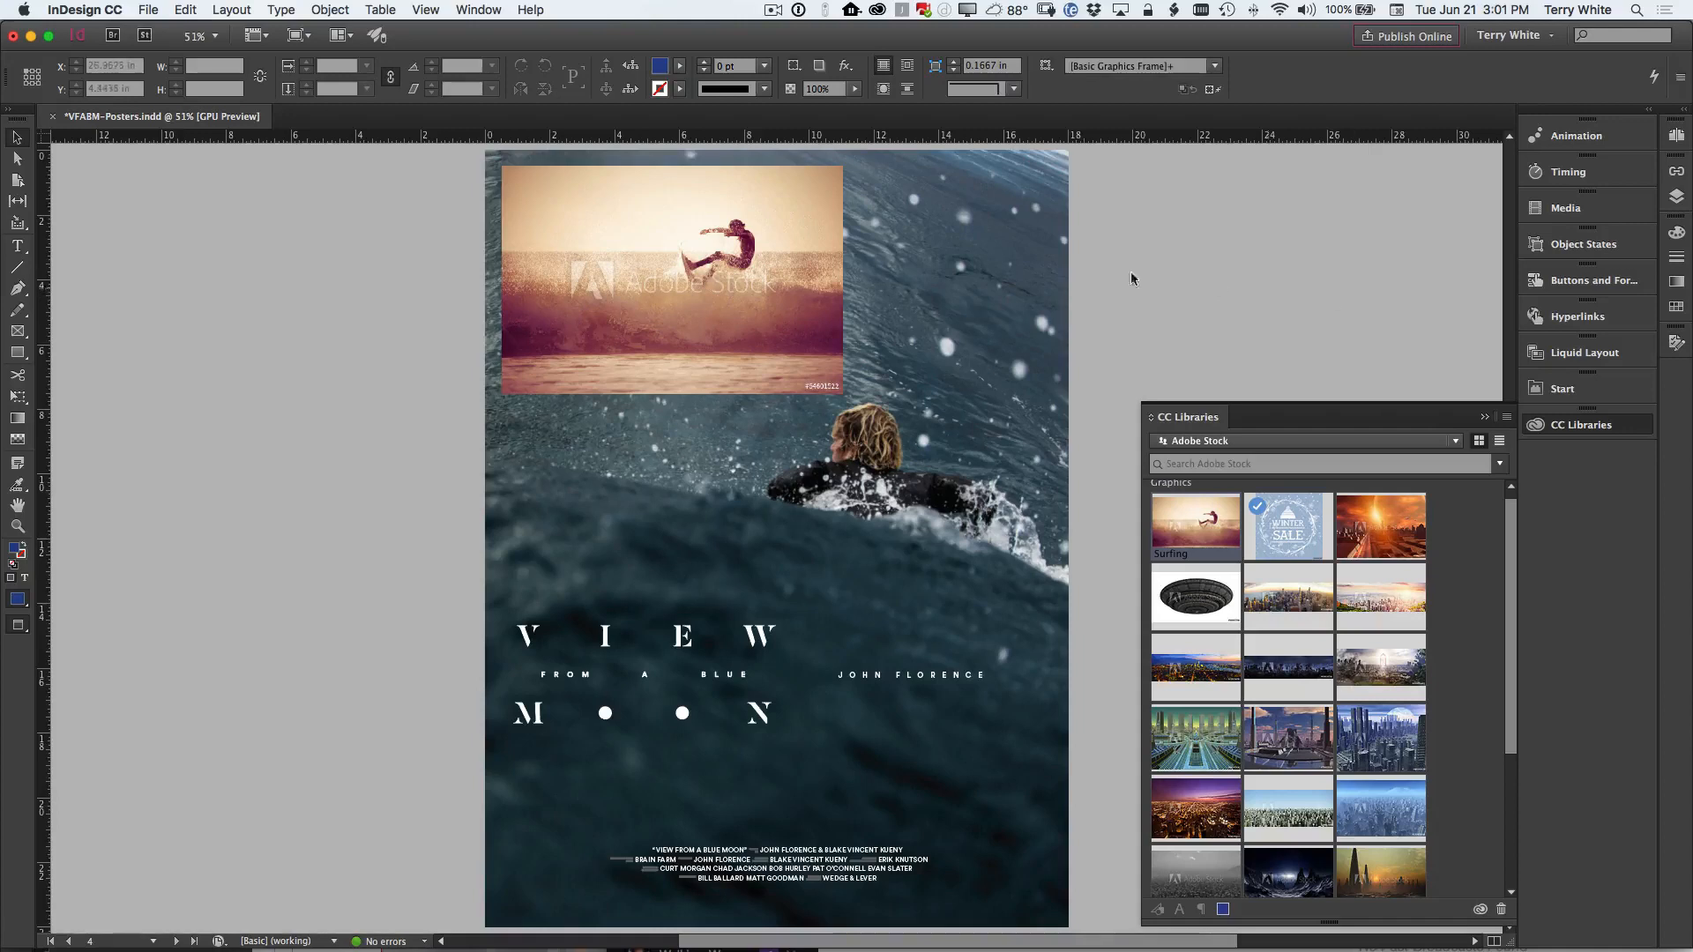
Step: Select the placed Surfing photo to bring up its Adobe Stock licensing prompt
left_click(669, 279)
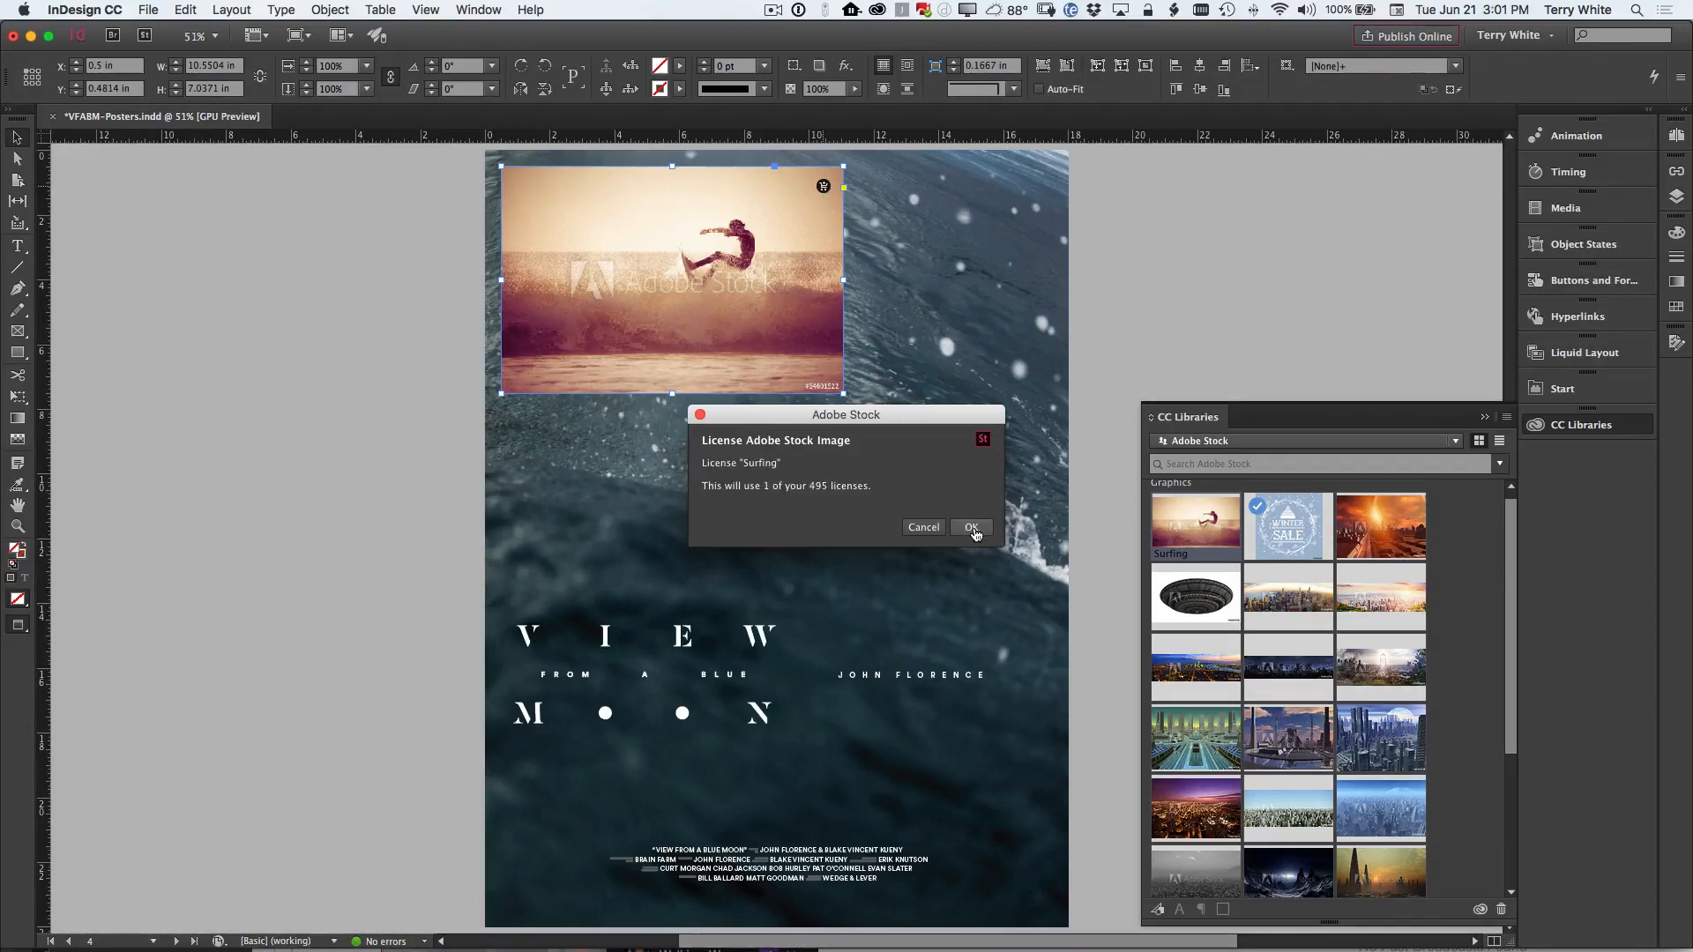
Step: Confirm licensing the Surfing image and reselect the placed photo
left_click(968, 528)
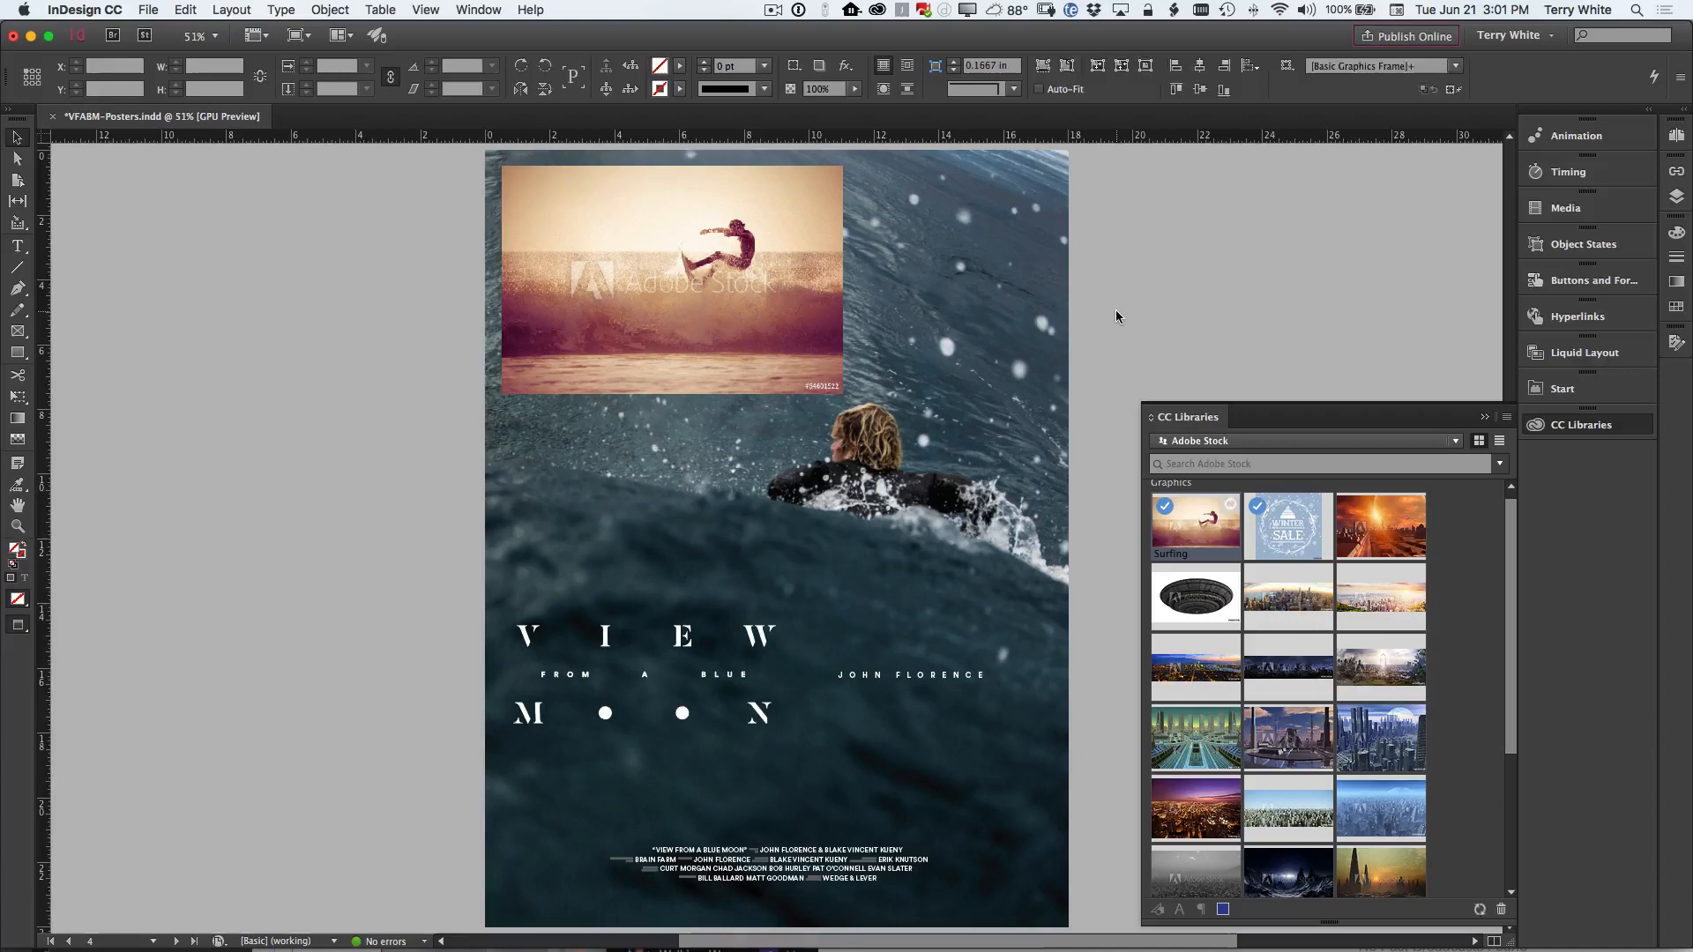
left_click(670, 279)
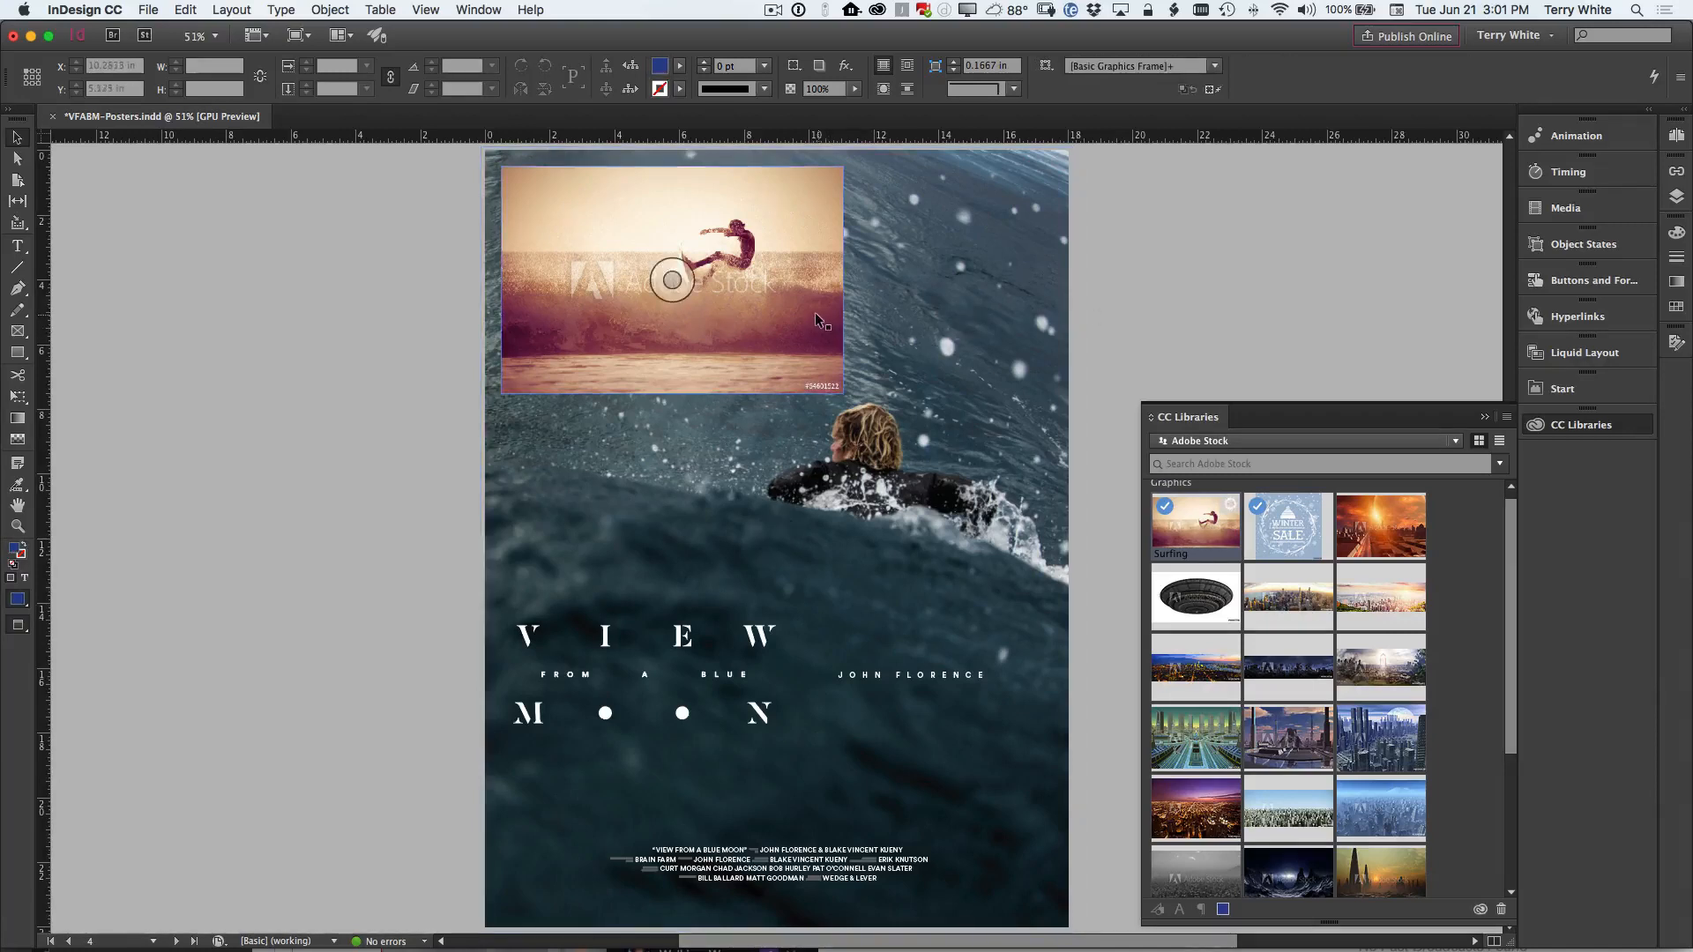
mouse_move(1188, 524)
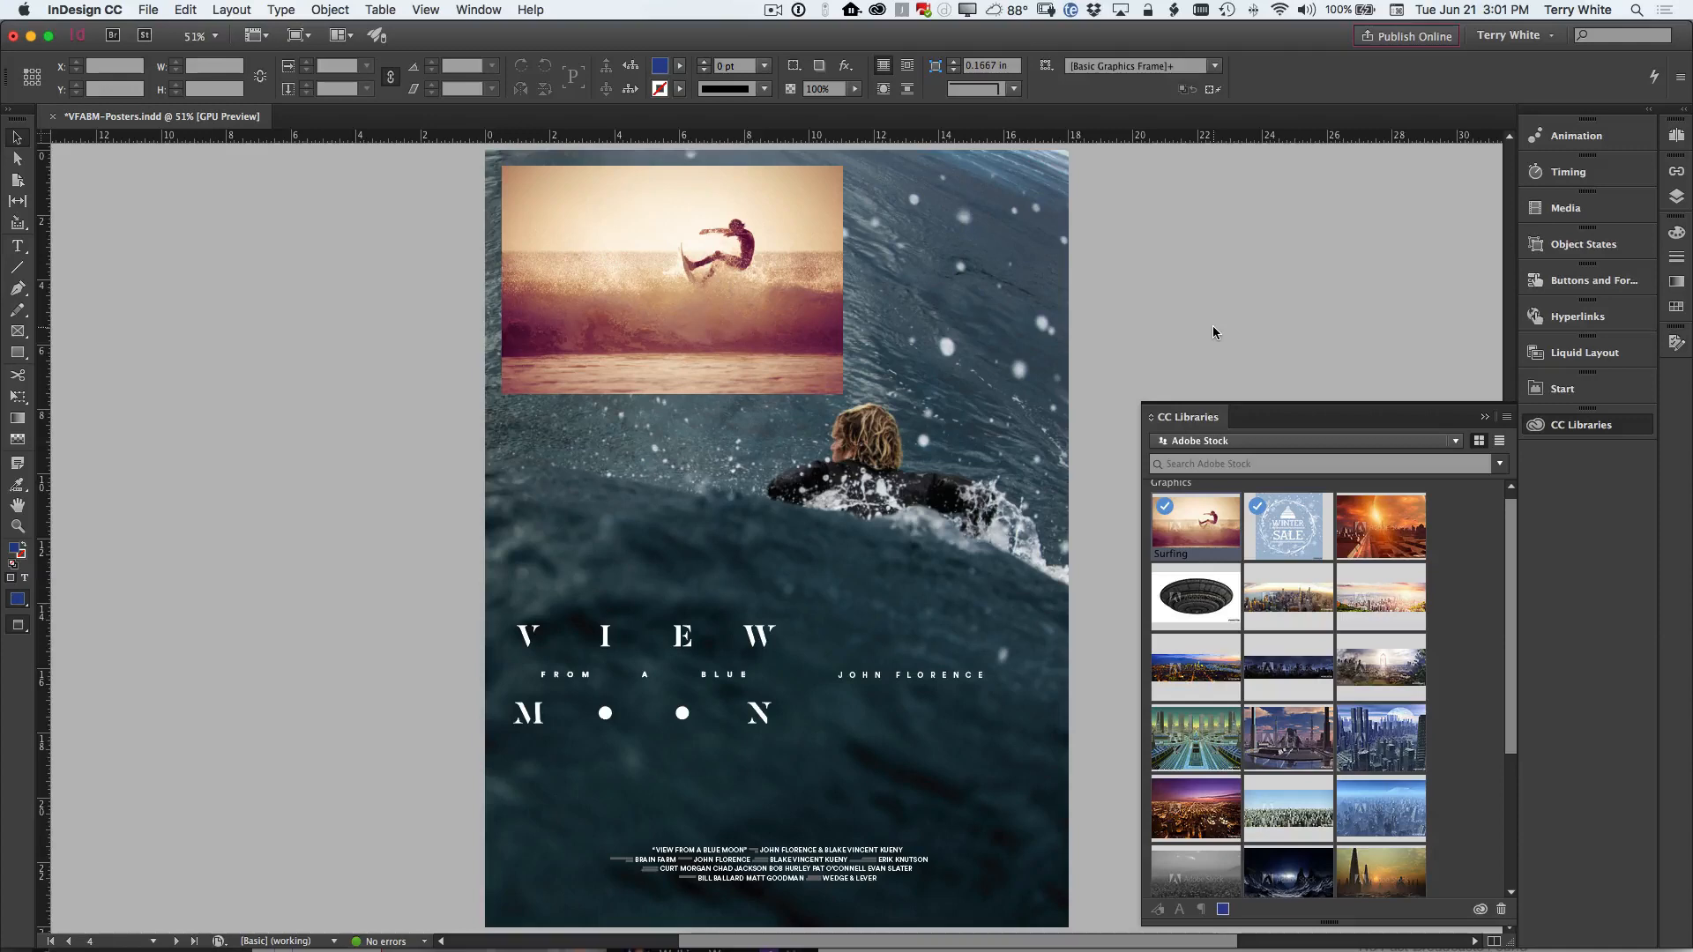
Step: Crop the surfing photo frame to about 9.25 by 5.39 inches from its bottom-right corner
left_click(669, 280)
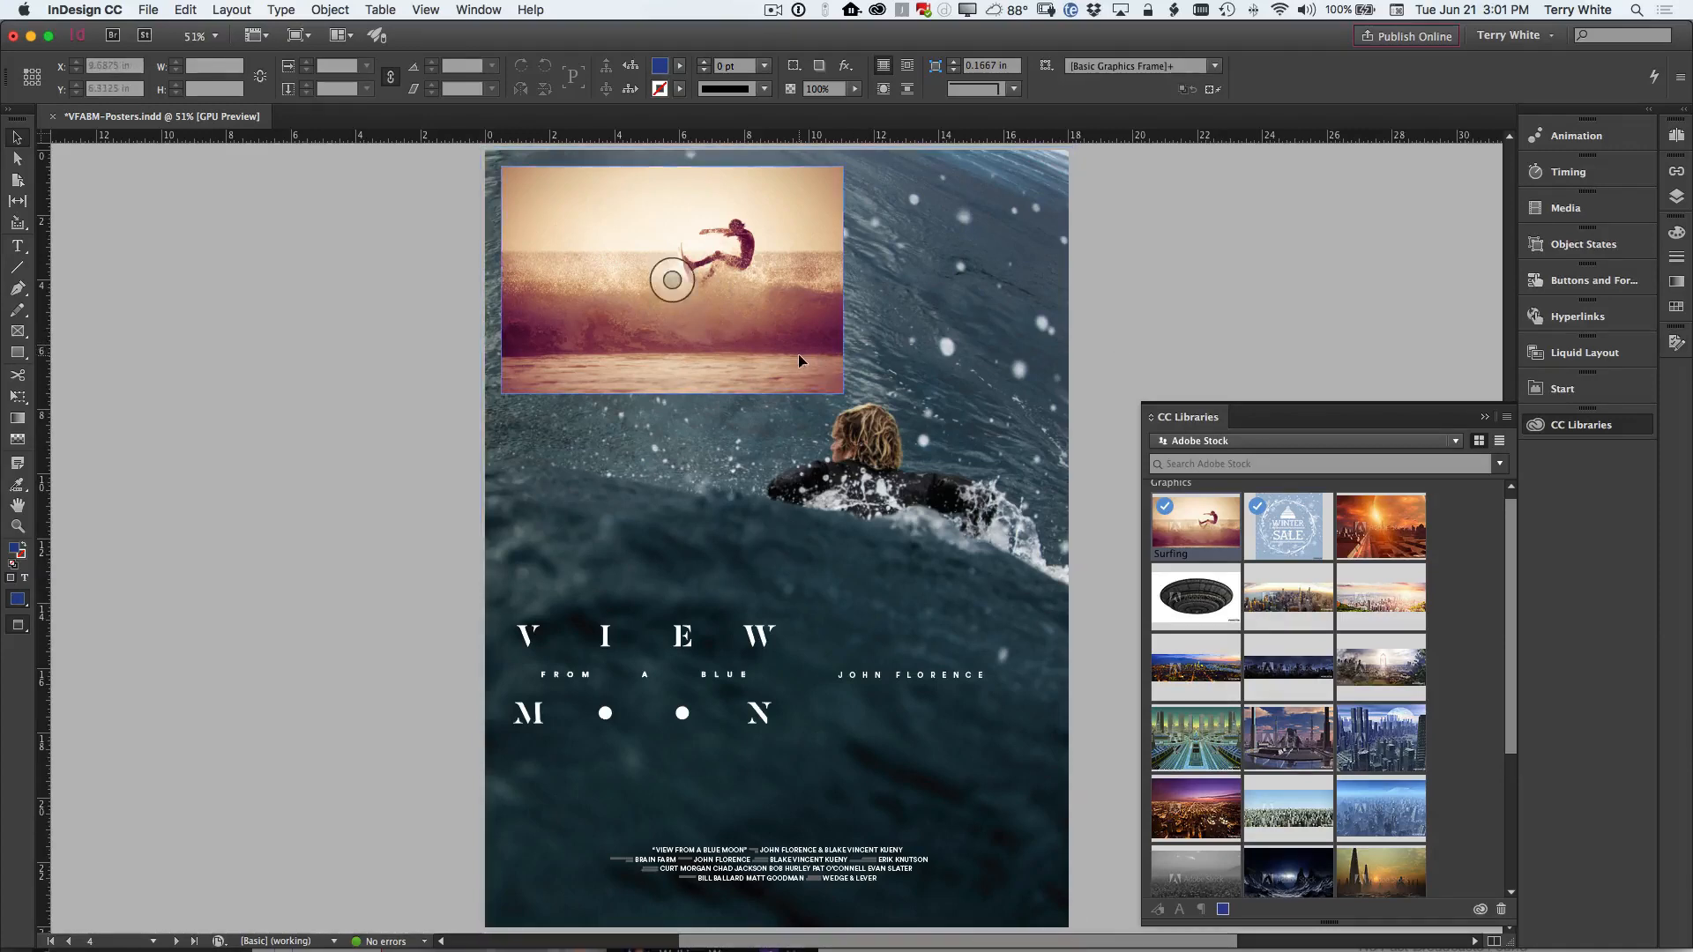
left_click(672, 279)
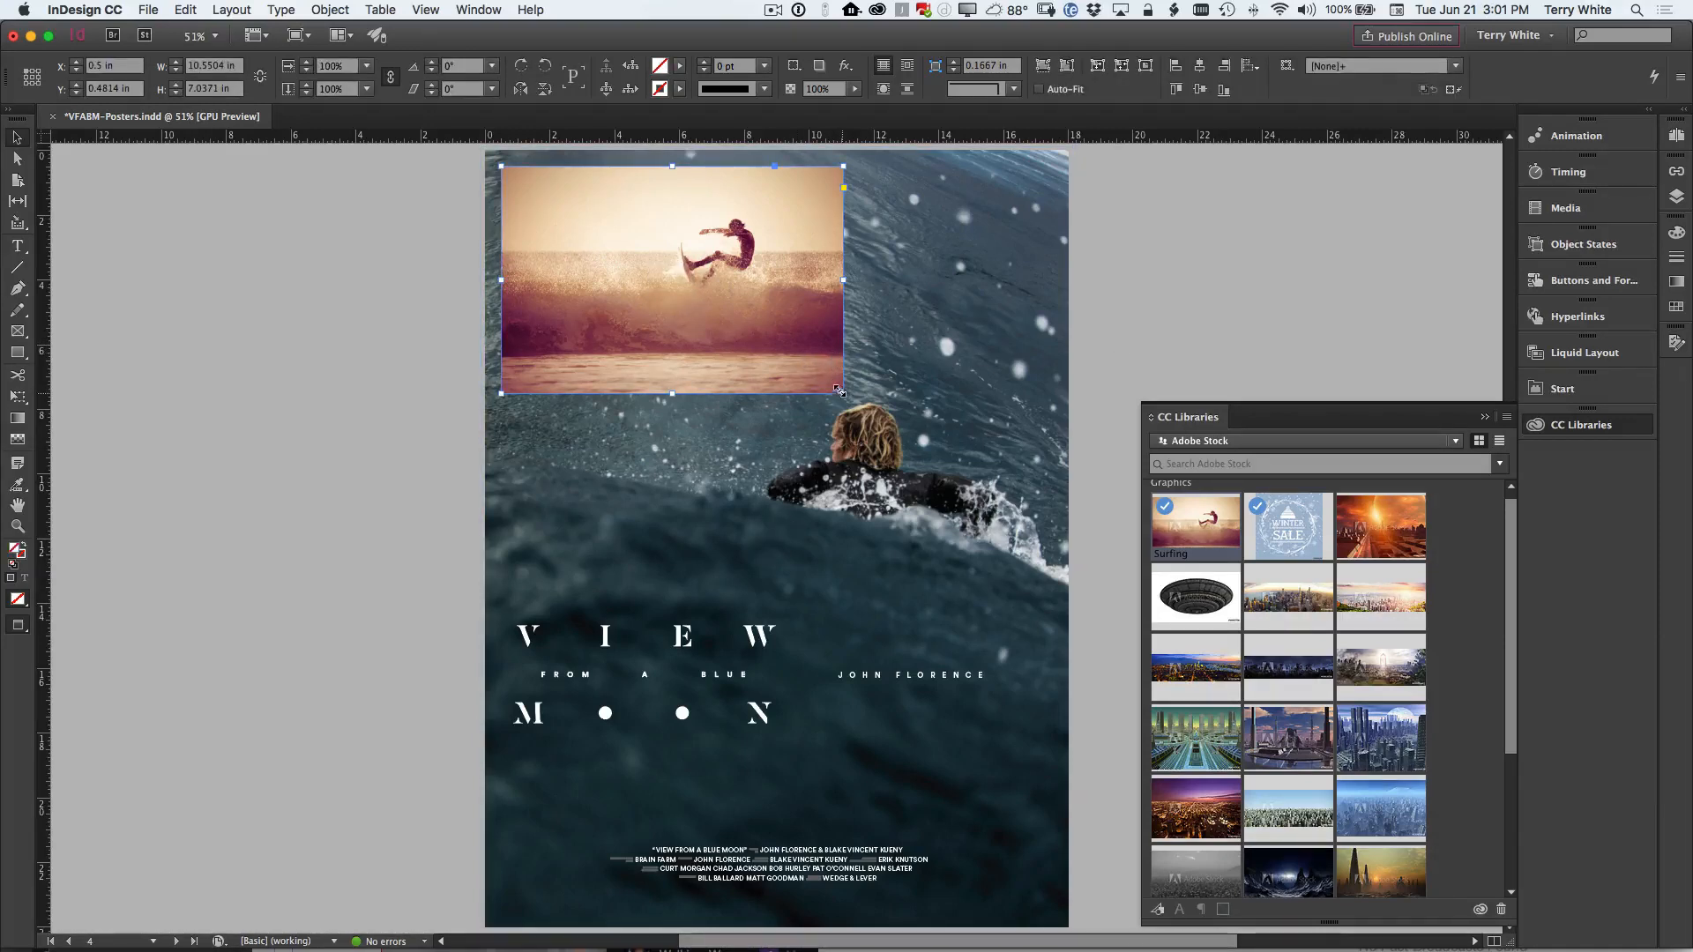
left_click_drag(842, 391, 800, 341)
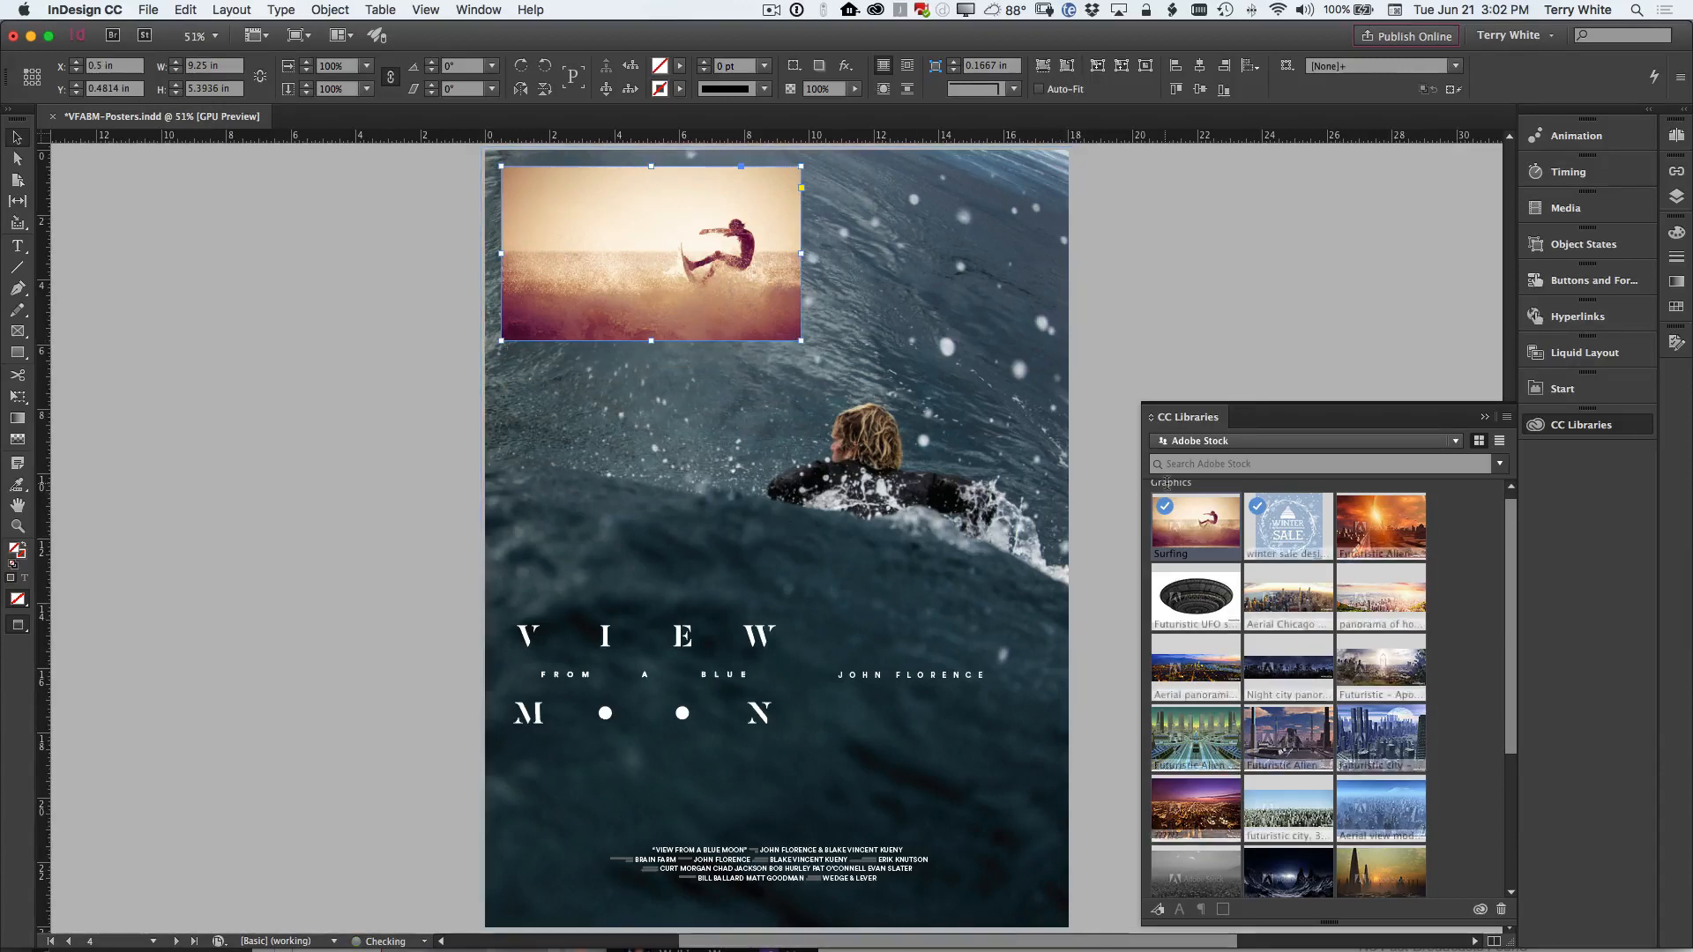